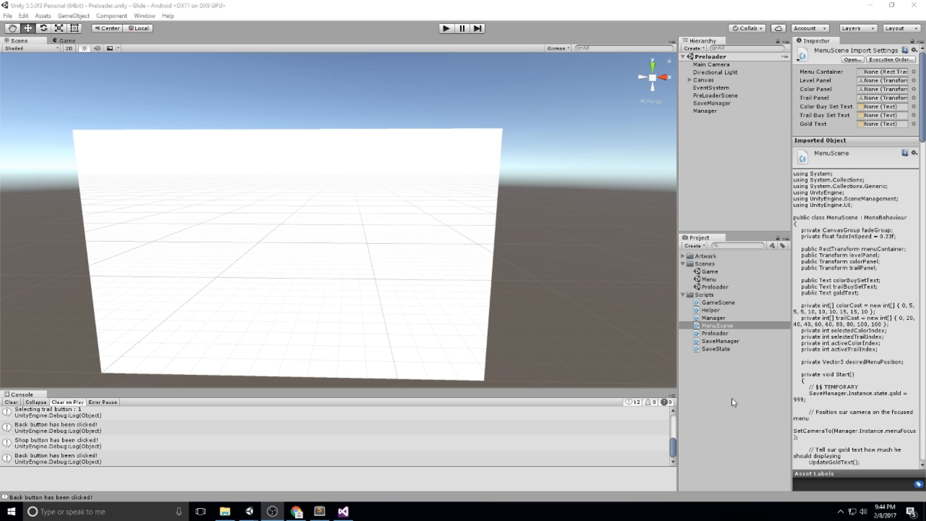
- Open the Game scene from the Project window's Scenes folder
double_click(710, 270)
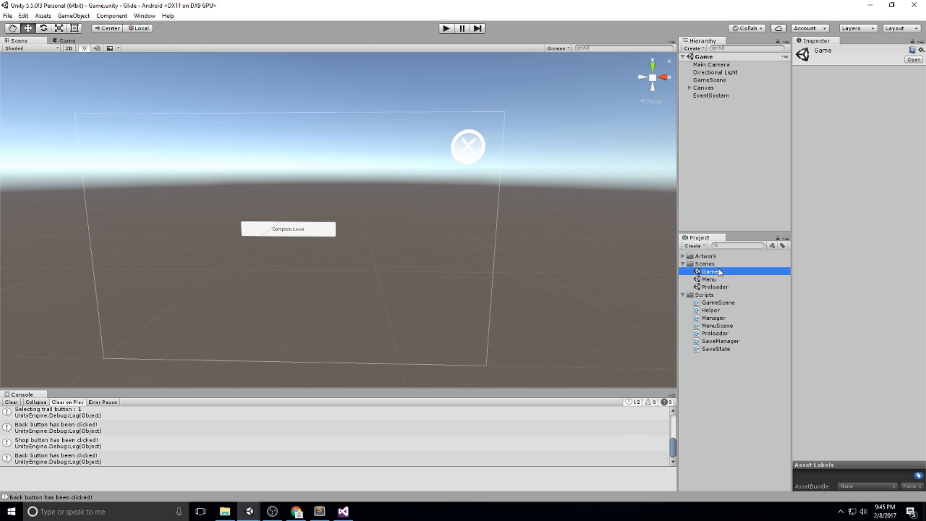
- Add a full-screen UI image named Fade under Canvas, with a Canvas Group at alpha 1
left_click(704, 87)
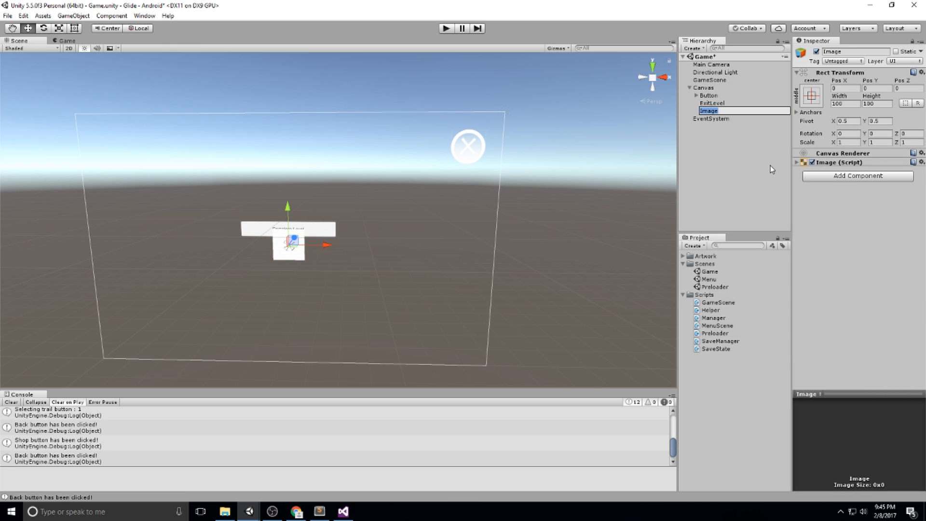
type("Fade")
type("Ca")
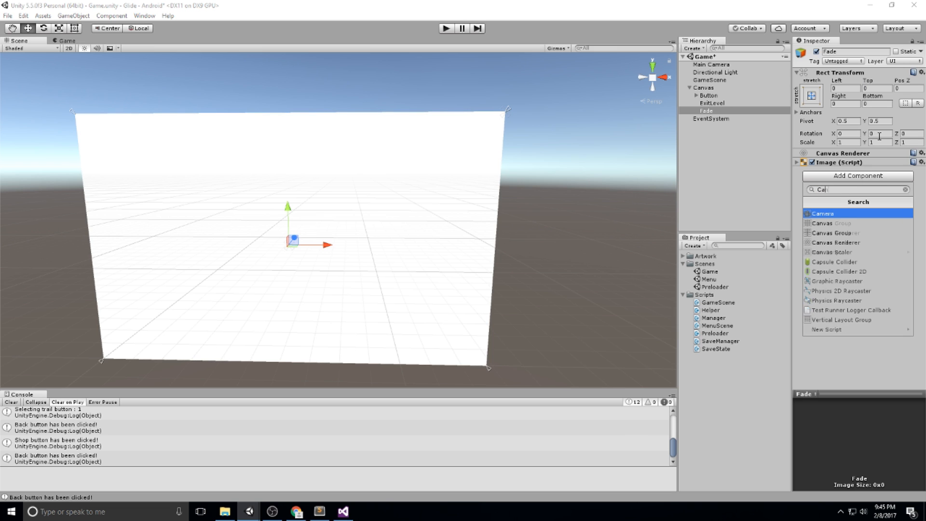
left_click(833, 232)
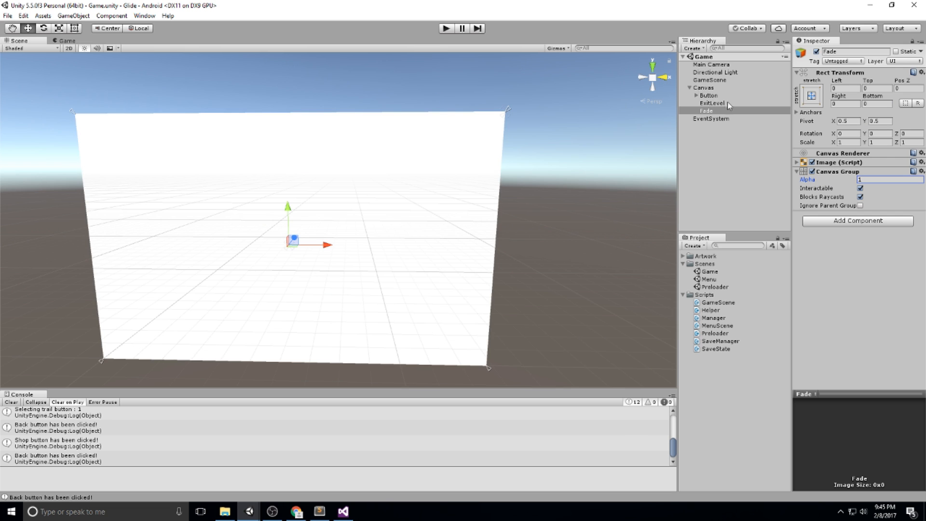
left_click(710, 79)
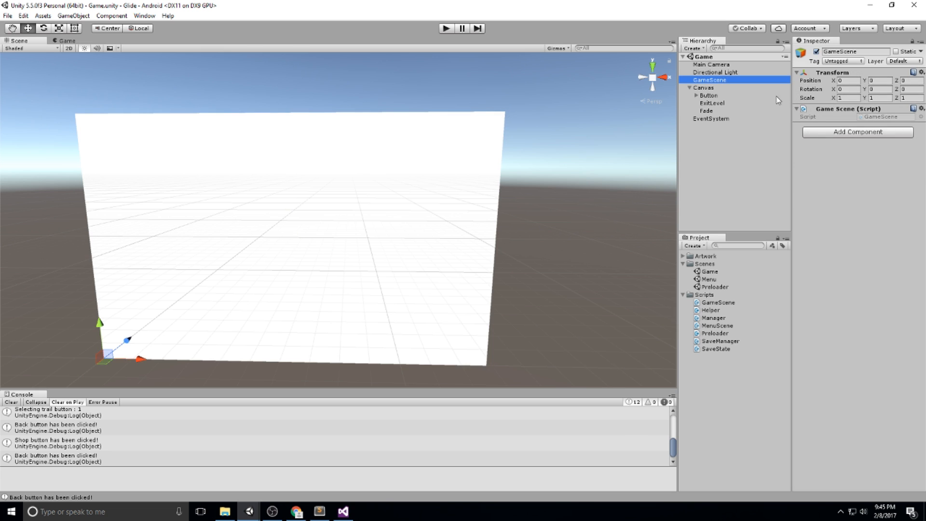
mouse_move(897, 118)
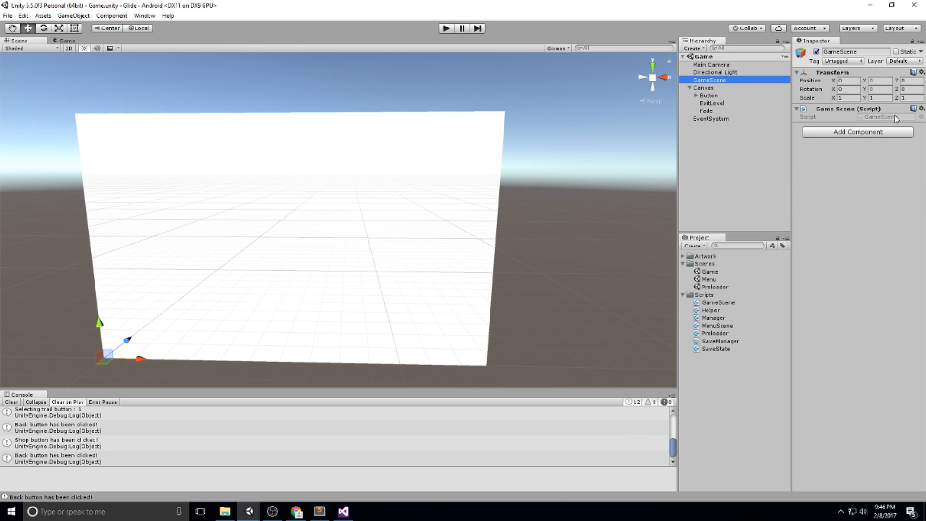
- Declare private CanvasGroup fadeGroup, float fadeInDuration = 2 and bool gameStarted in GameScene
left_click(342, 511)
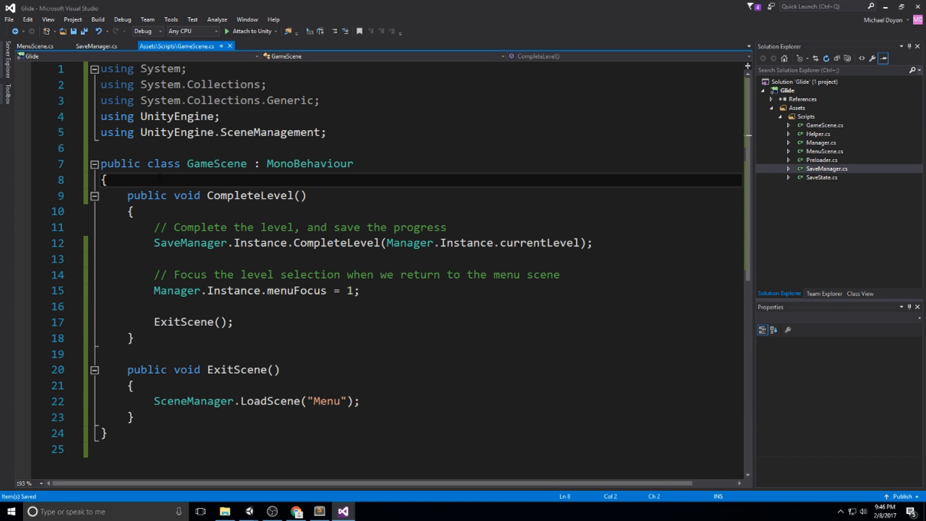
type("private")
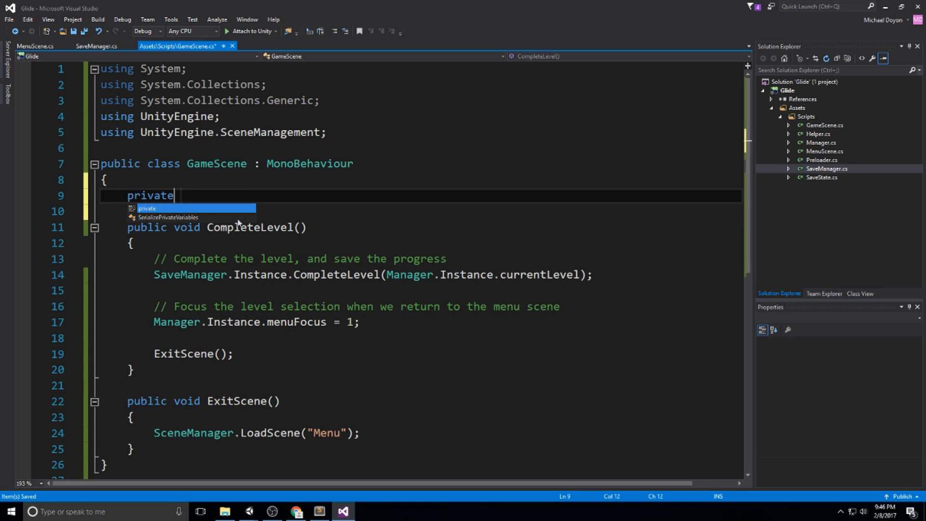
type("CanvasGroup fa")
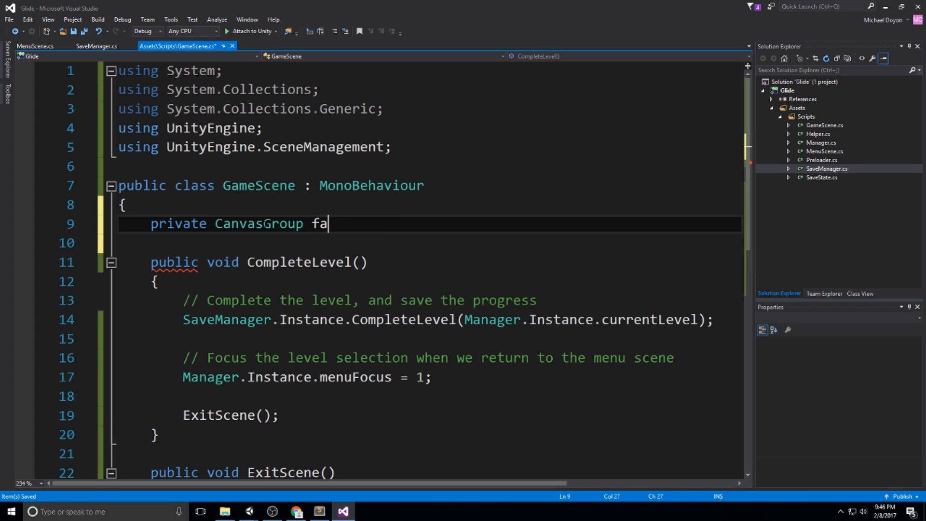
type("deGroup;")
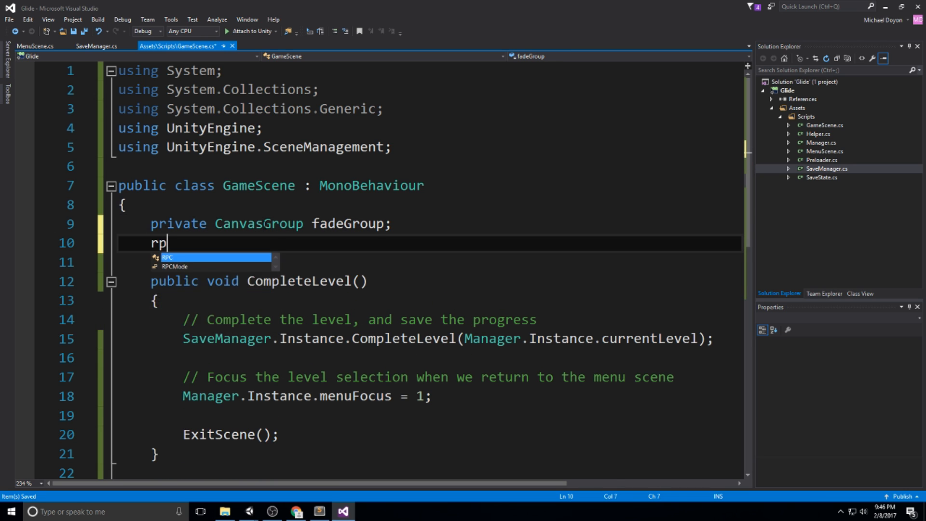
type("private float")
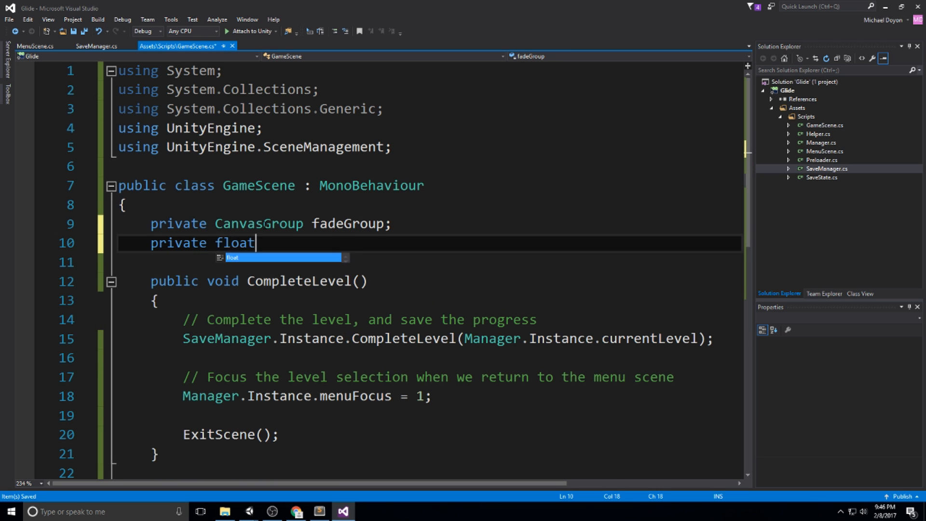
type("fadeInDuration = 2;")
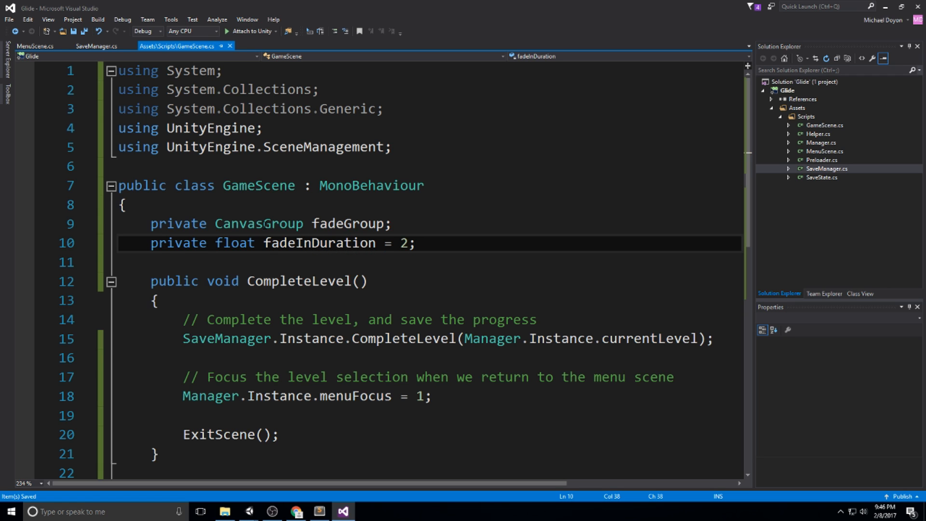
type("privat")
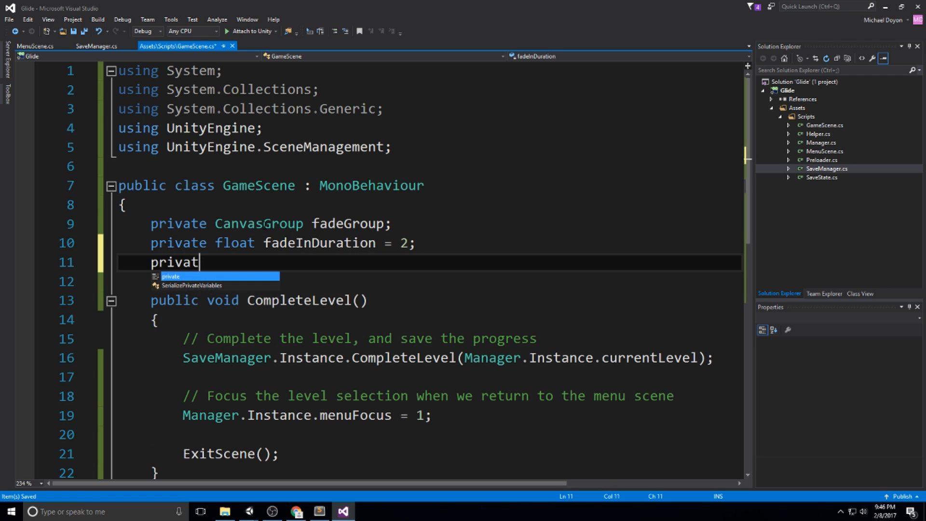
type("e bool gameSt")
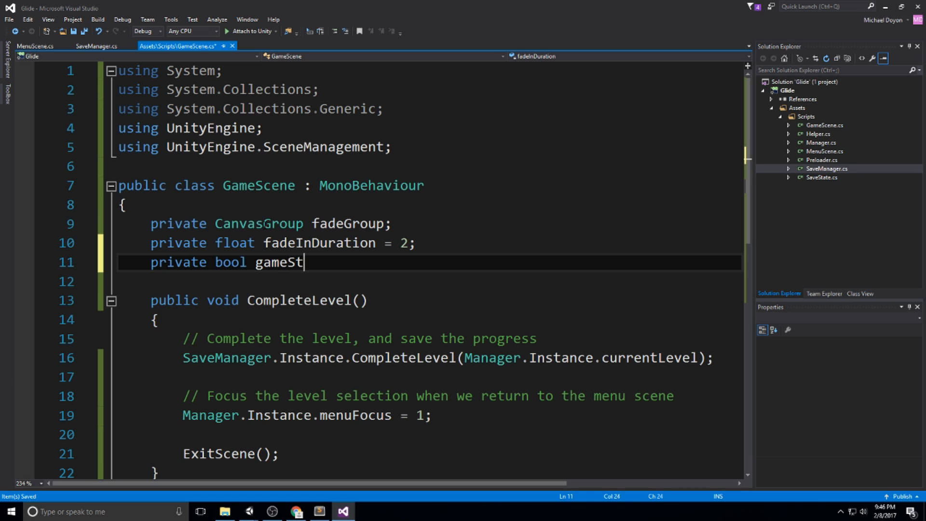
type("arted;")
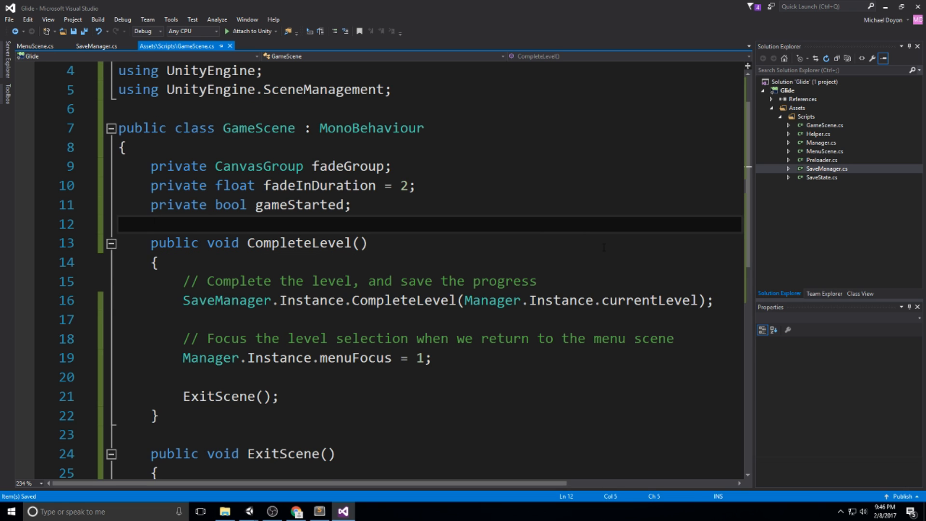
- In Start, assign FindObjectOfType<CanvasGroup>() to fadeGroup and set its alpha to 1
type("private void Start(")
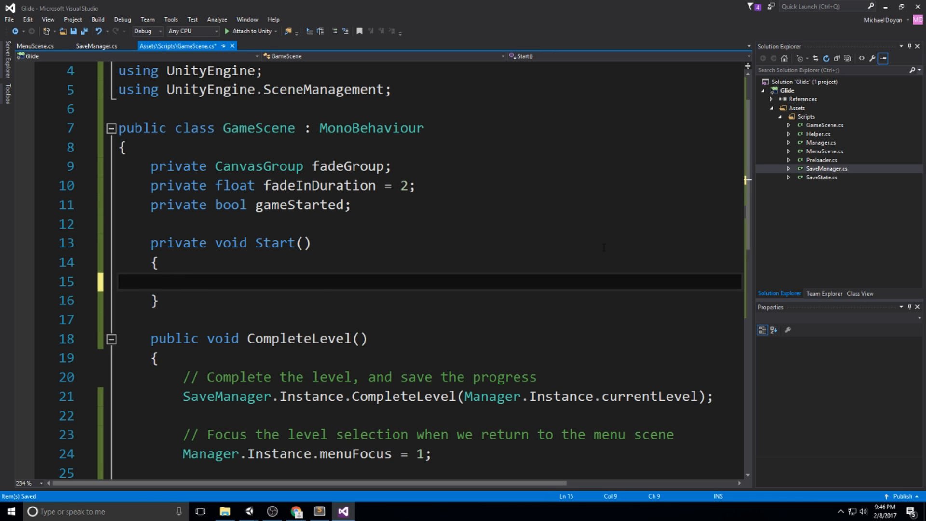
type("fadeGroup")
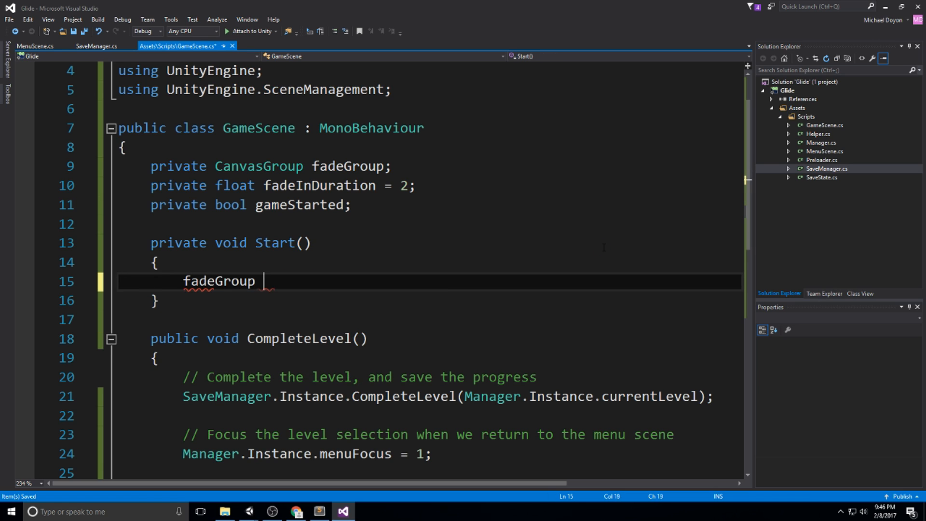
type("= FindObjectOfType<>")
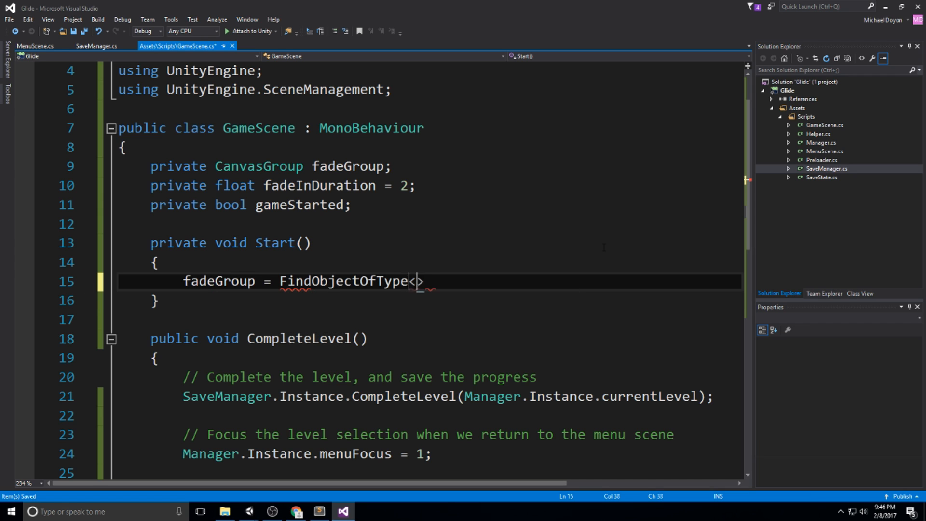
type("CanvasGroup")
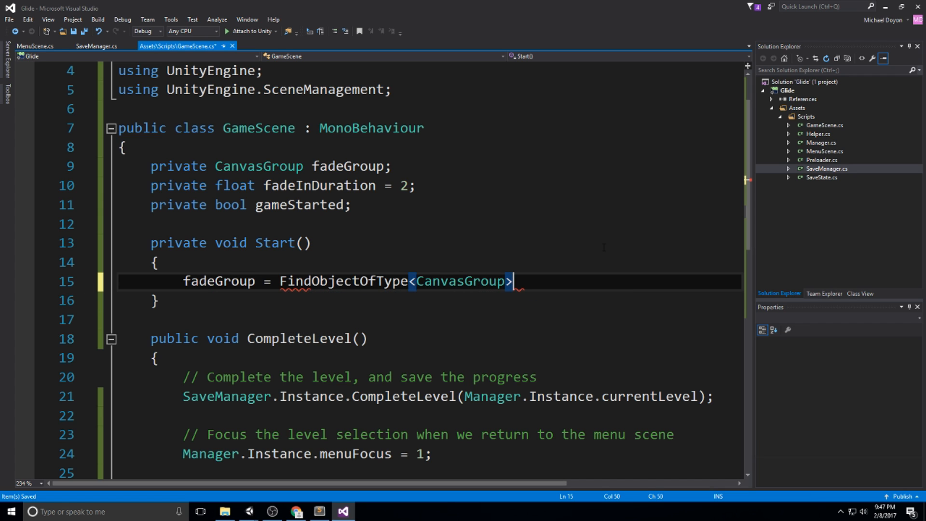
type("();")
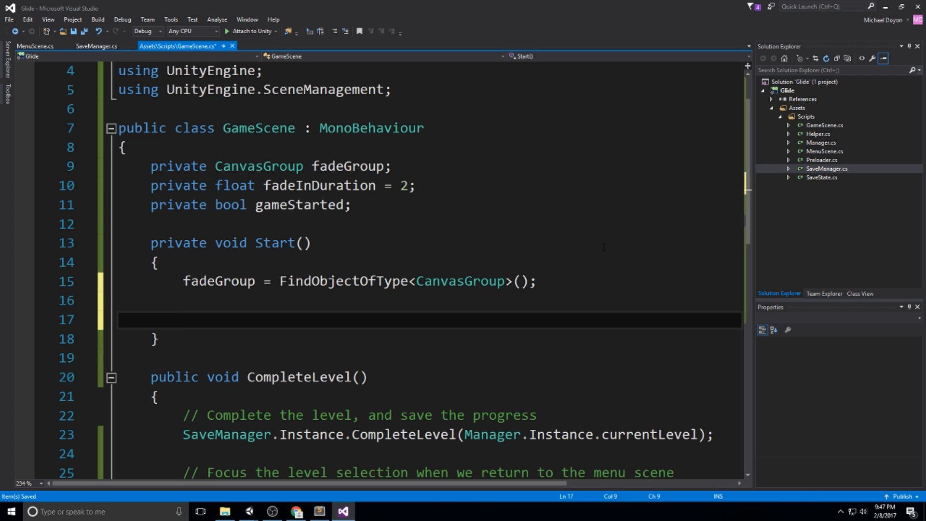
type("fadeGroup.alp")
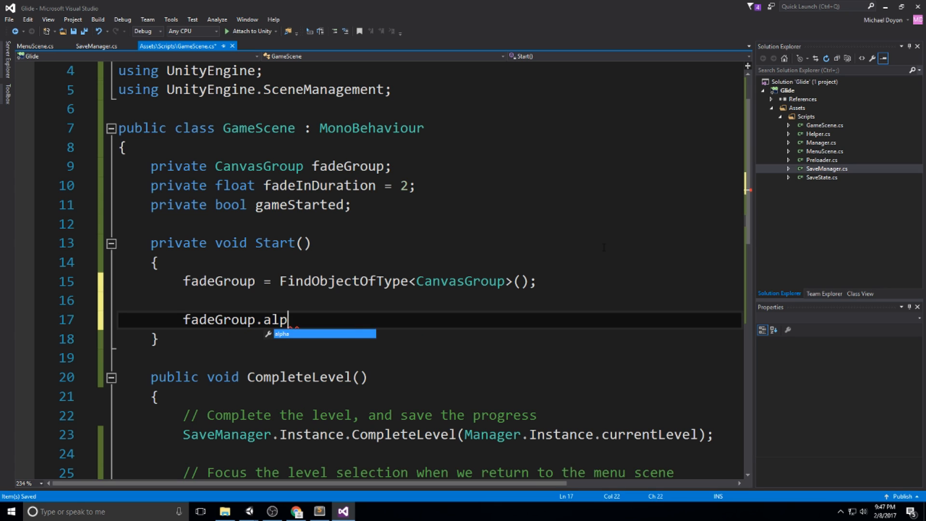
type("ha = 1;")
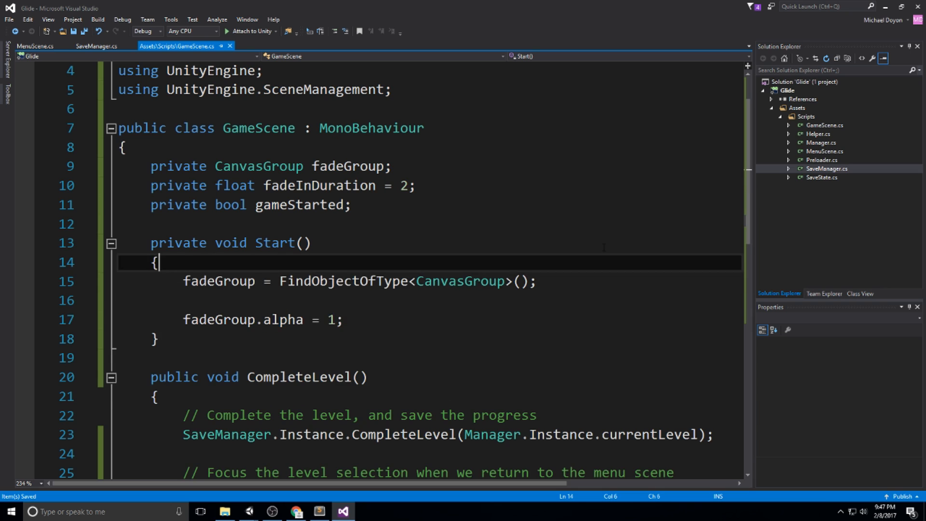
- Add comments 'Get the only canvasGroup in the scene' and 'Set the fade to full opacity'
type("//")
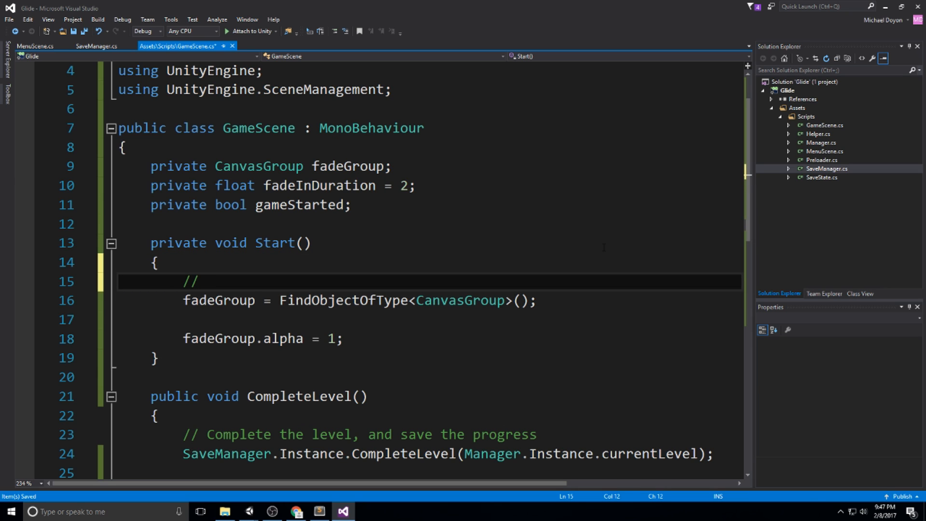
type("Get the")
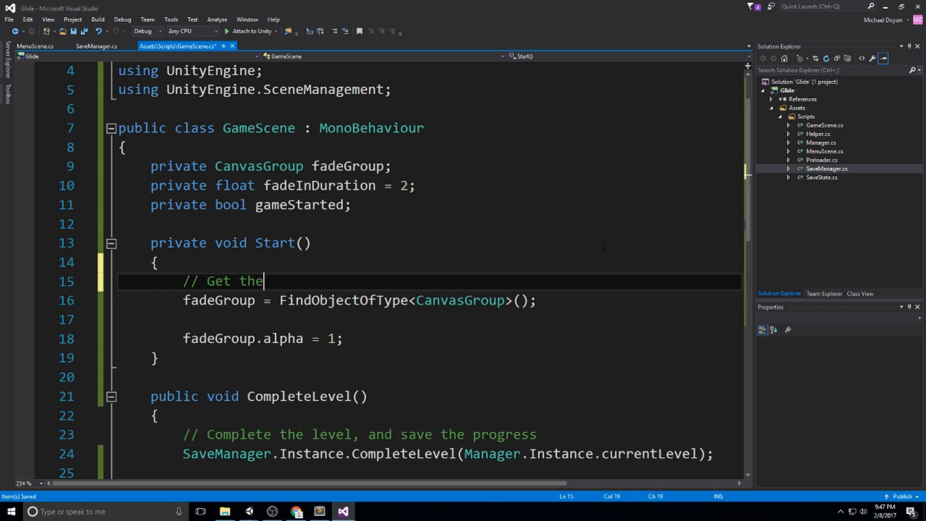
type("only canva")
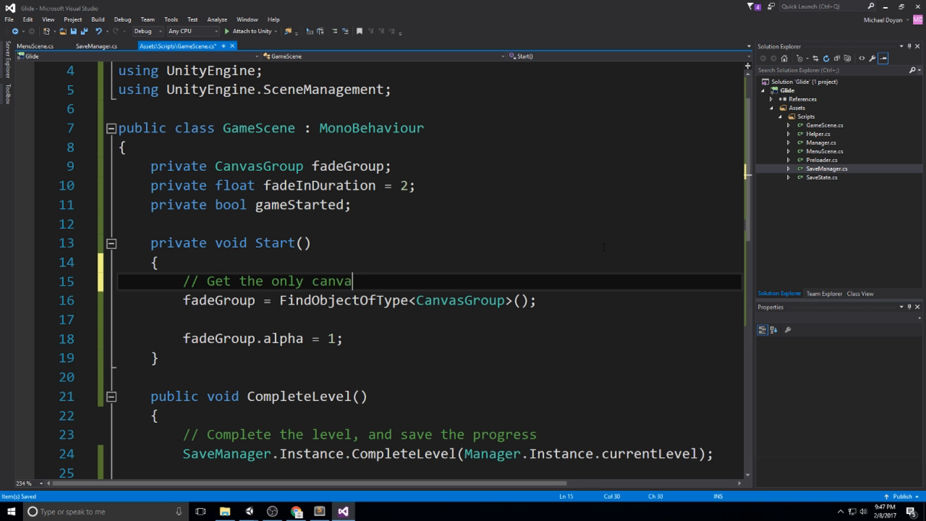
type("sGroup in the")
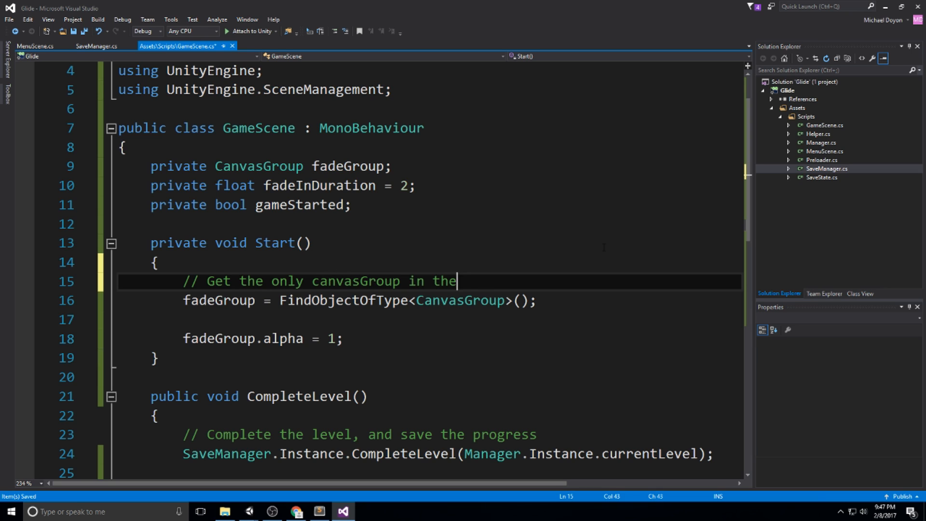
type("scene")
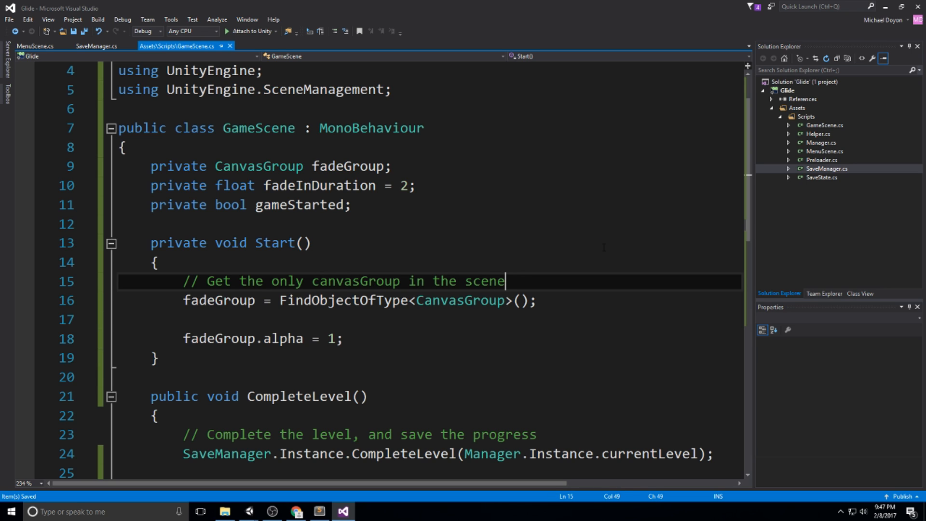
type("//")
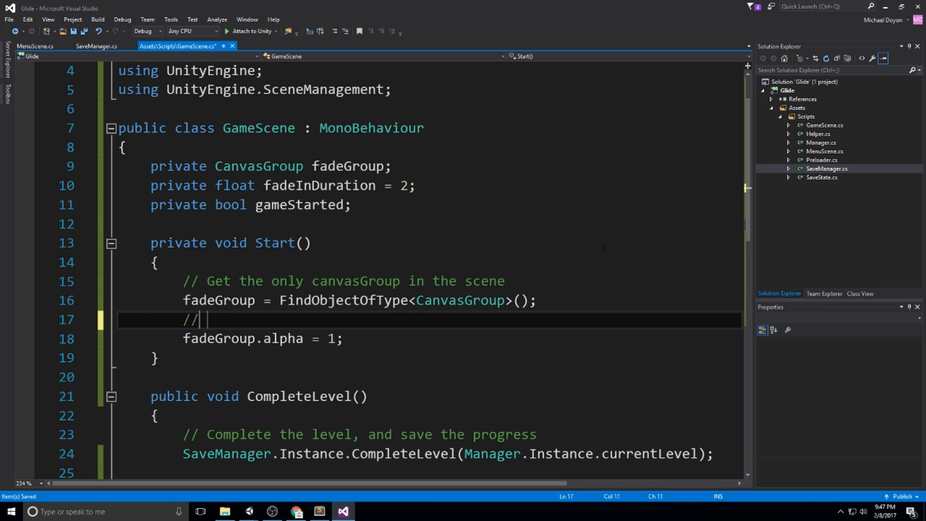
type("S")
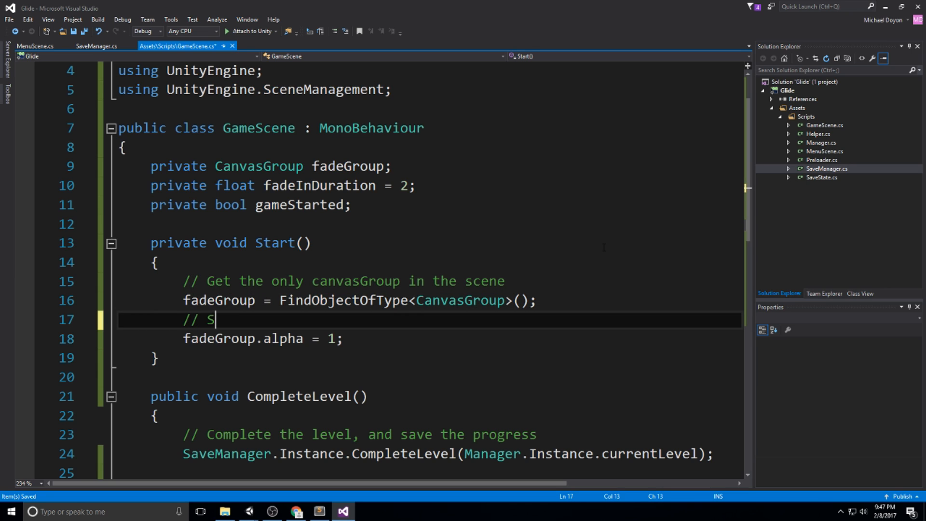
type("et the fade to full opacity")
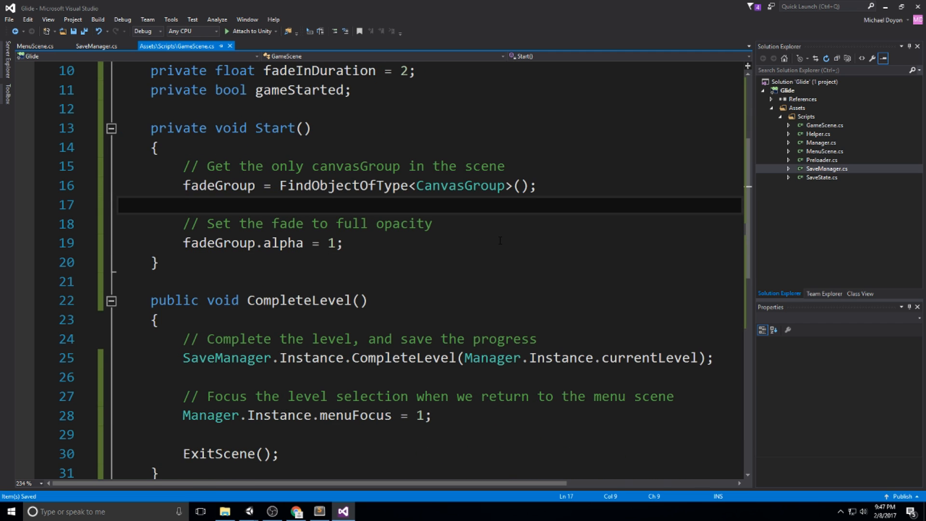
- Add Update setting fadeGroup.alpha = 1 - (Time.timeSinceLevelLoad / fadeInDuration) during the initial fade
scroll("down", 3)
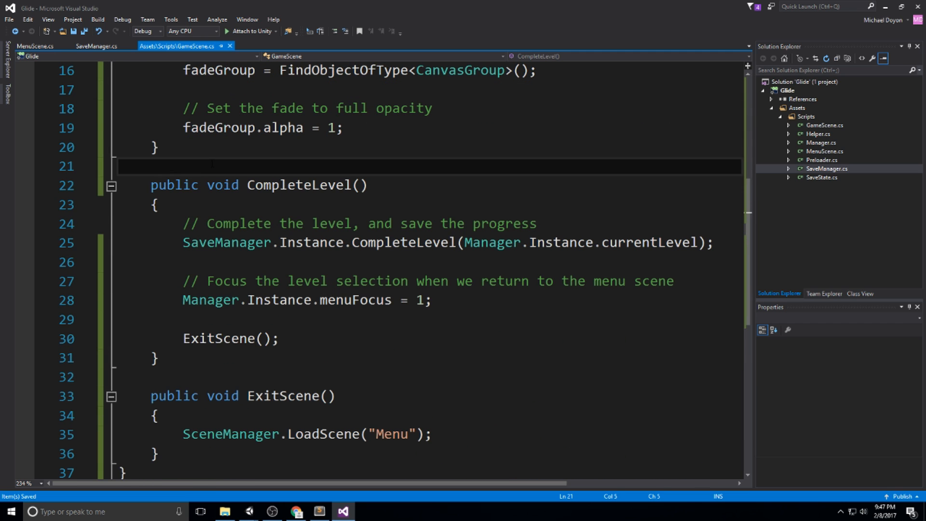
type("private void")
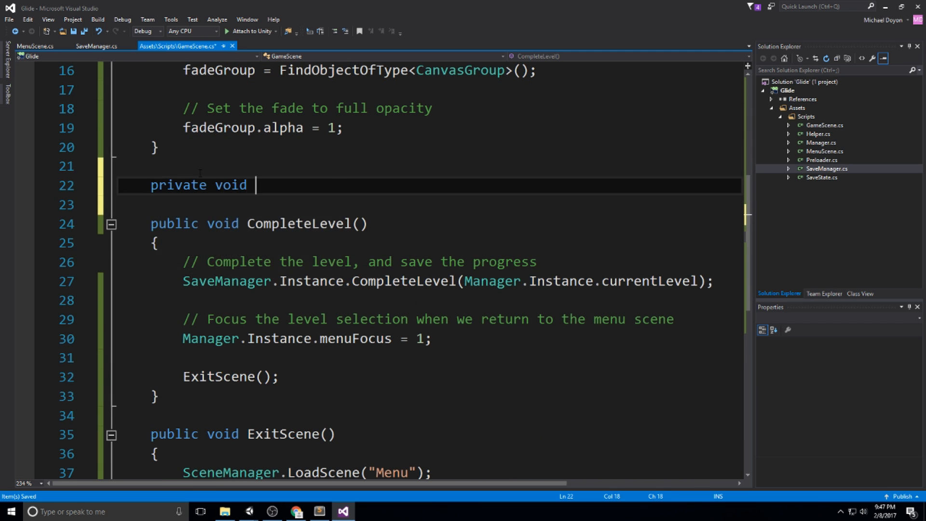
type("Update()")
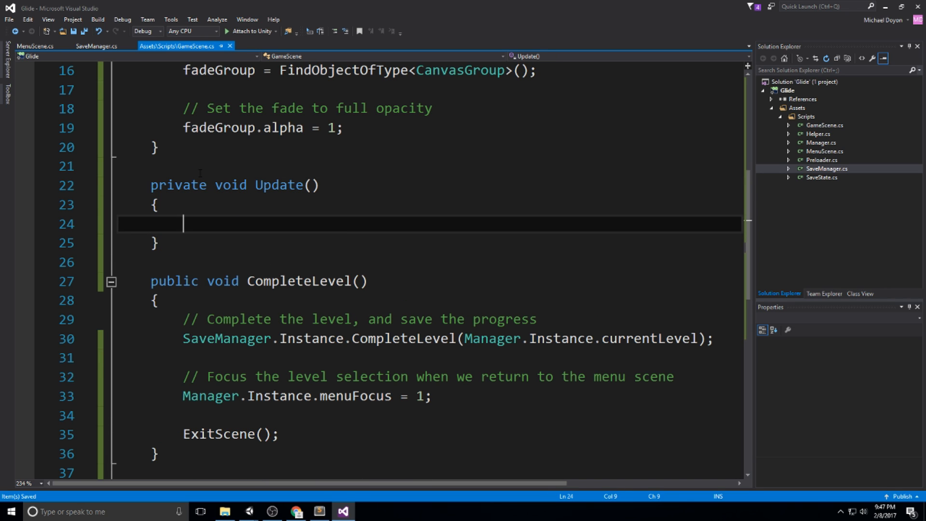
type("if(Time")
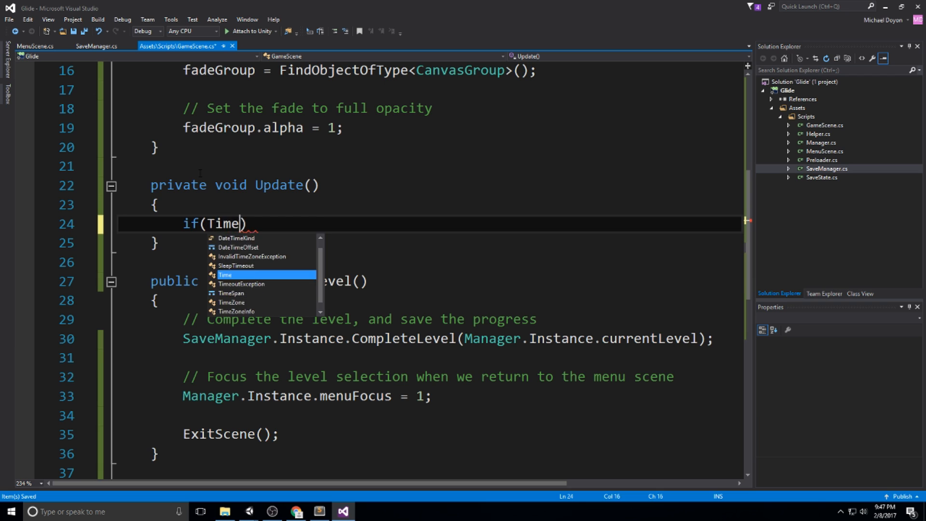
type(".timesinceLevelLoad <= fadeInDuration")
type("{ ")
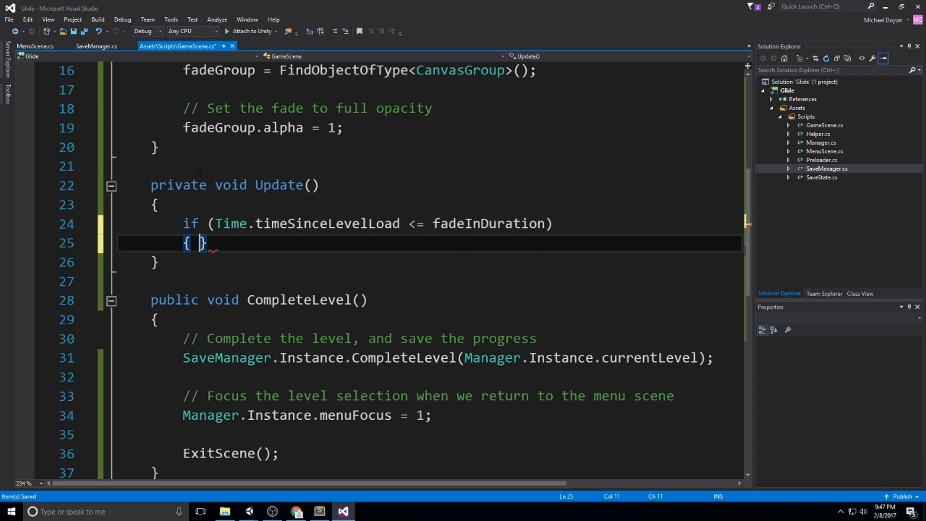
type("// Initial fade-in")
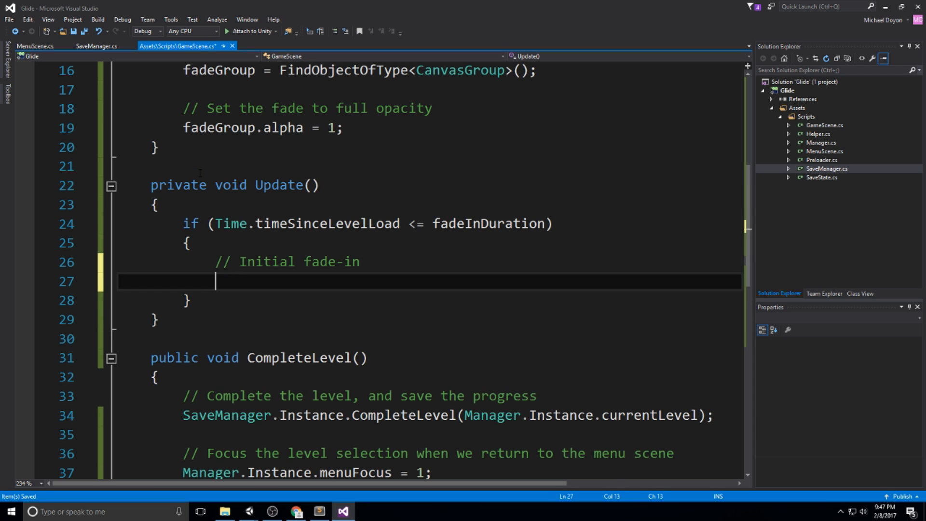
type("fadeGroup.a")
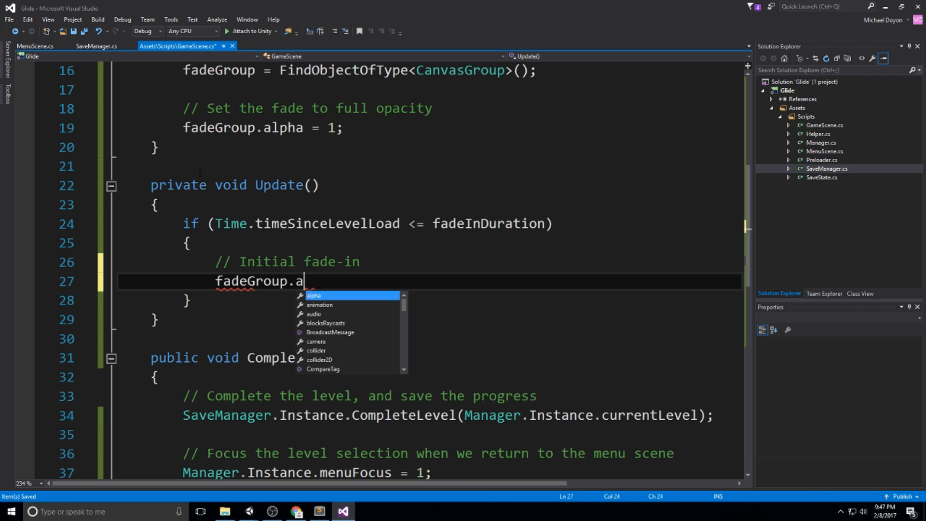
type("lpha = 1 -")
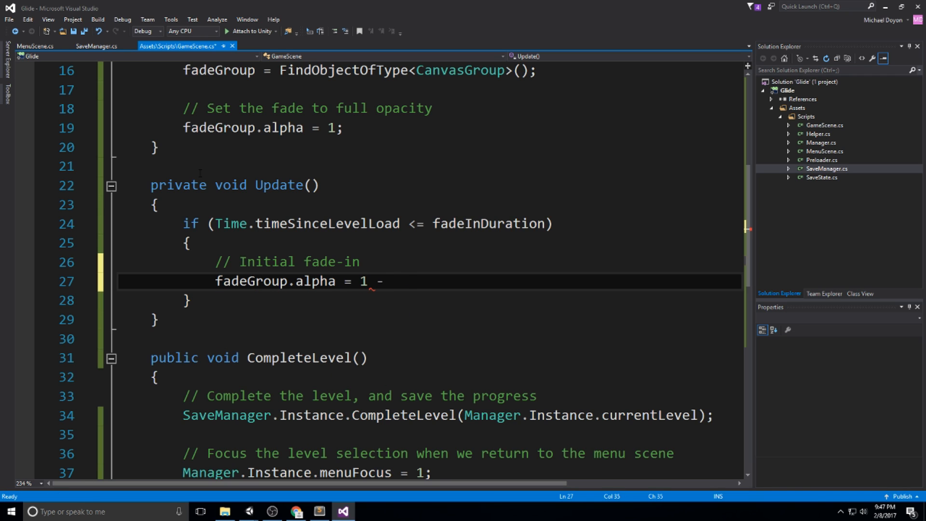
type("(Time.timesin")
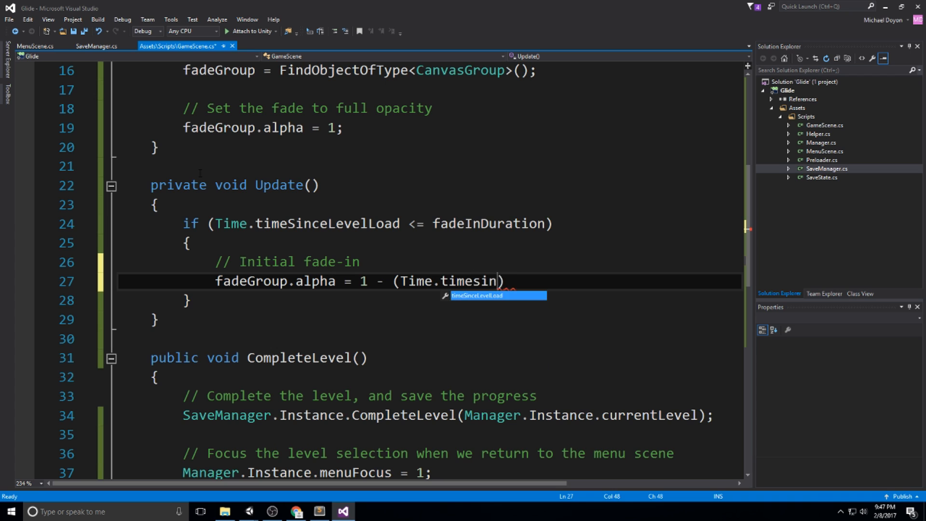
key("Tab")
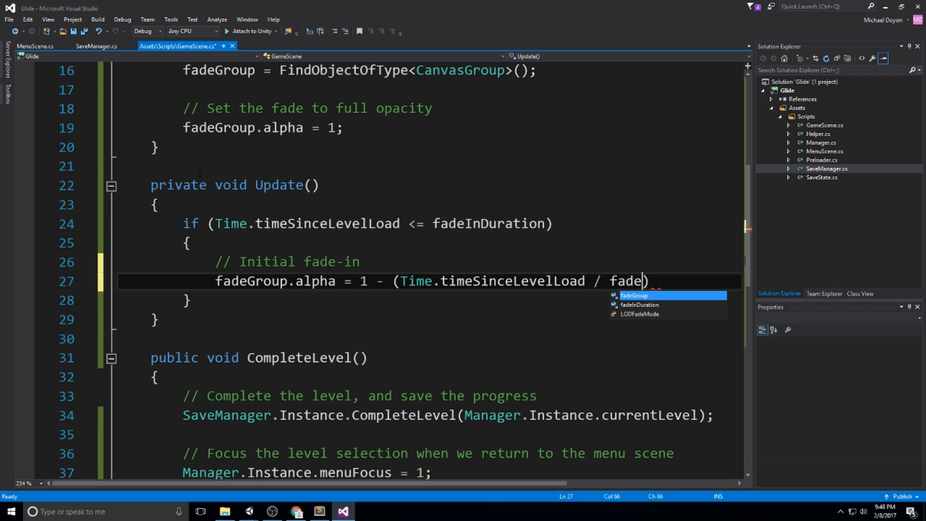
type("InDuration);")
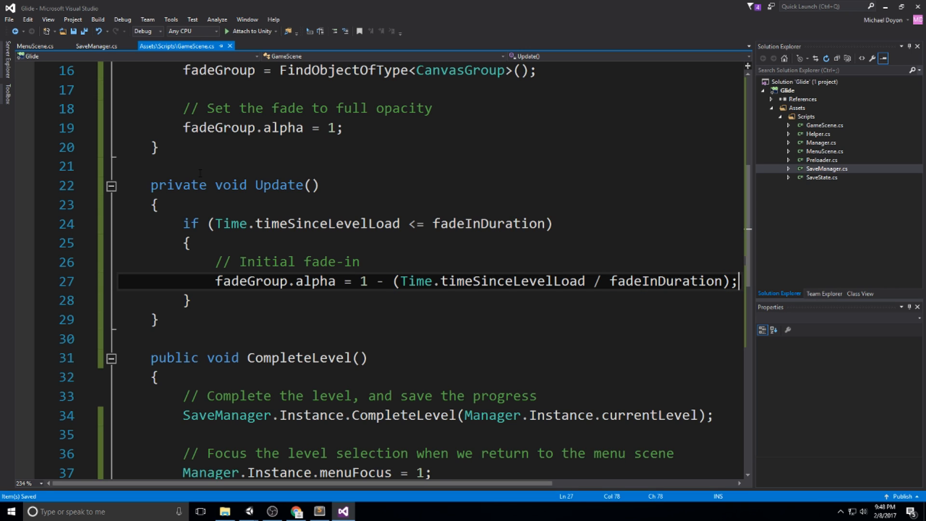
double_click(664, 280)
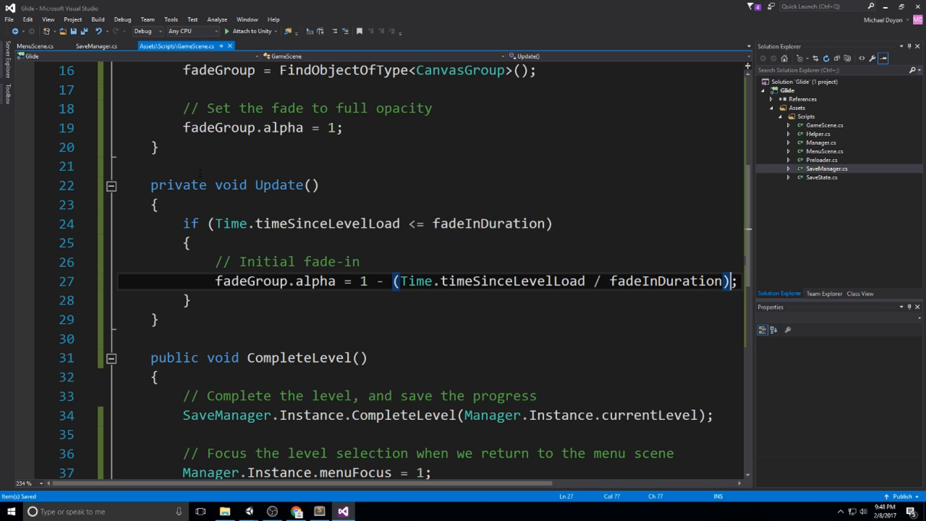
key("enter")
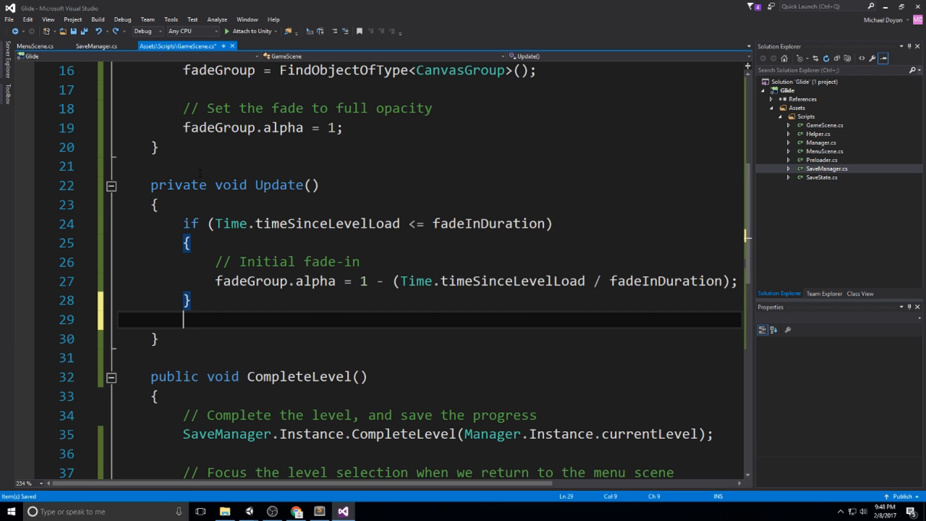
type("// If the intia")
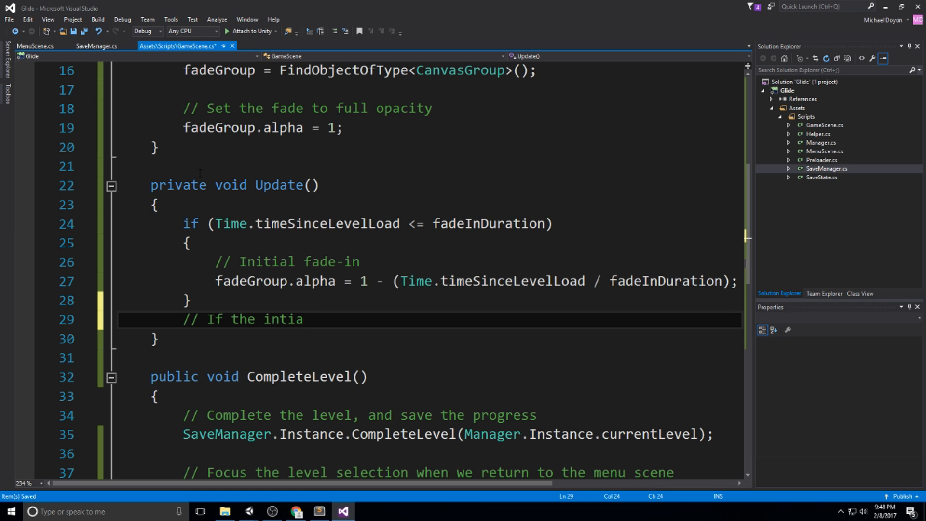
type("fade-in is completed")
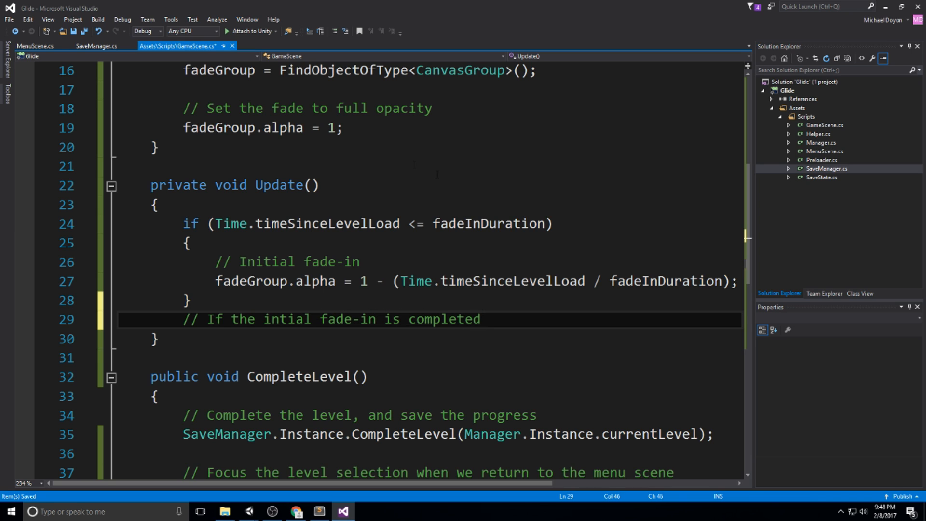
left_click(482, 319)
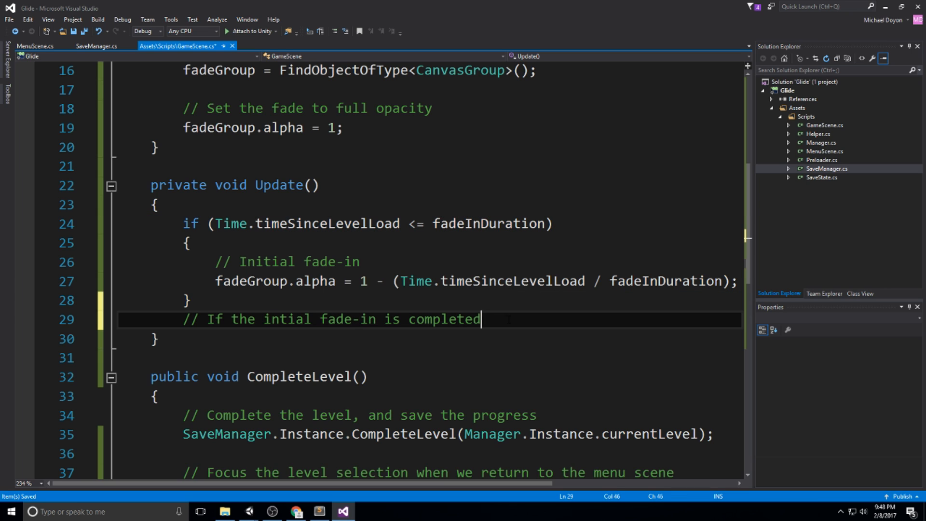
type(", and")
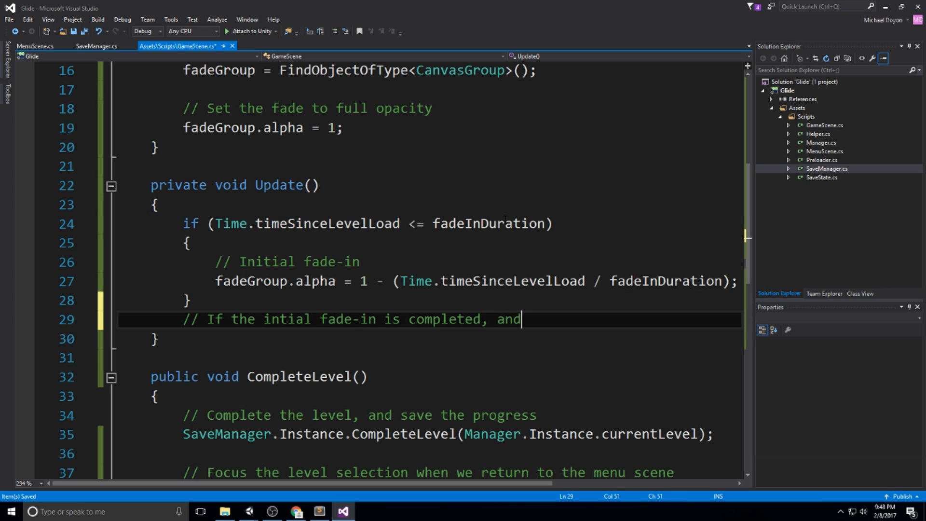
type("the game has not been start")
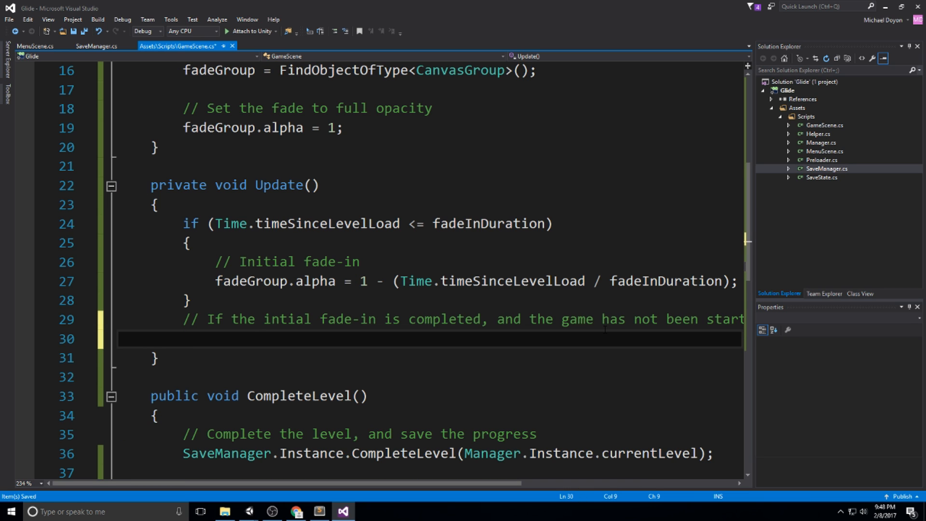
type("else")
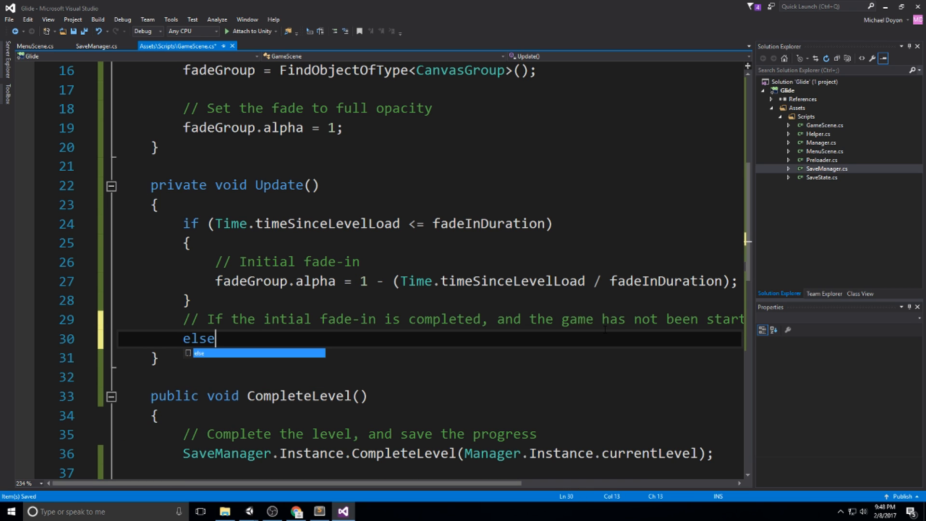
type("if(!gameStarted")
type("{ }")
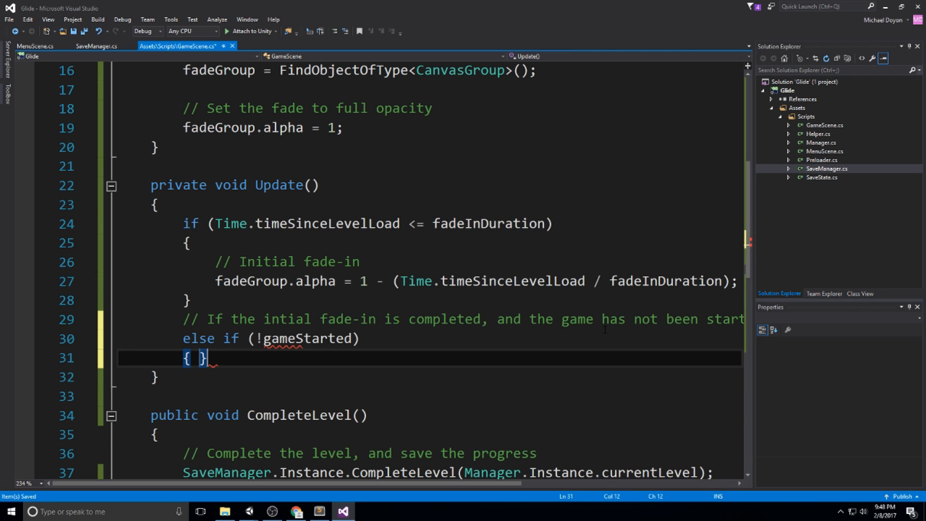
key("enter")
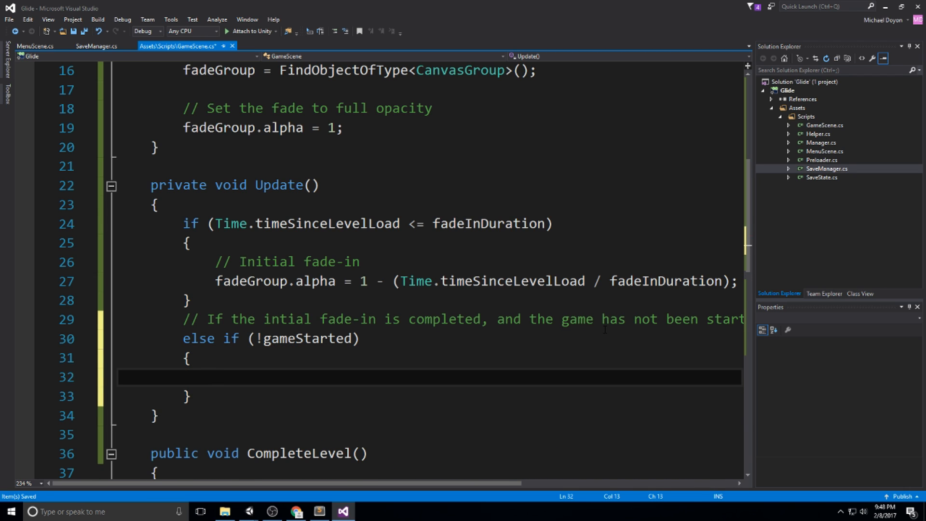
type("gameStarted = true;")
type("f")
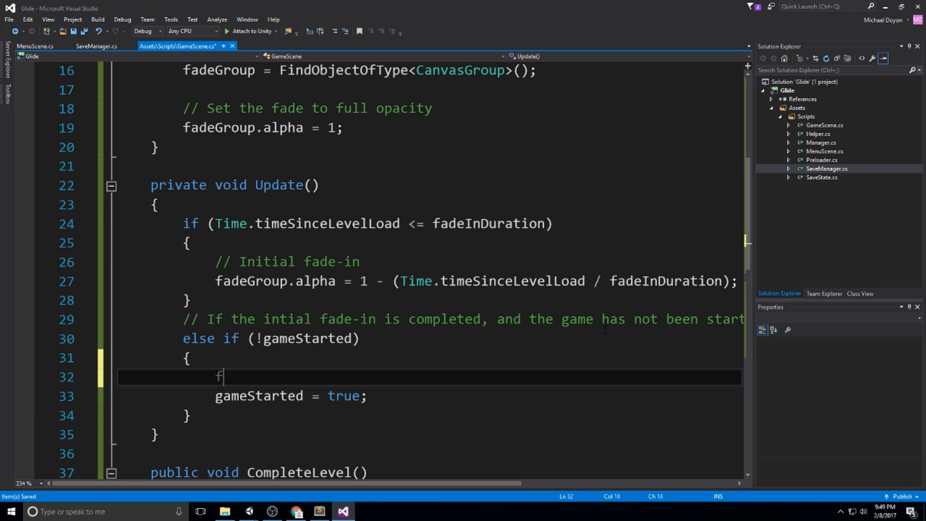
type("adeGroup.alpha")
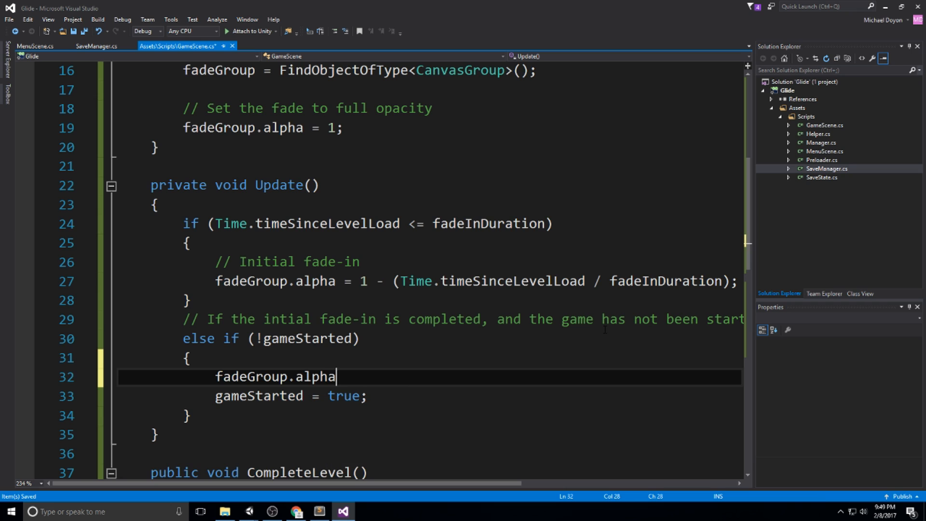
type("= 0;")
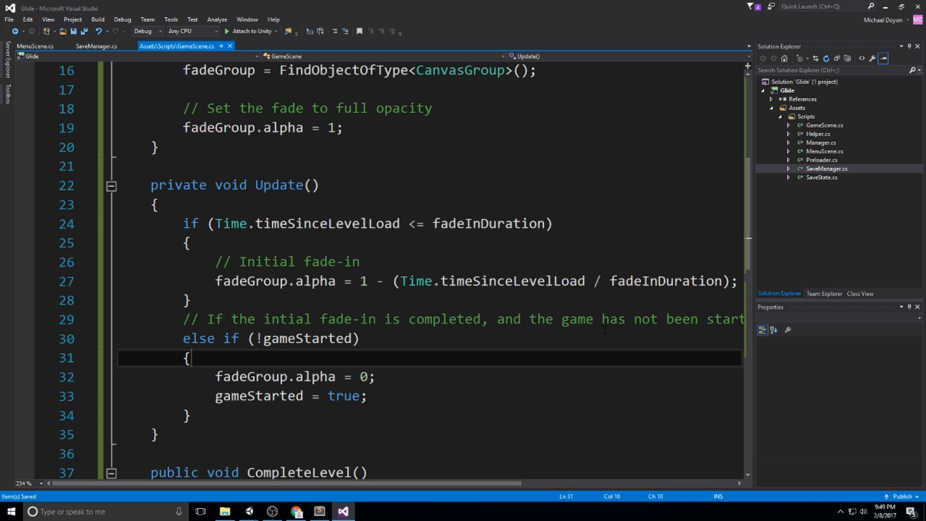
type("//")
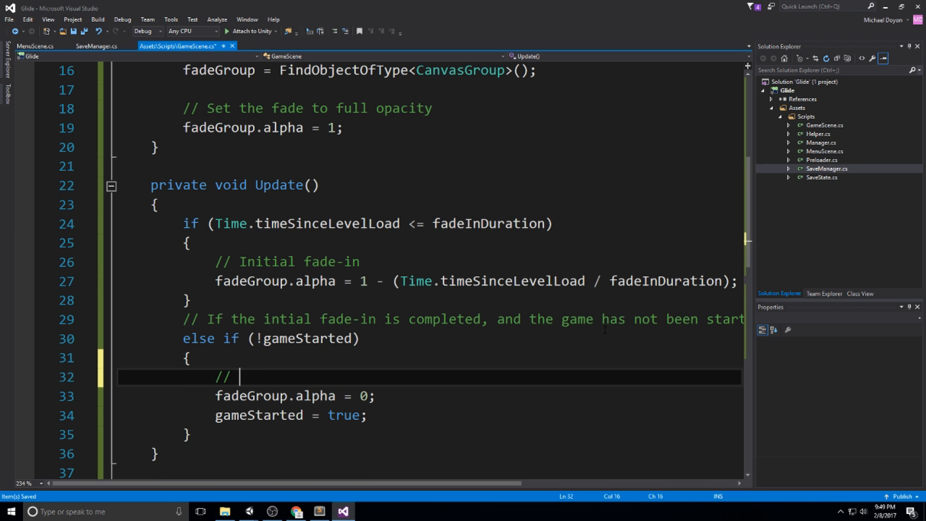
type("Ensure the")
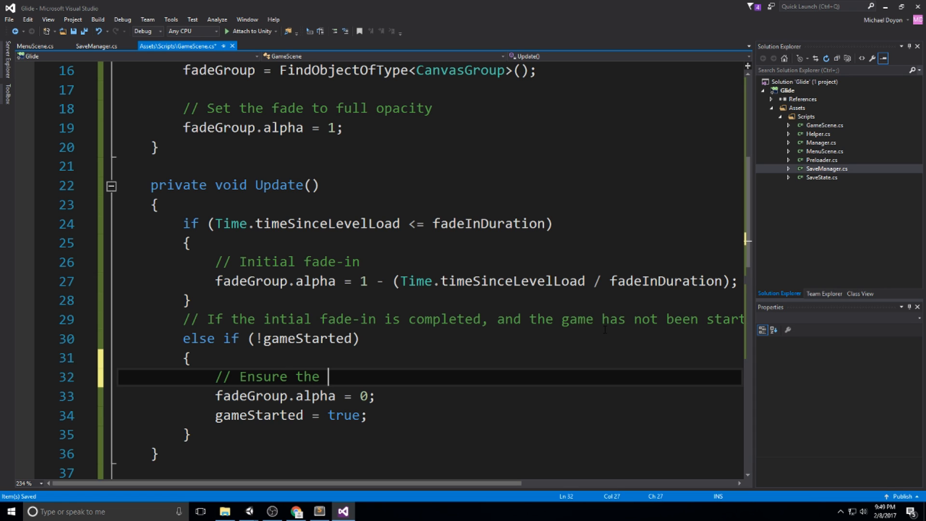
type("fade is completly gone")
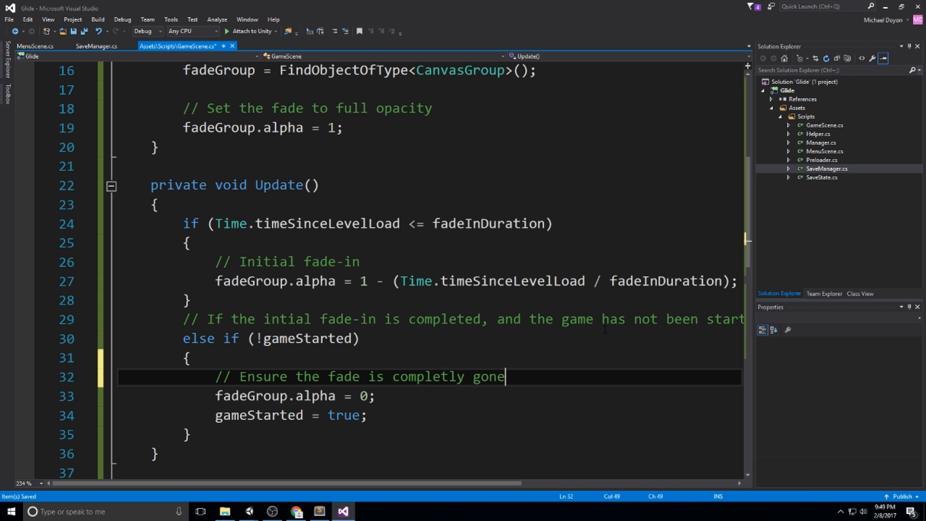
scroll("down", 3)
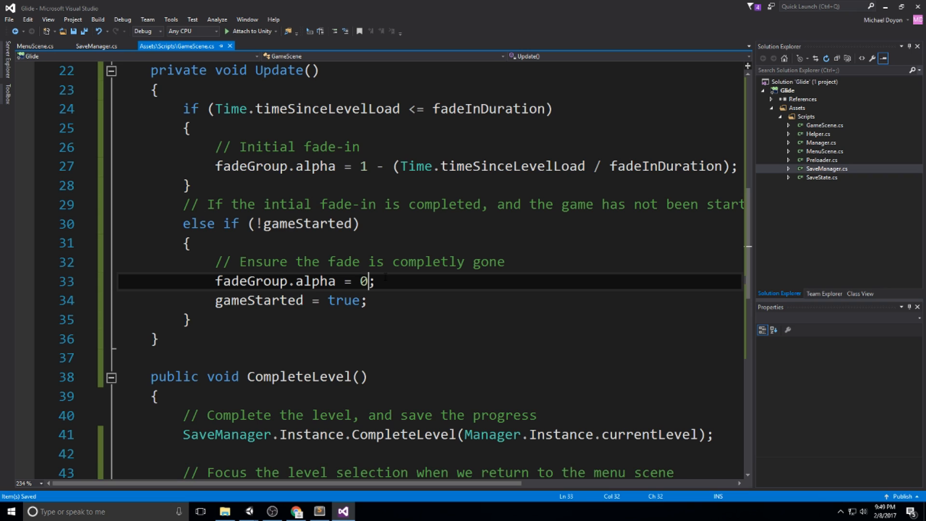
type(".1")
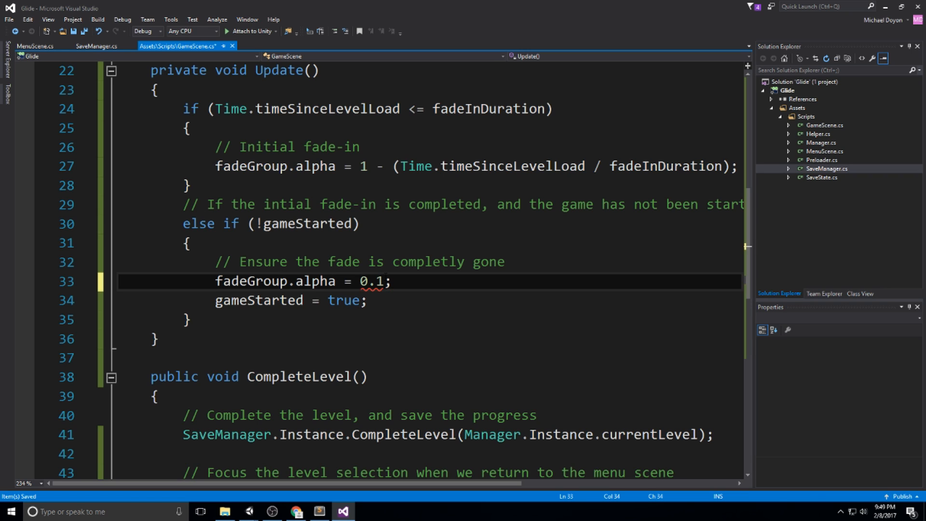
left_click(383, 281)
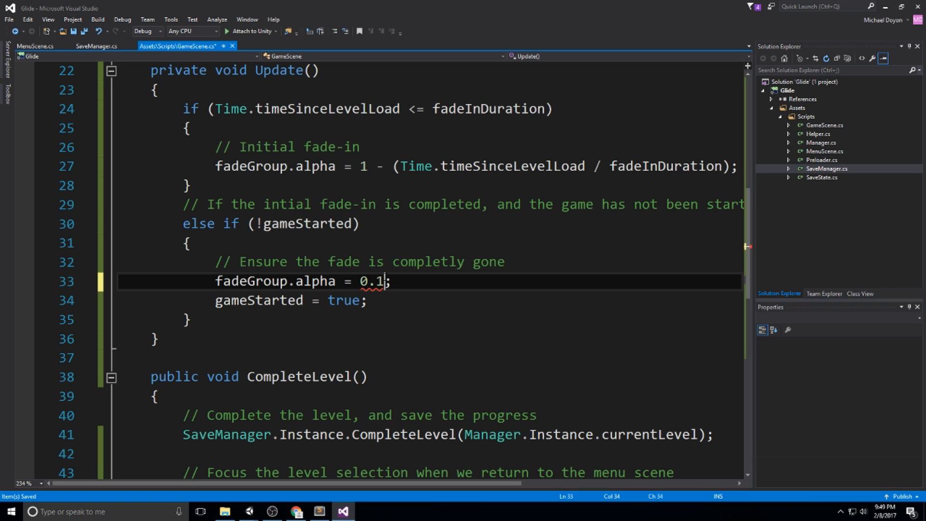
key("Backspace")
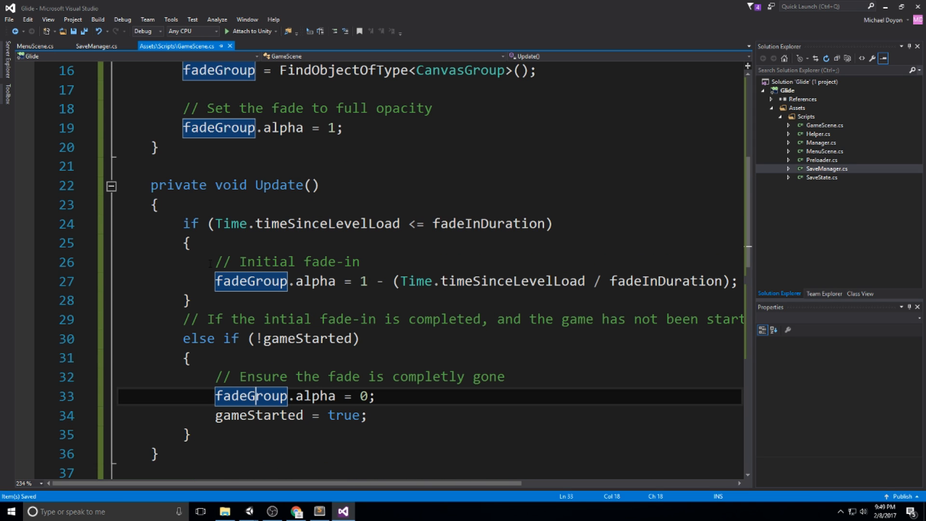
scroll("down", 3)
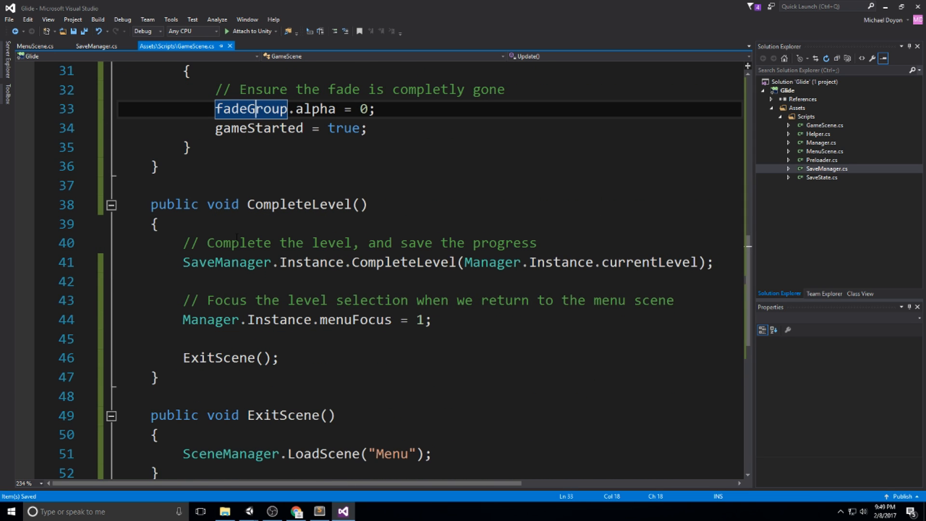
mouse_move(247, 511)
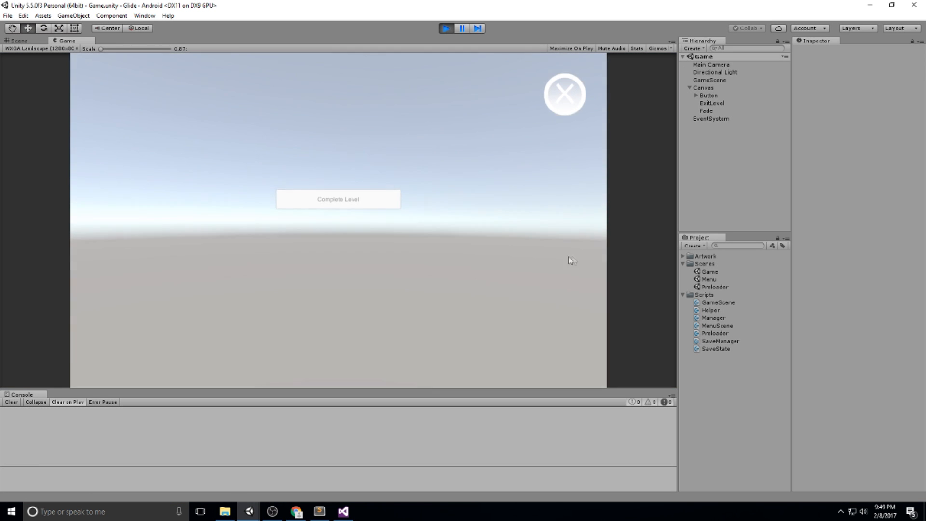
- Play the Game scene, watch the fade-in, complete the level and hit the NullReferenceException
left_click(445, 28)
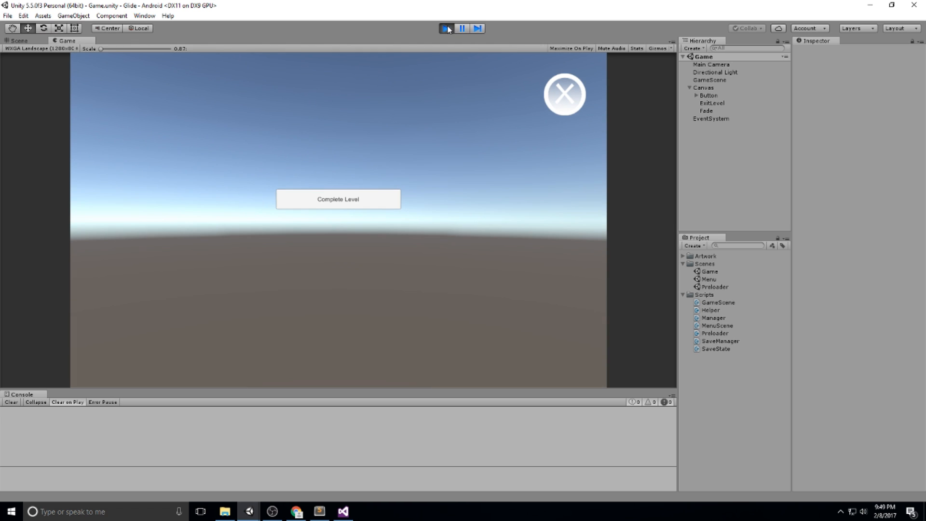
left_click(445, 28)
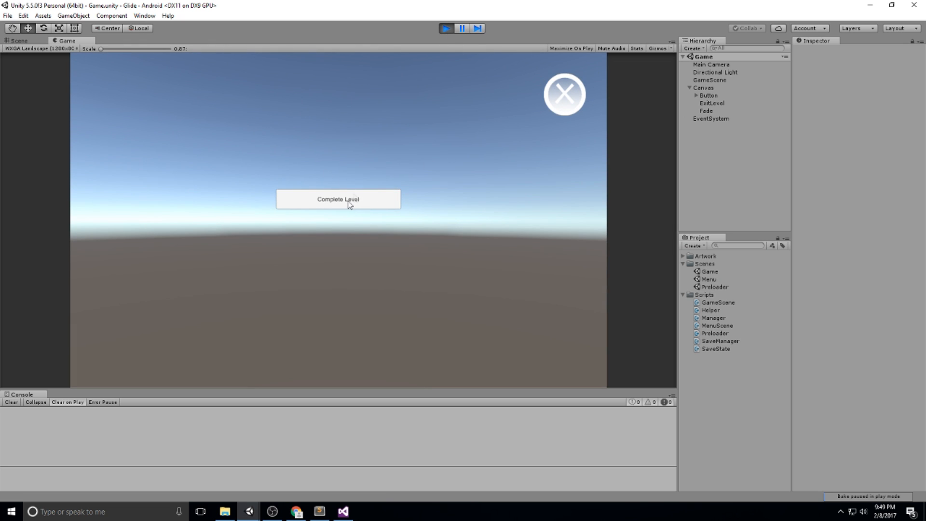
left_click(707, 110)
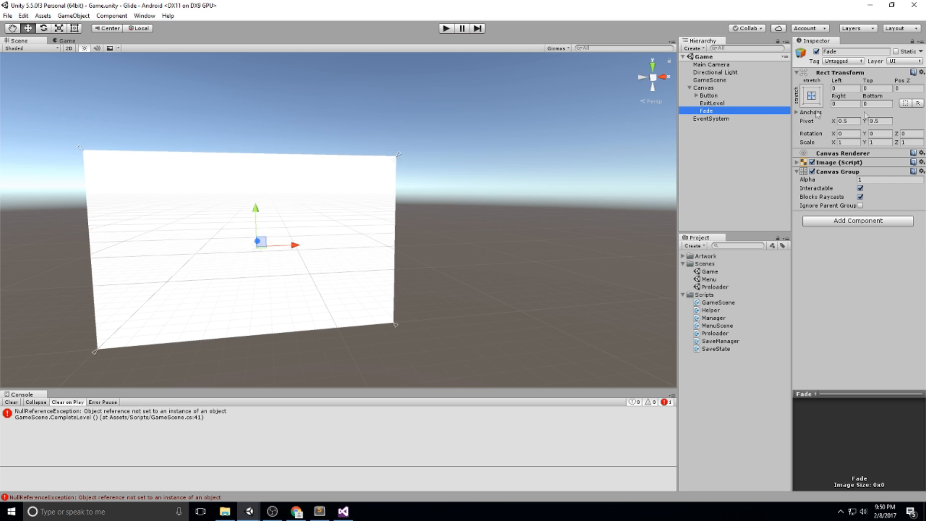
left_click(860, 187)
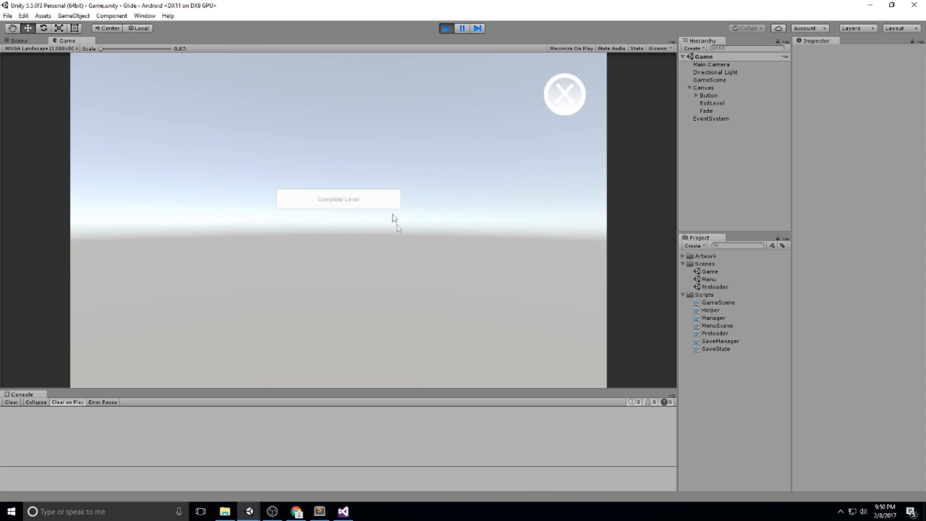
left_click(337, 199)
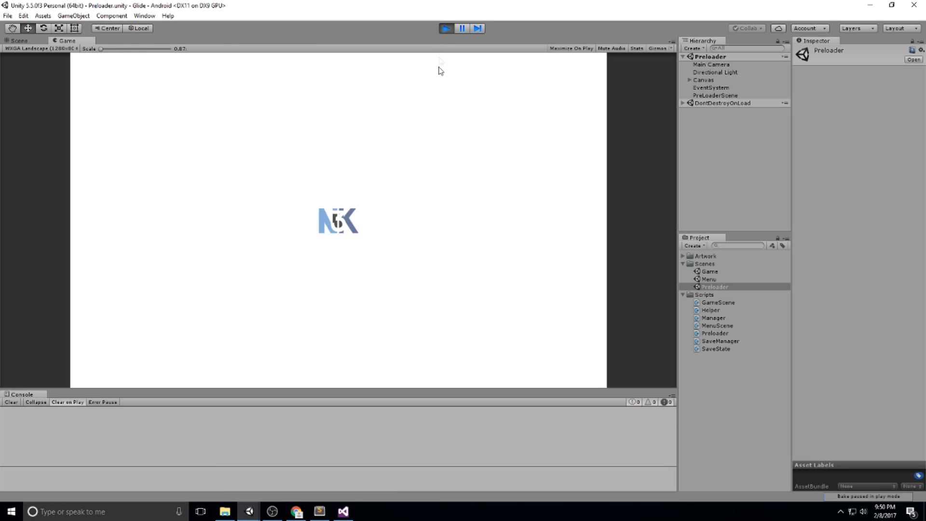
mouse_move(471, 130)
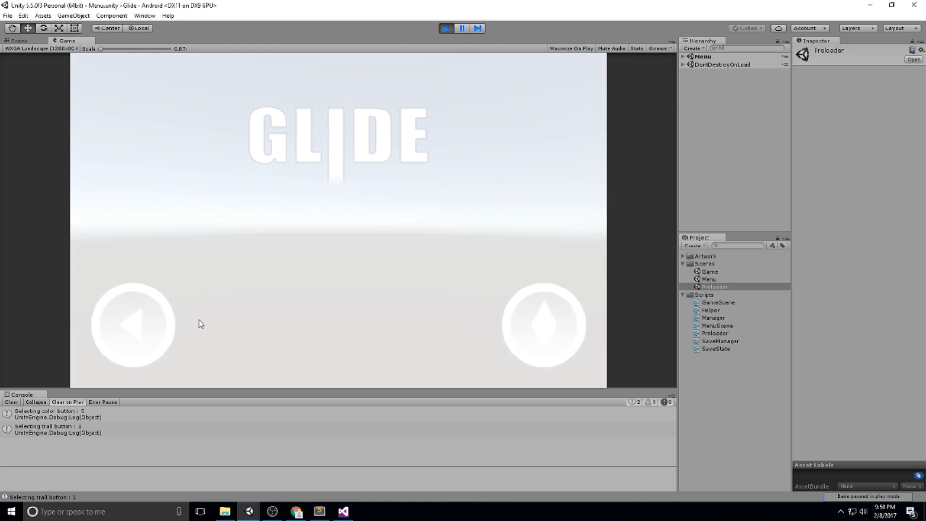
- Play through the menu to level selection, pick level 3, stop, and open the Menu scene
left_click(544, 326)
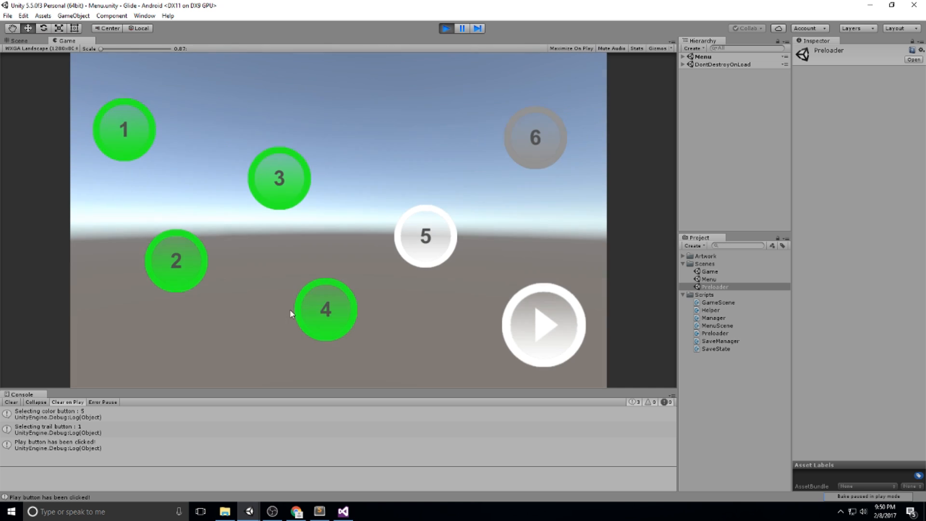
left_click(278, 178)
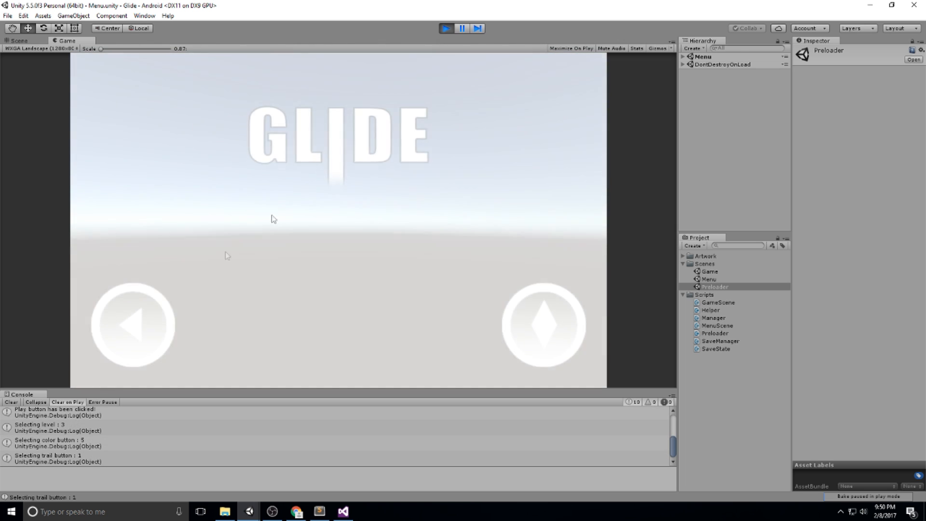
left_click(542, 325)
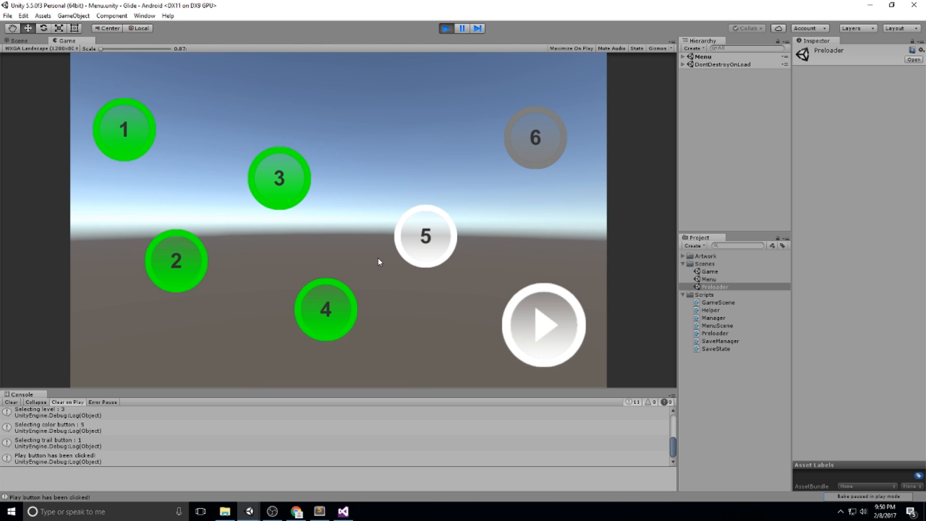
left_click(446, 28)
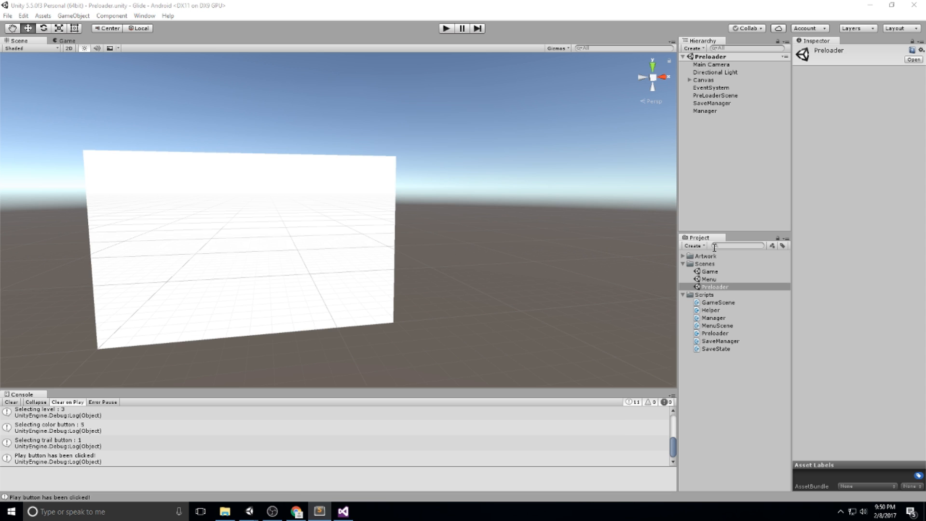
double_click(708, 279)
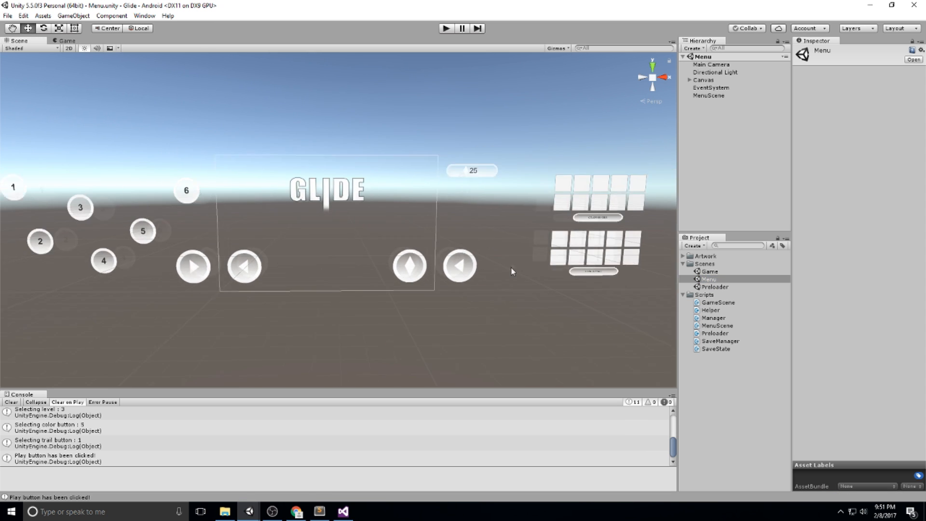
left_click(716, 326)
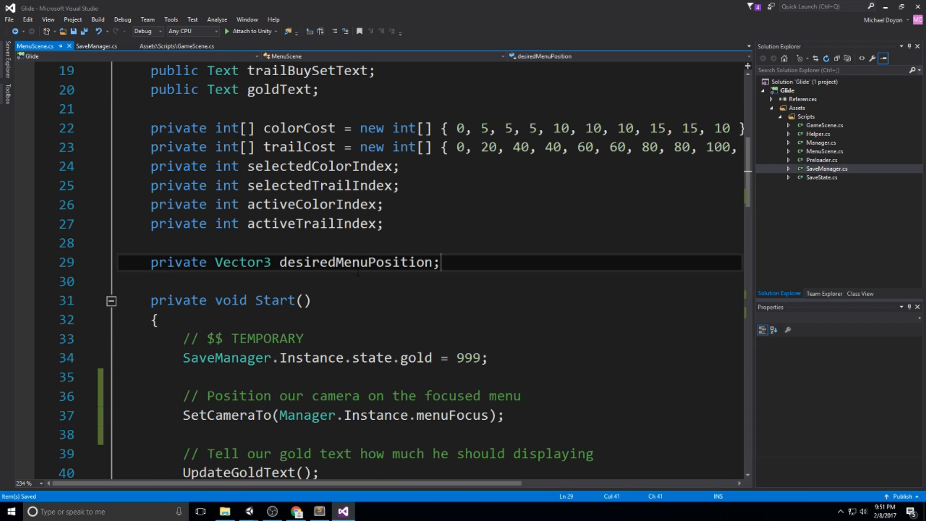
- Add a public AnimationCurve enteringLevelZoomCurve field to MenuScene
type("public")
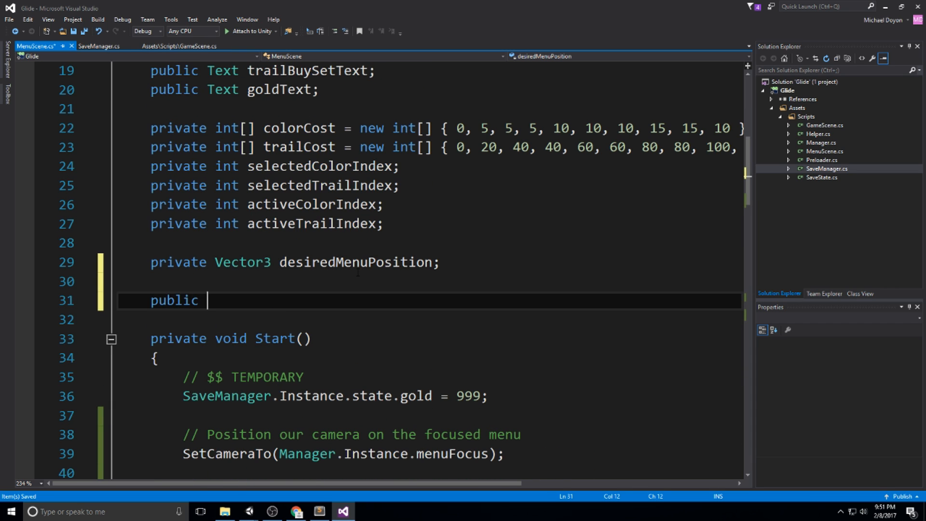
type("Animat")
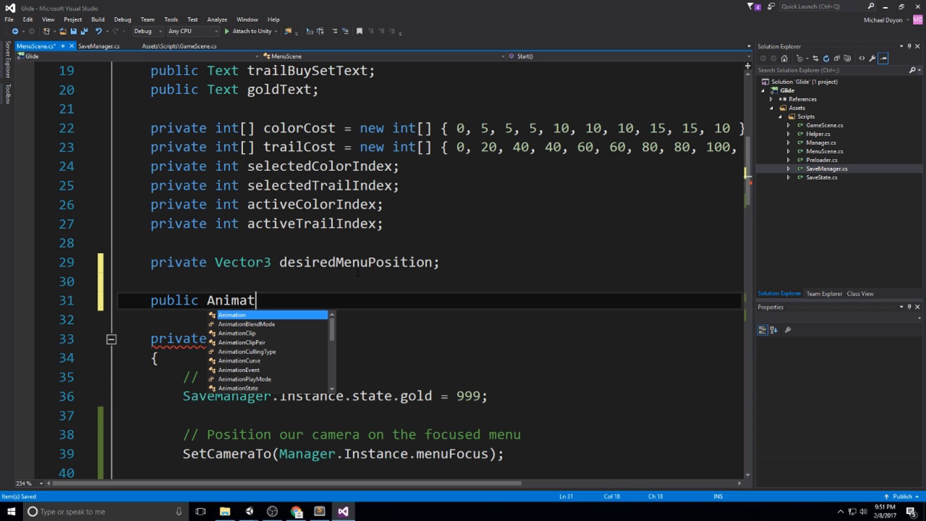
type("ionC")
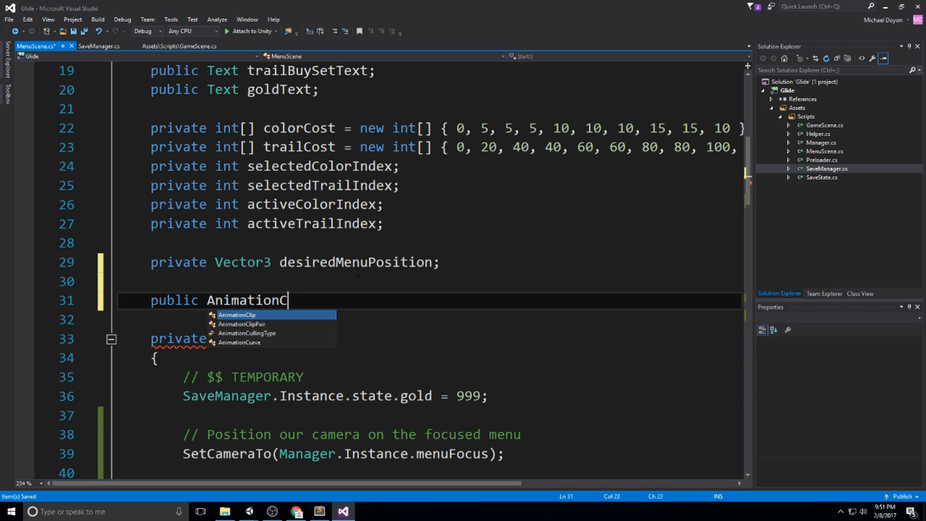
type("urve")
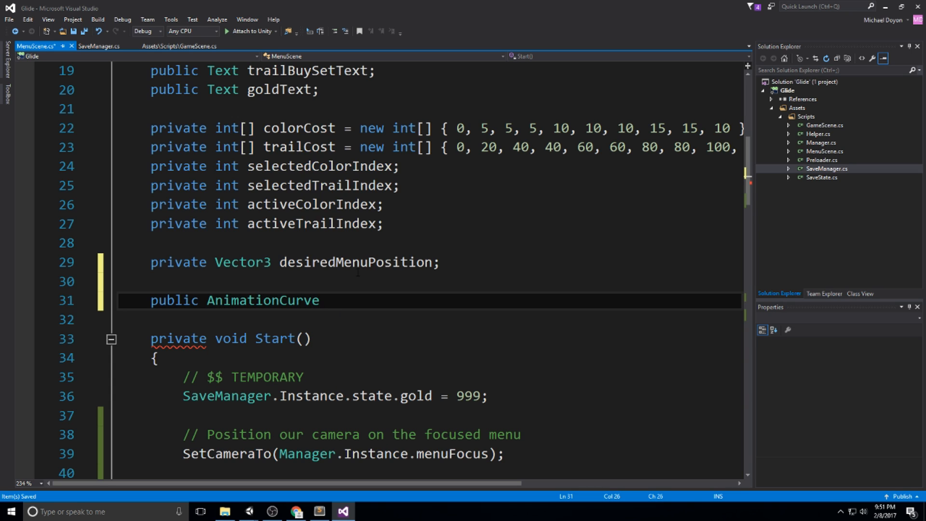
type("enteringLevelZoom")
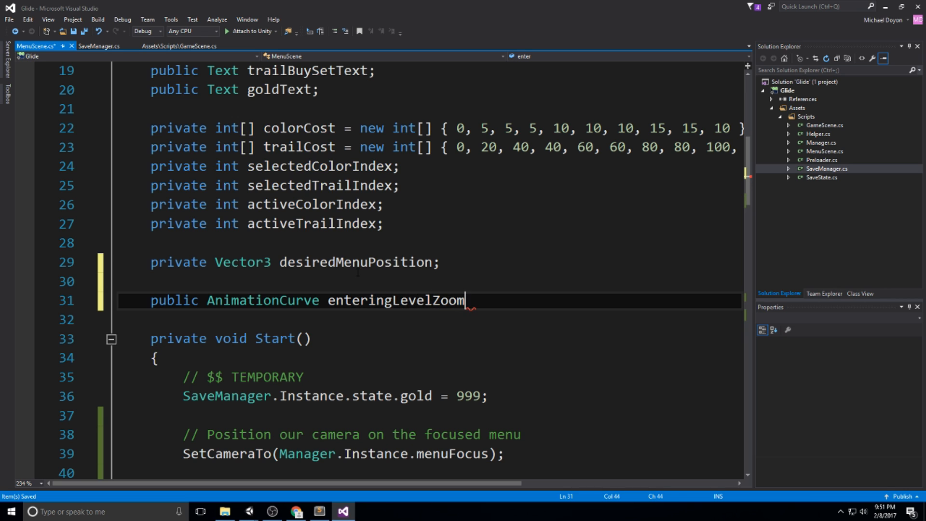
type("Curve;")
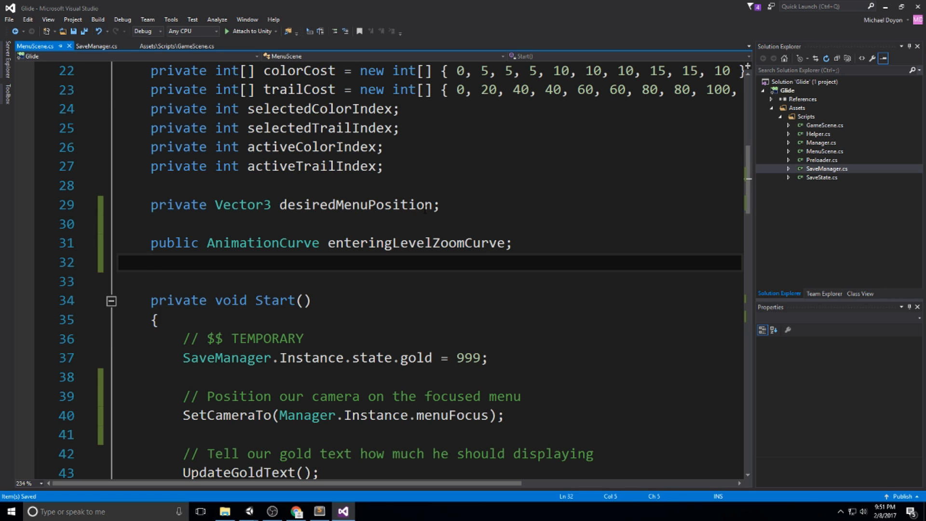
- Add private bool isEnteringLevel, float zoomDuration = 3.0 and zoomTransition fields
type("private b")
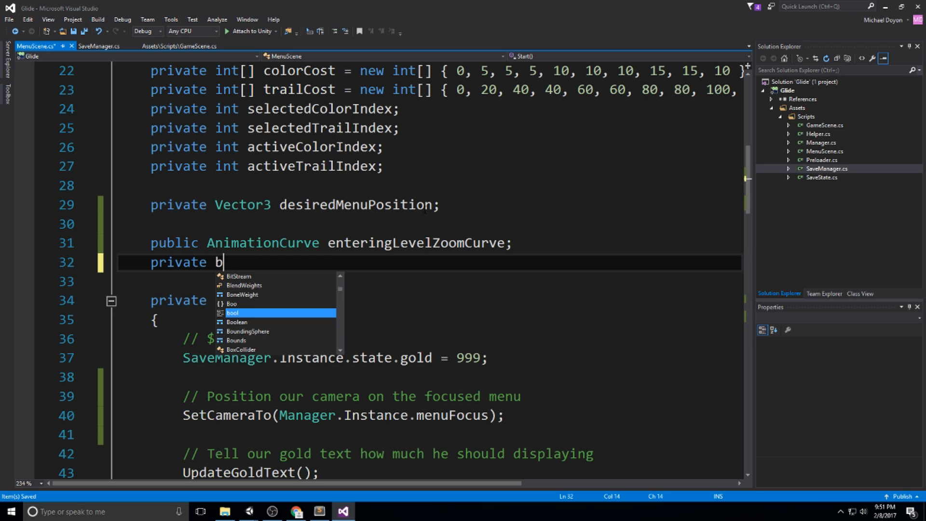
type("ool isEnteringLevel = false;")
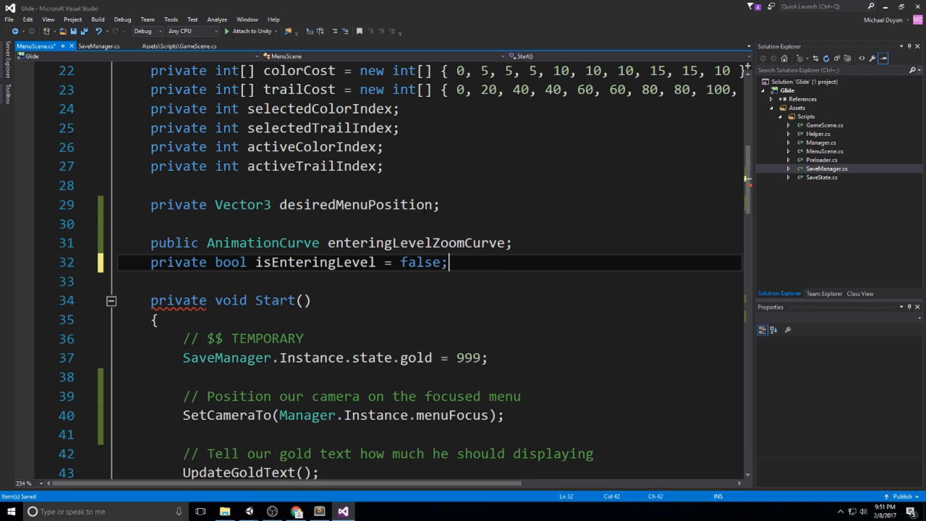
type("private float z")
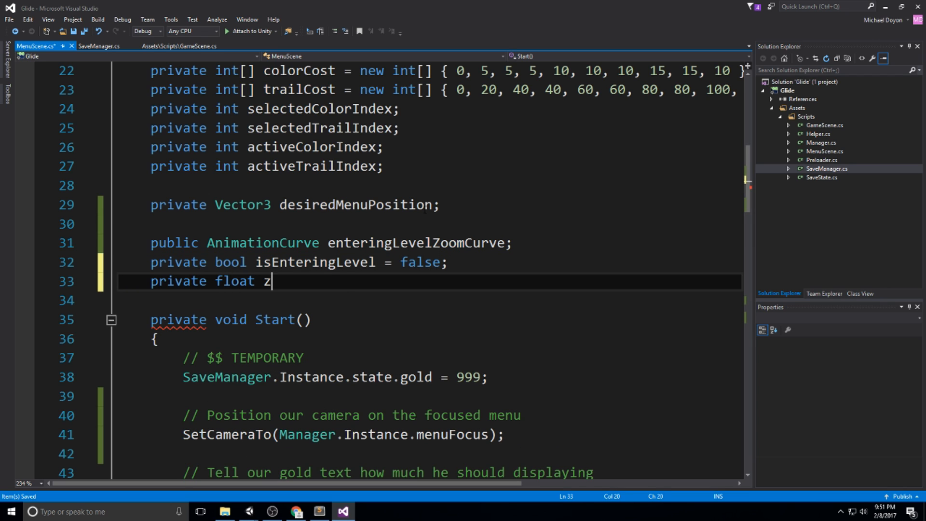
type("oomDuration =")
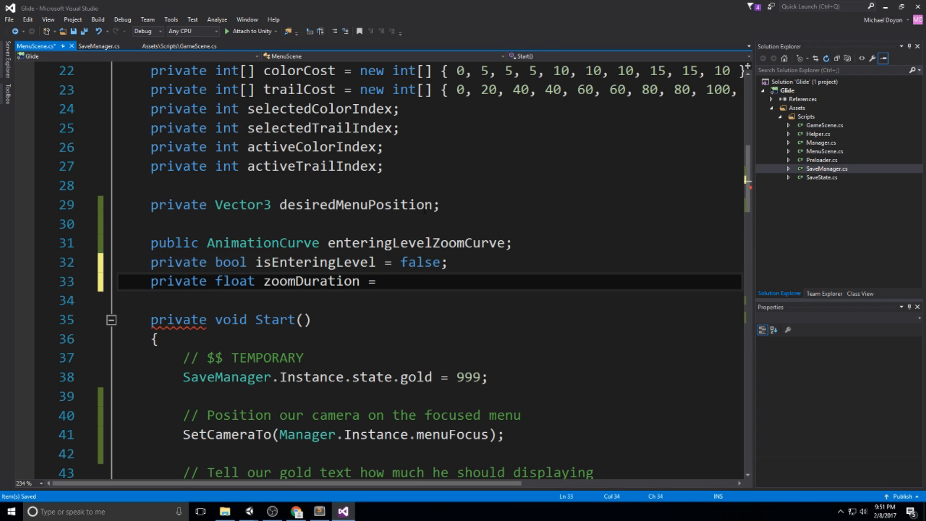
type("3.0f;")
type("private float zoom")
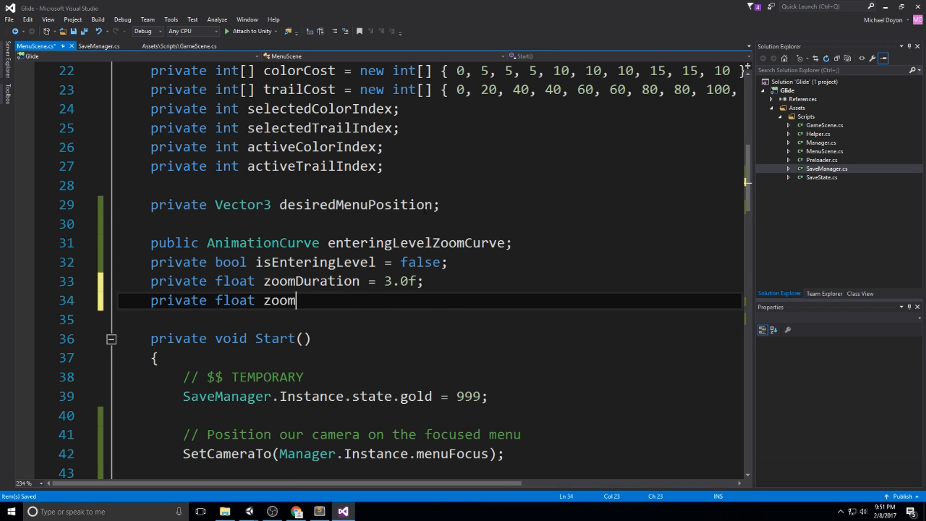
type("Transition;")
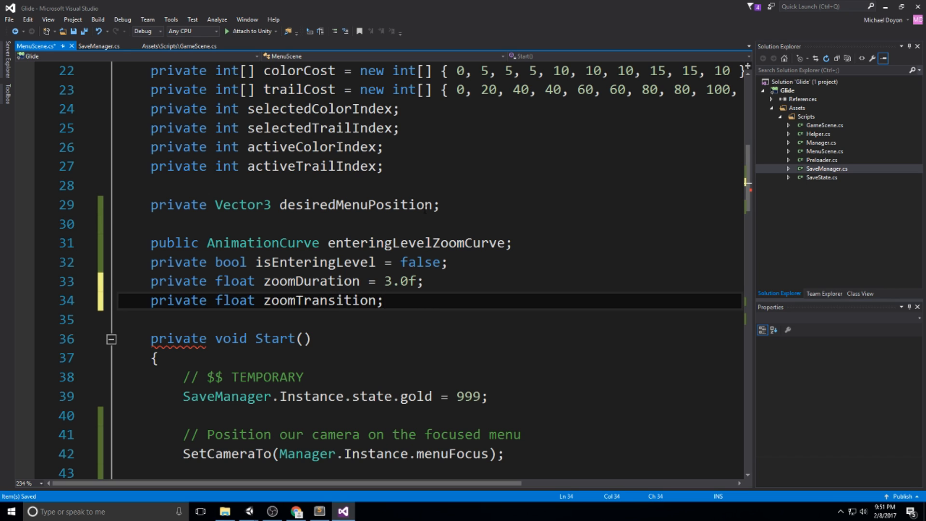
double_click(322, 300)
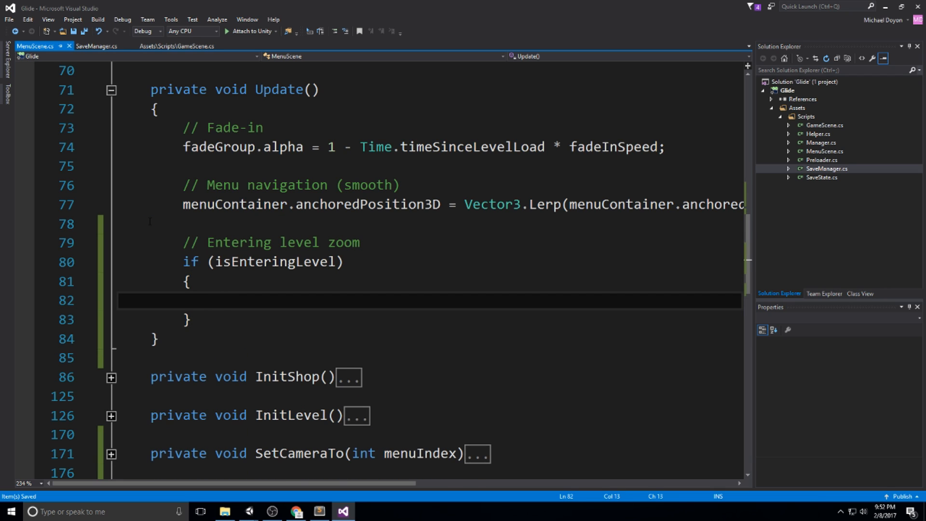
- Under a comment, increment zoomTransition by (1 / zoomDuration) * Time.deltaTime in the isEnteringLevel block
type("// Add to the")
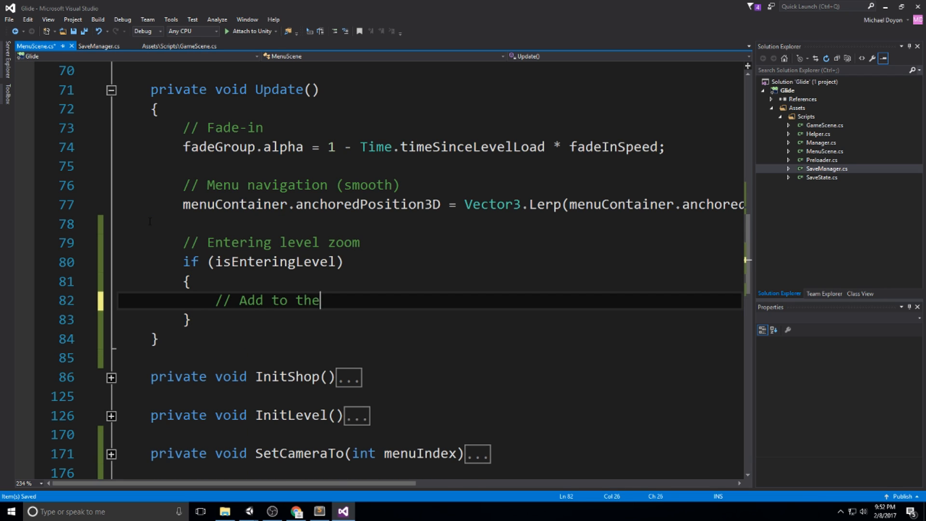
type("z")
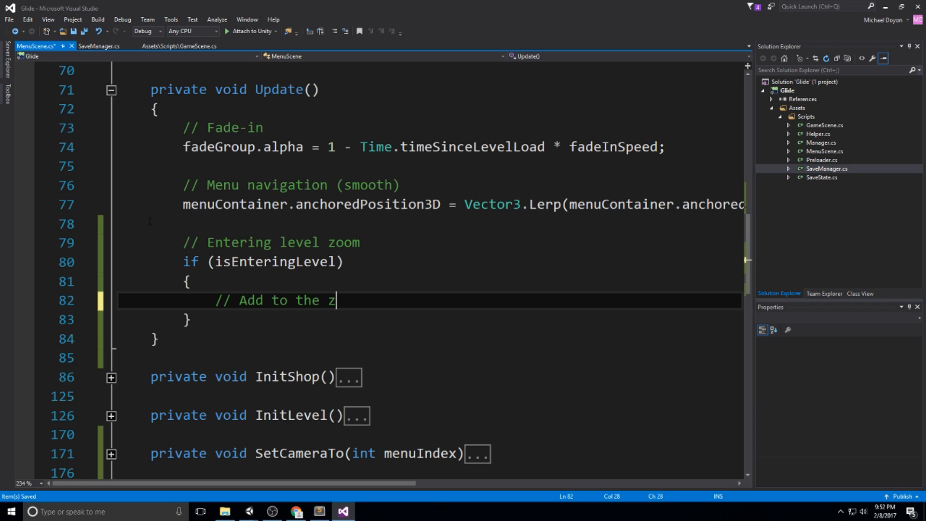
type("oomTransiti")
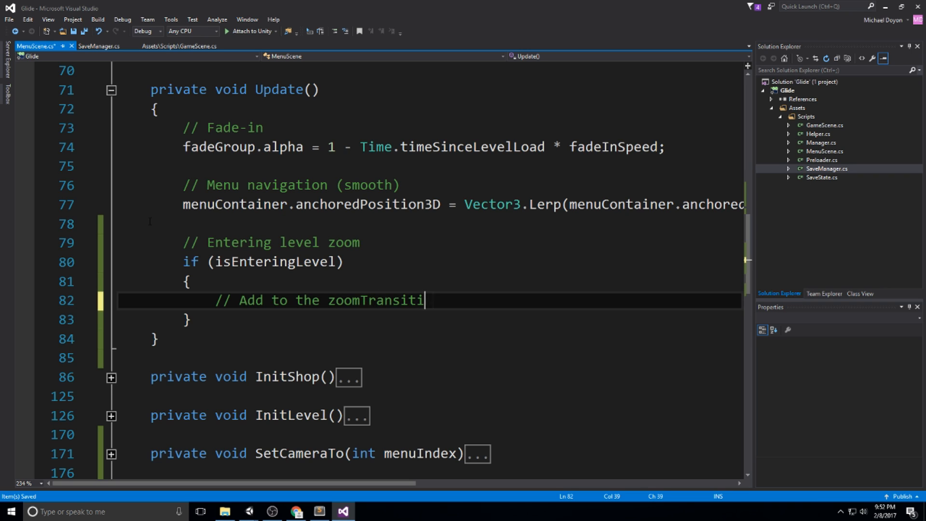
type("on float")
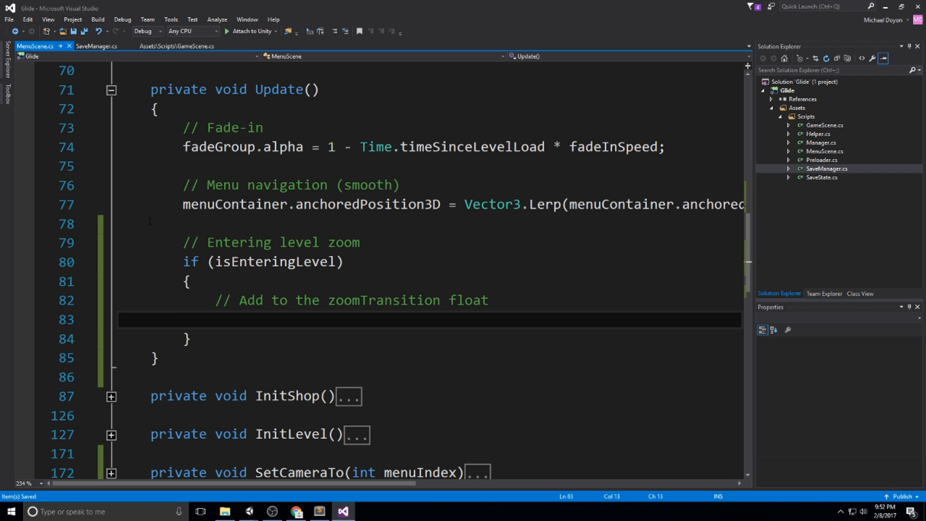
type("zoomTransition")
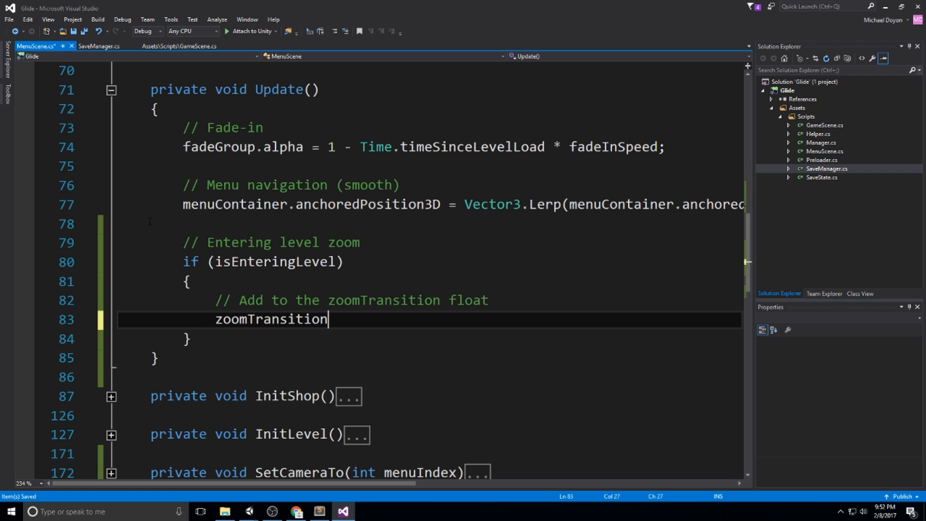
type("+=")
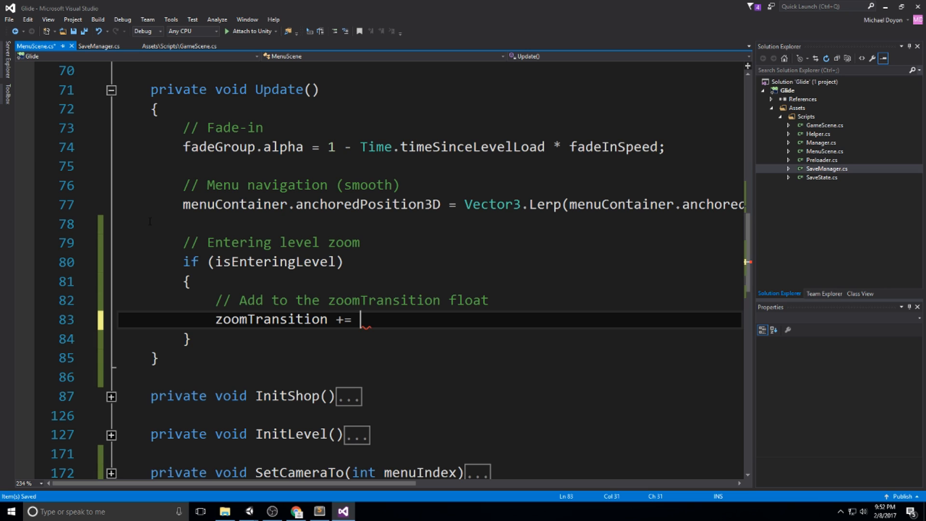
type("(1/")
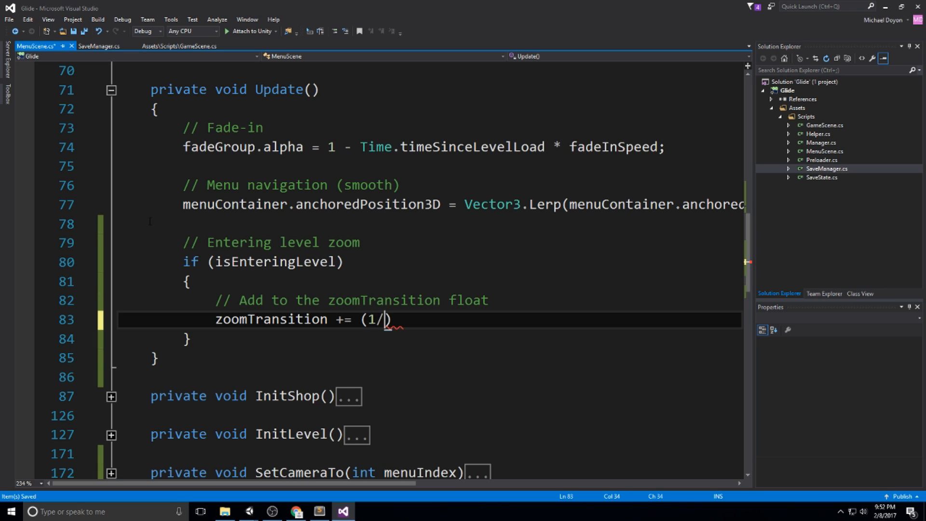
type("zoomTransition")
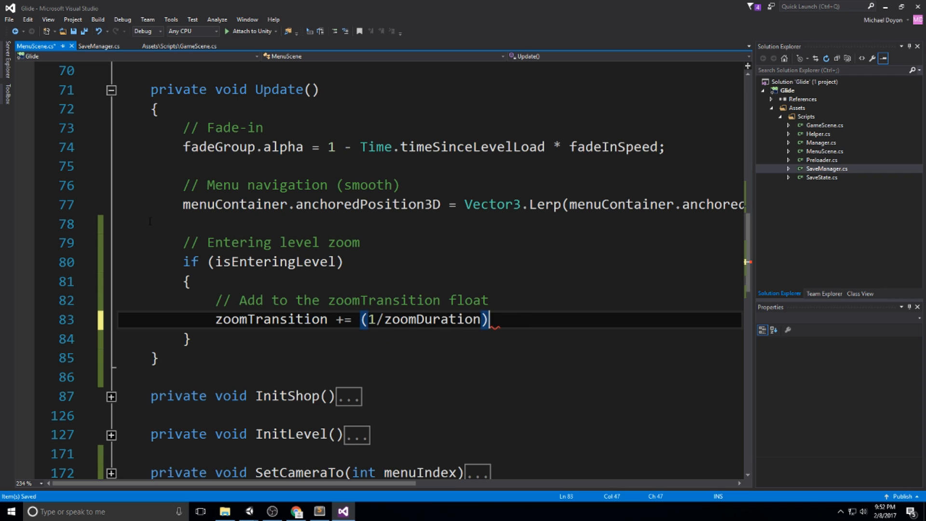
type("* Time.deltaTime")
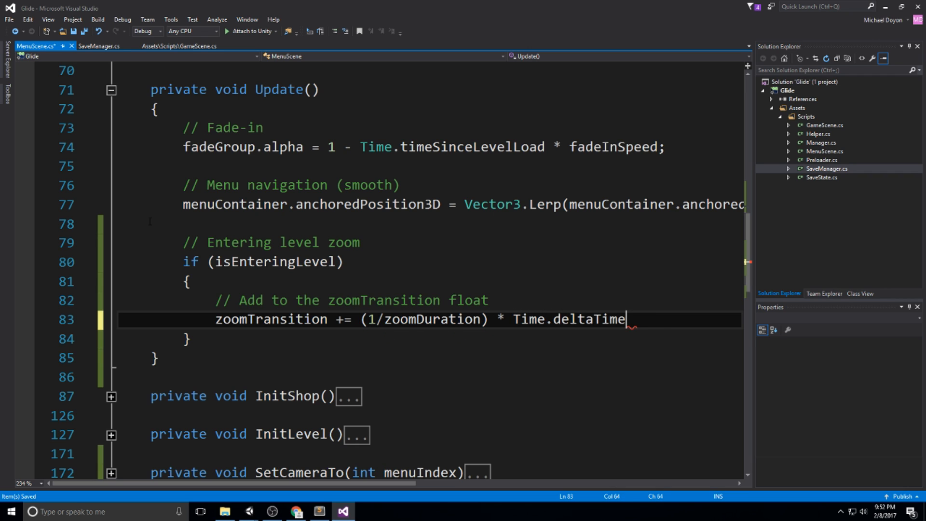
key("enter")
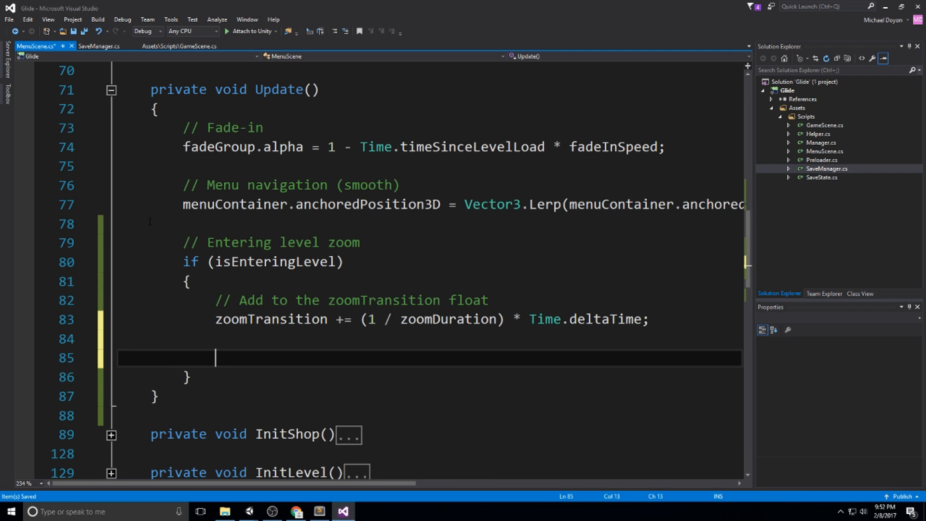
- Add a comment about following the animation curve and begin assigning menuContainer.localScale
type("// Change the scale,")
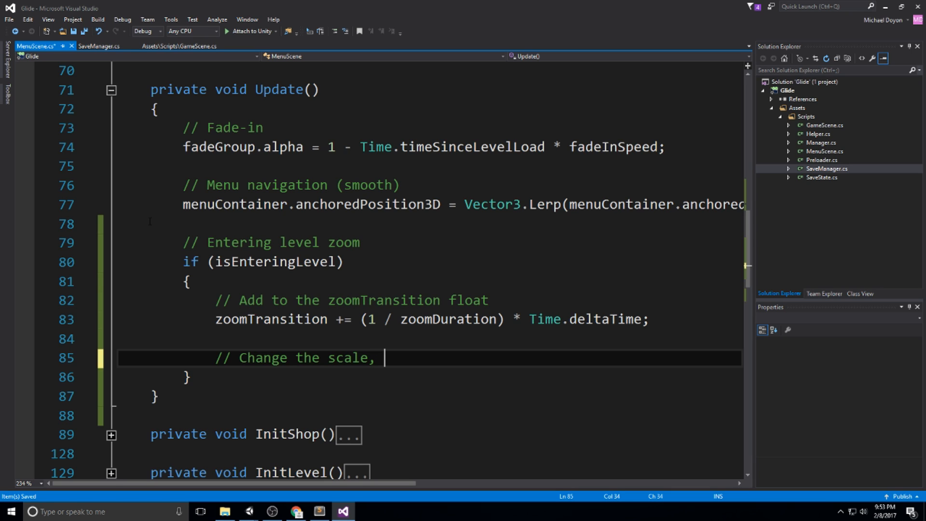
type("following the an")
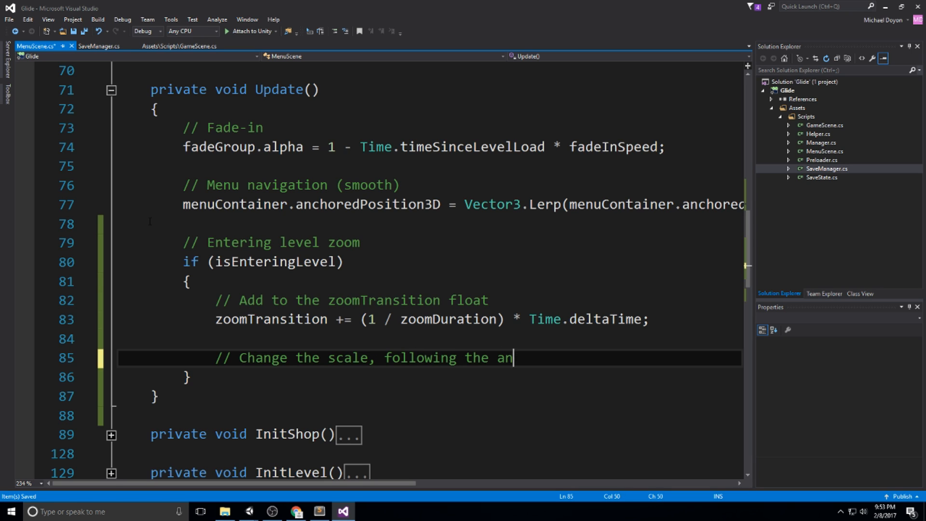
type("imation curve")
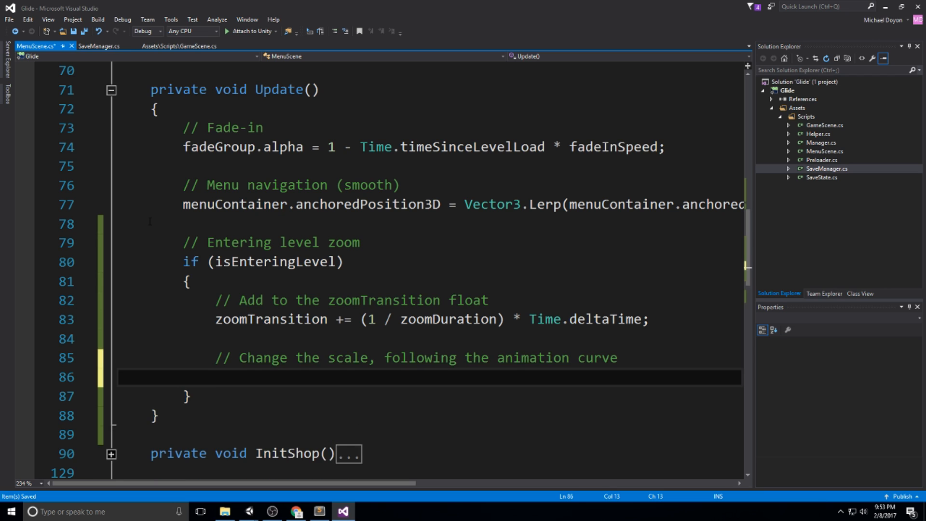
type("menu")
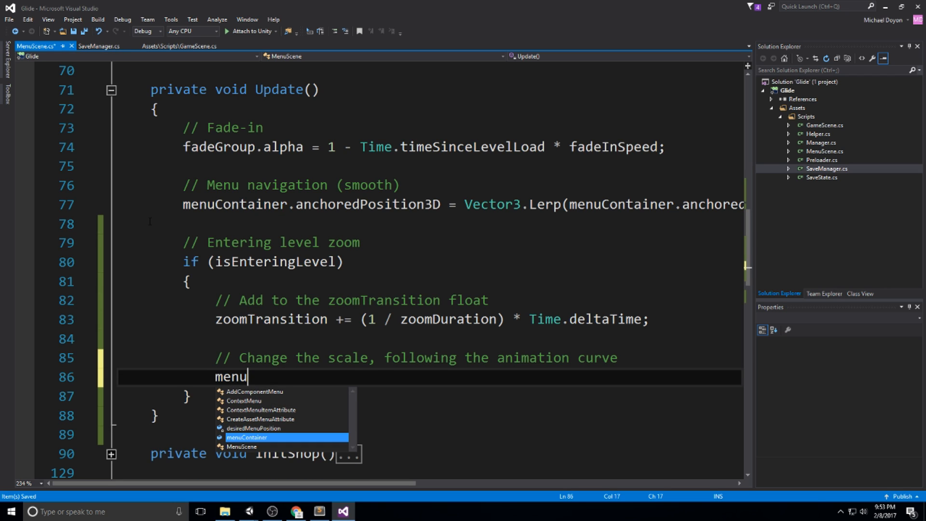
type("Con")
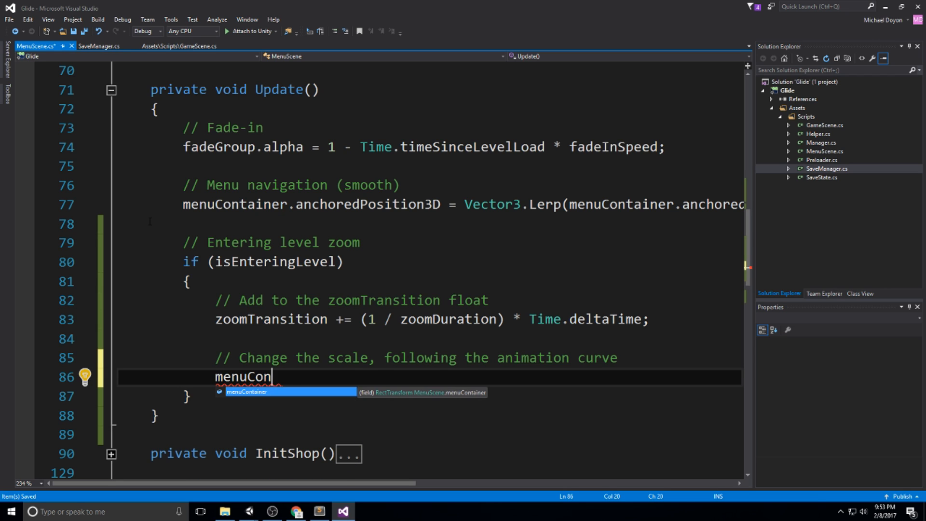
type("tainer.l")
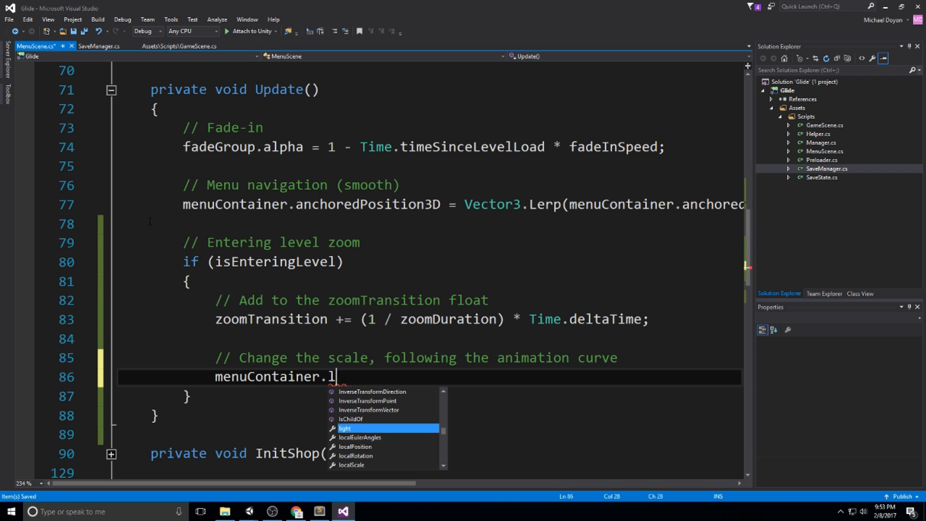
type("ocalScale")
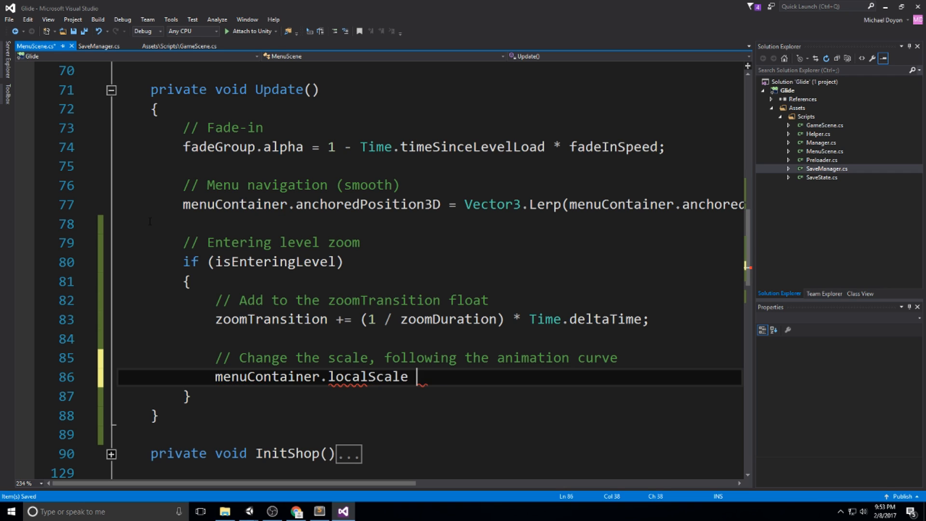
- Set it to Vector3.Lerp(Vector3.one, Vector3.one * 5, enteringLevelZoomCurve.Evaluate(zoomTransition))
type("= Vector3")
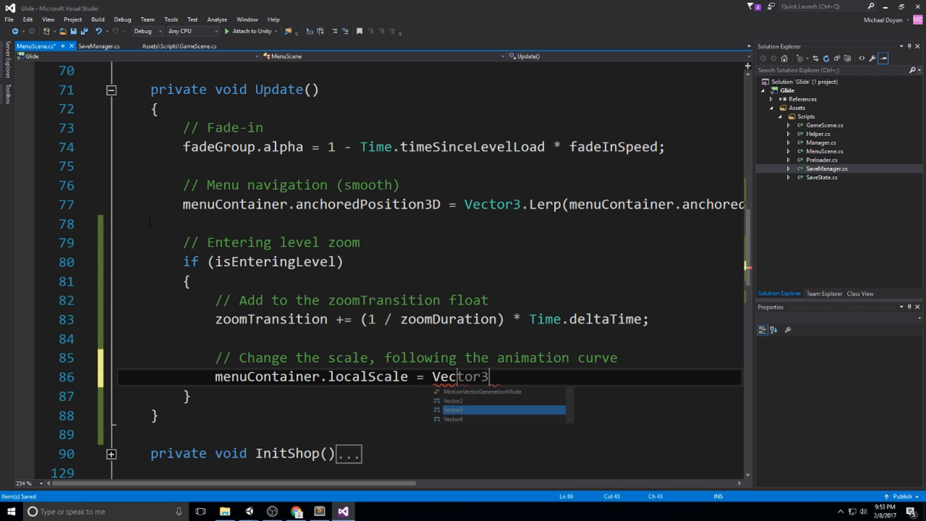
type(".Lerp")
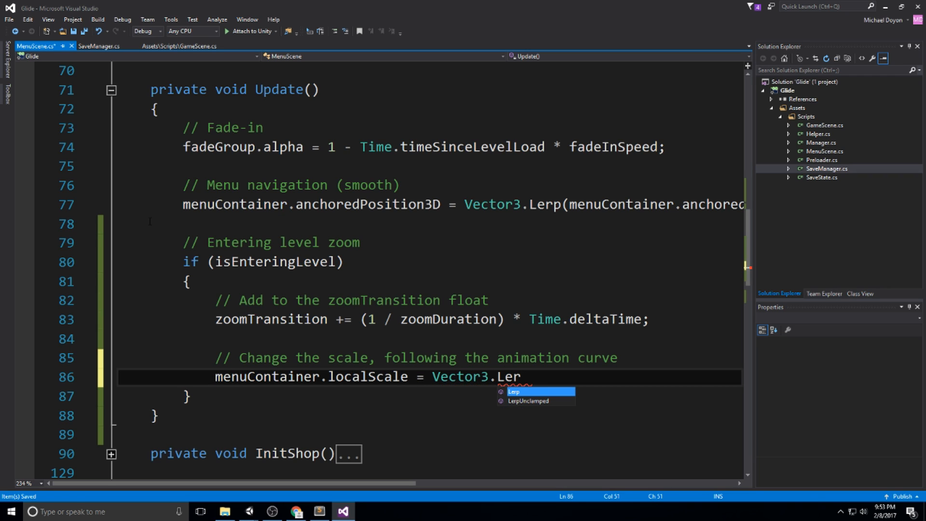
type("p(Vector3.one")
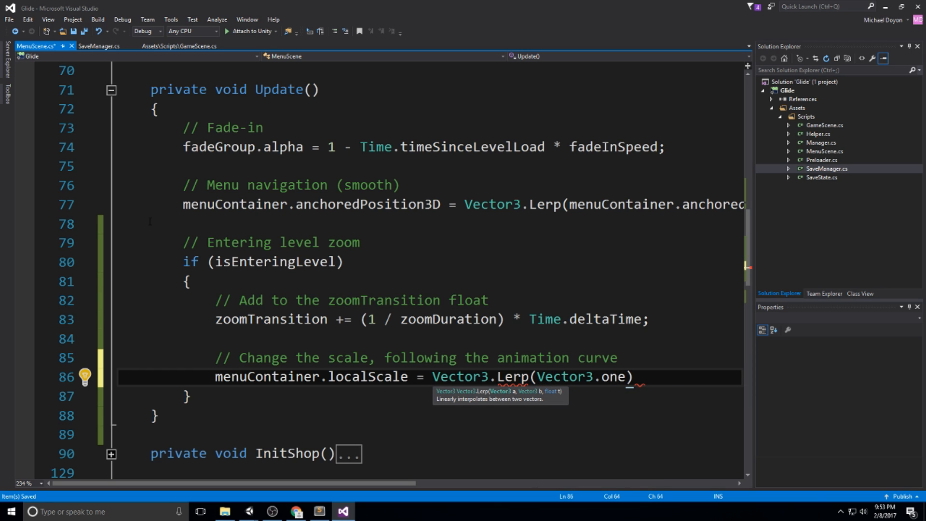
double_click(614, 376)
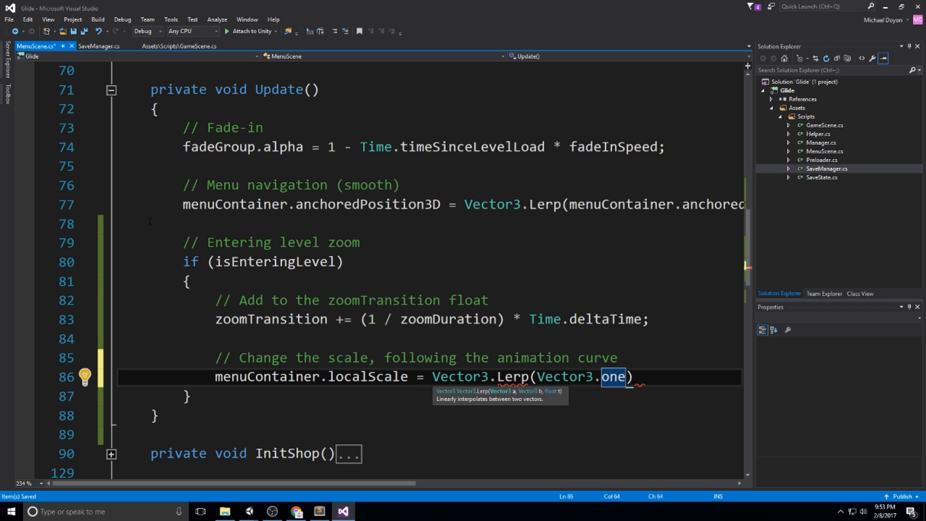
type(",")
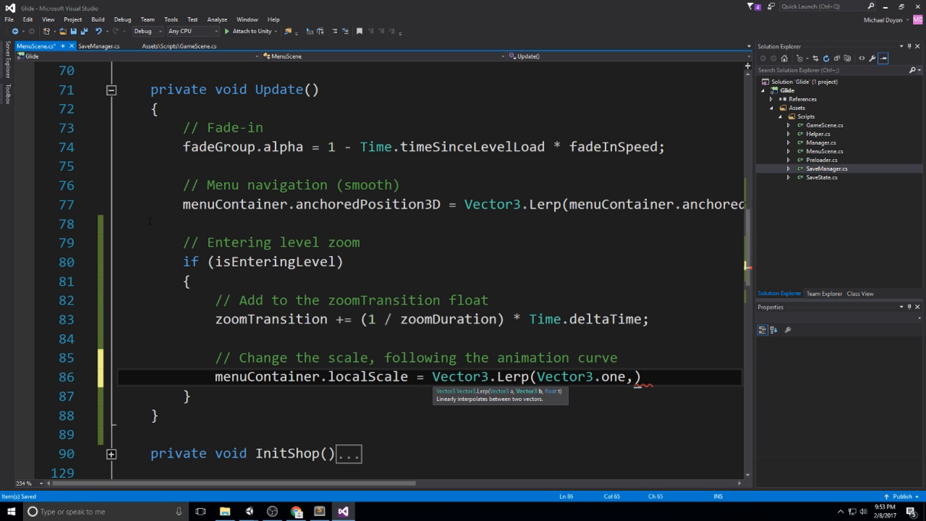
type("Vector3.one")
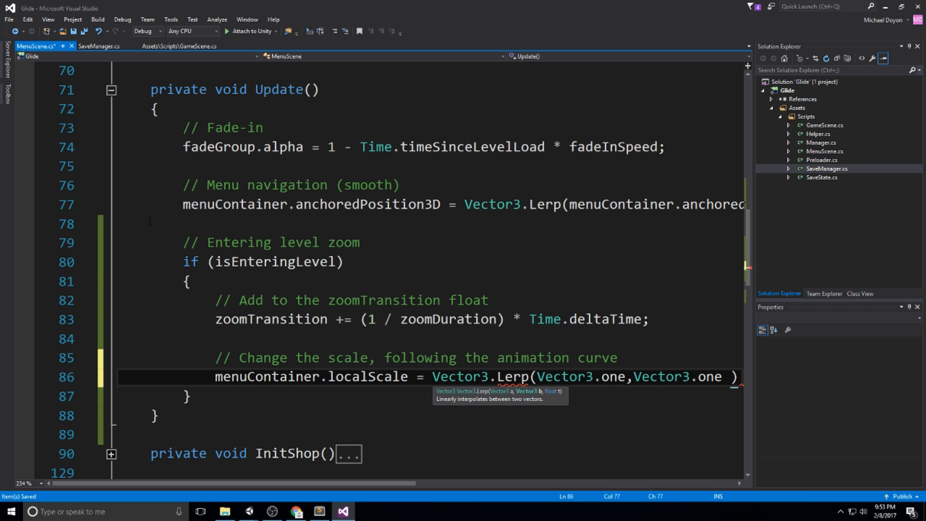
type("*")
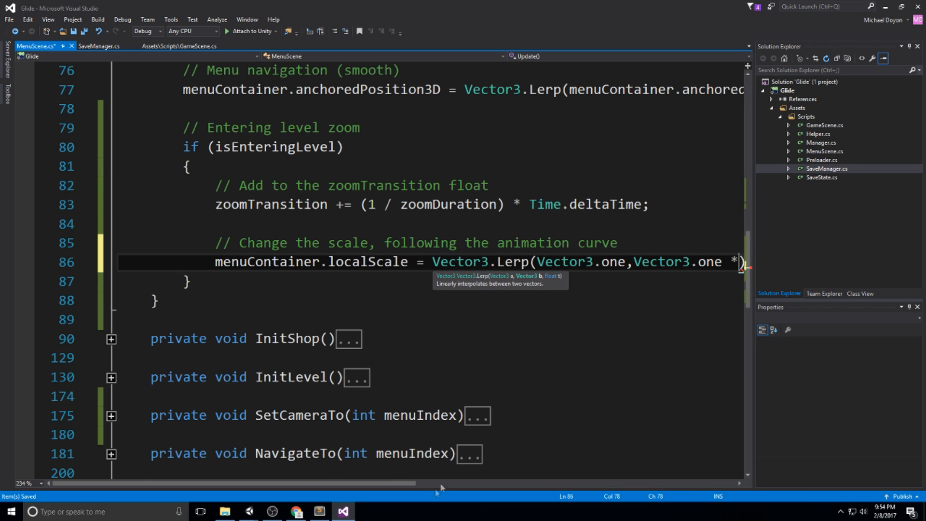
type("5, enteringLevelZoomCurve.ew")
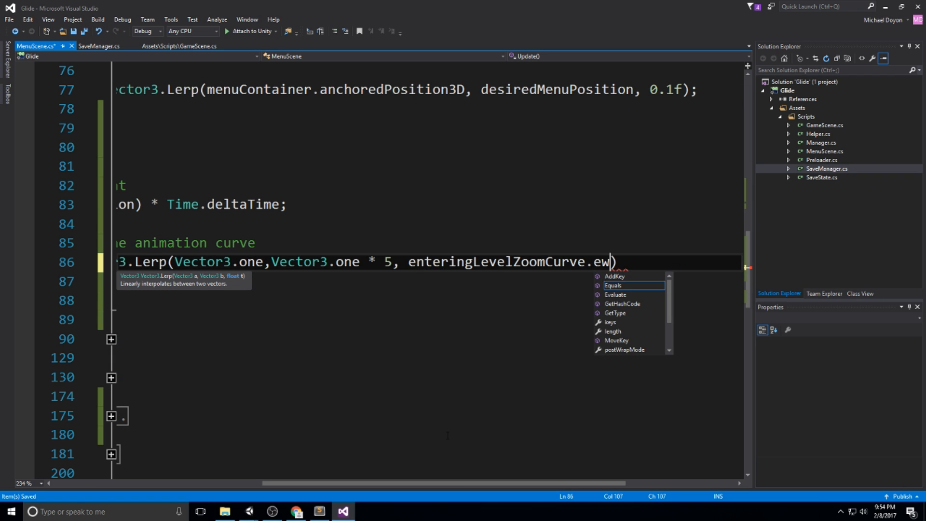
type("Evaluate(zo")
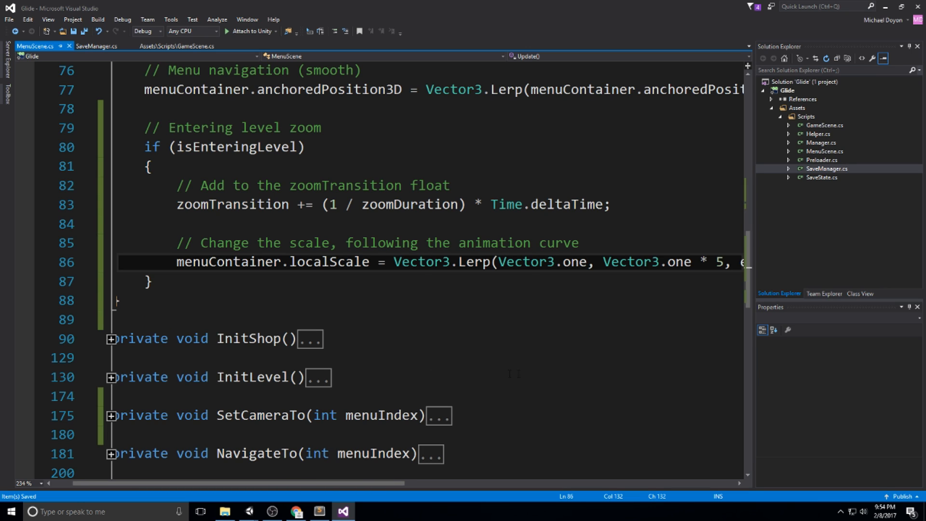
- In OnLevelSelect, replace SceneManager.LoadScene("Game") with isEnteringLevel = true
double_click(235, 147)
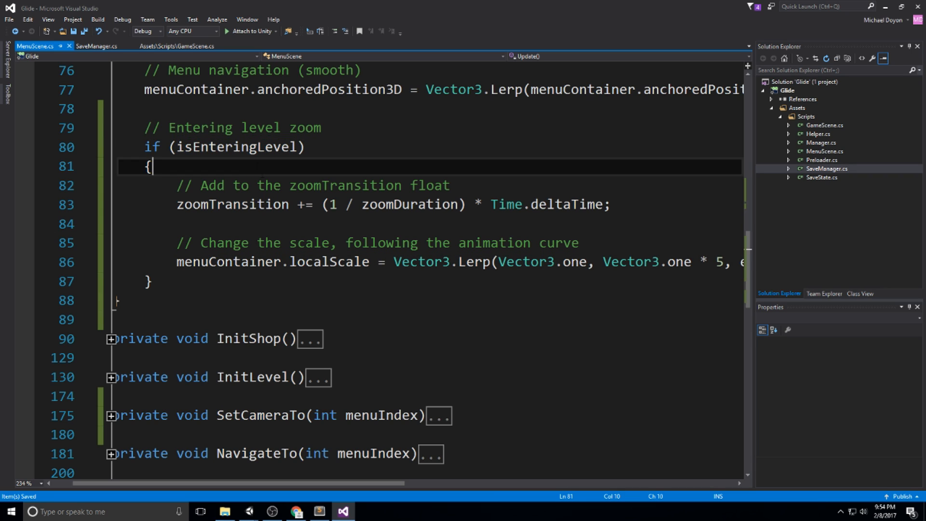
double_click(236, 146)
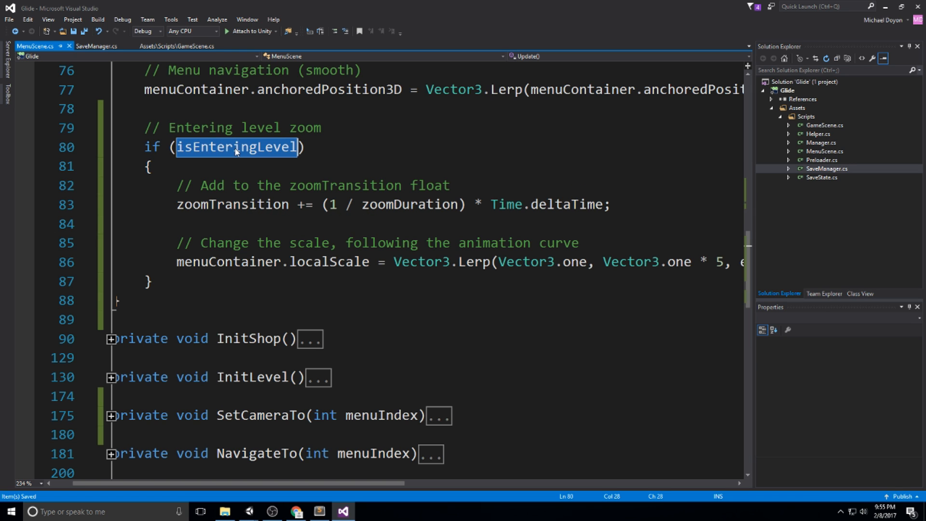
scroll("down", 3)
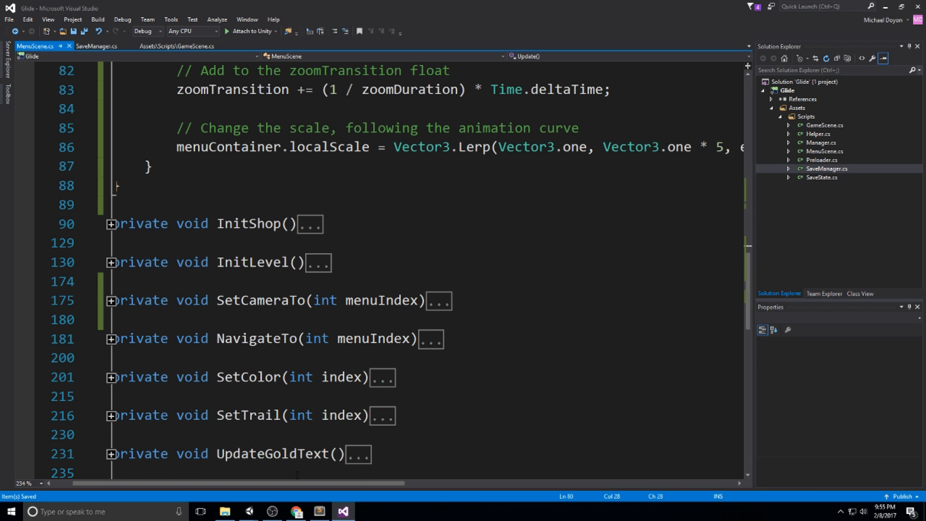
scroll("down", 3)
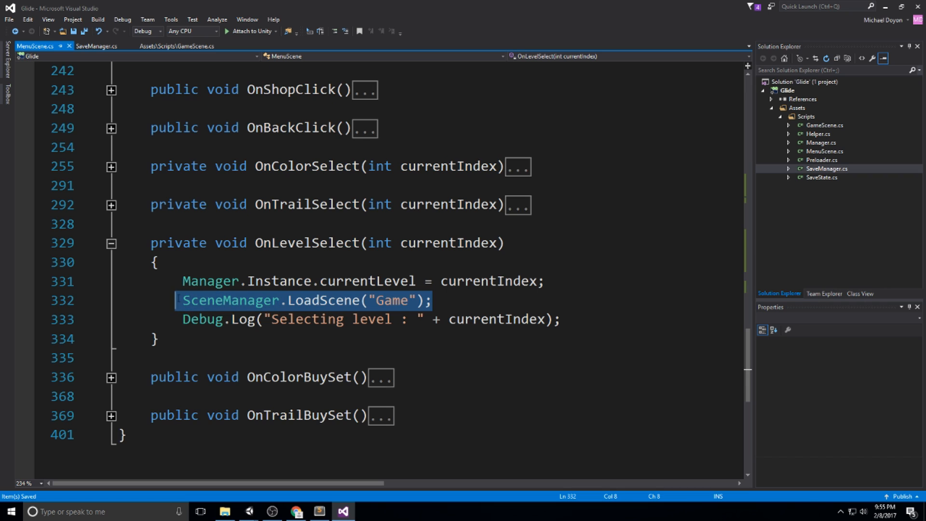
type("isEnteringLevel = true;")
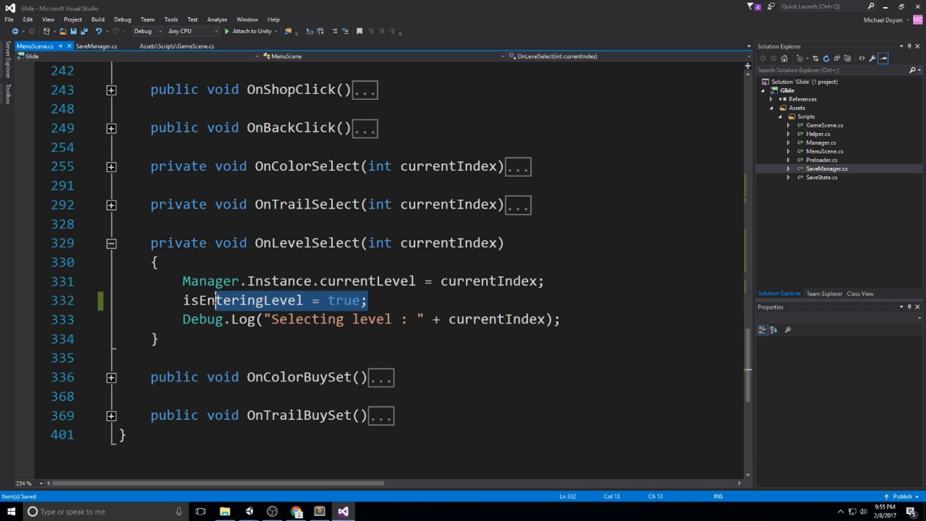
double_click(239, 300)
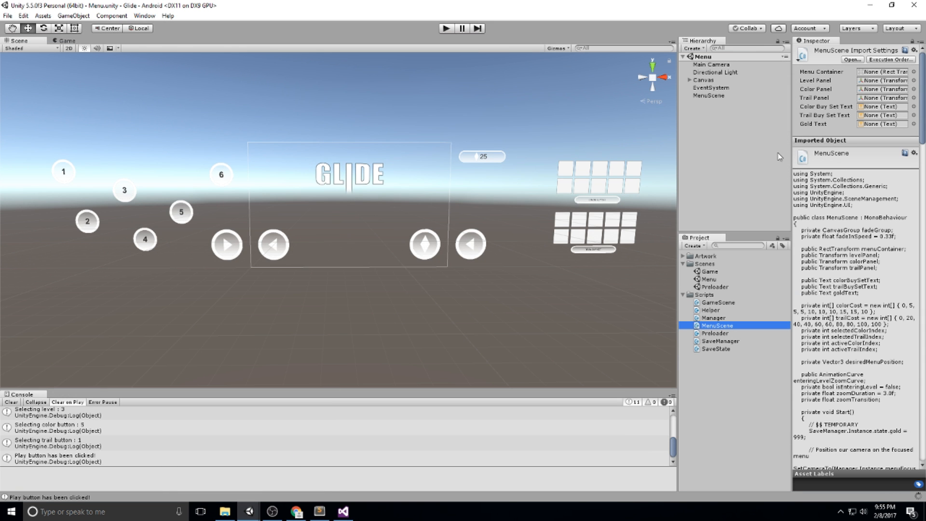
- Open the Menu scene and reshape the Entering Level Zoom curve from linear into an ease-in
double_click(714, 287)
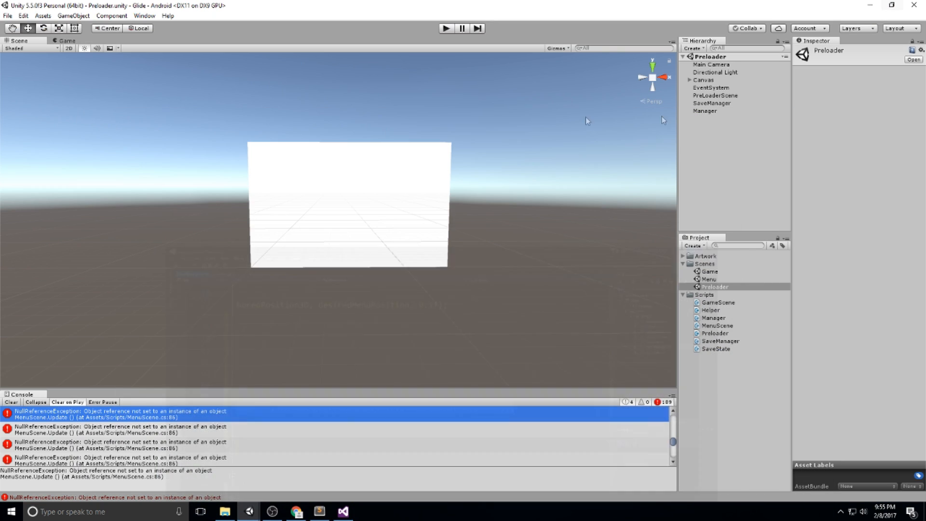
double_click(708, 279)
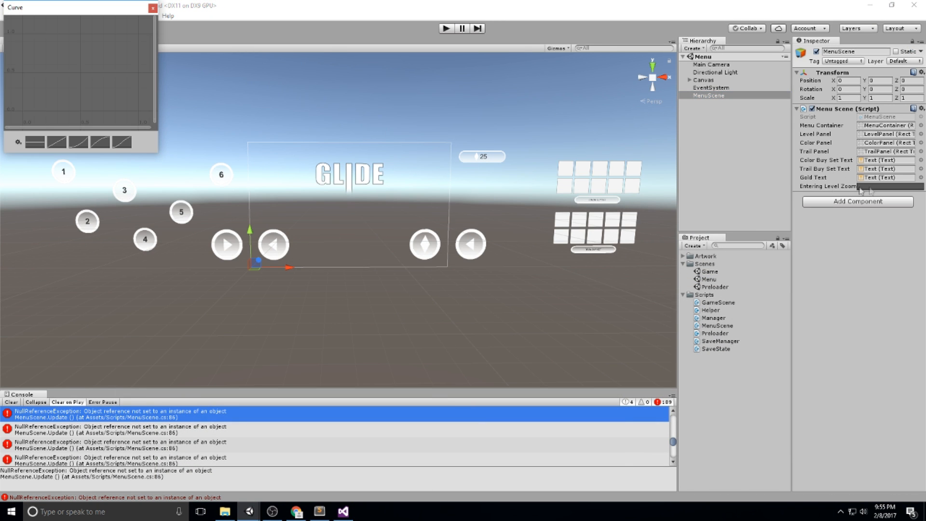
left_click(78, 142)
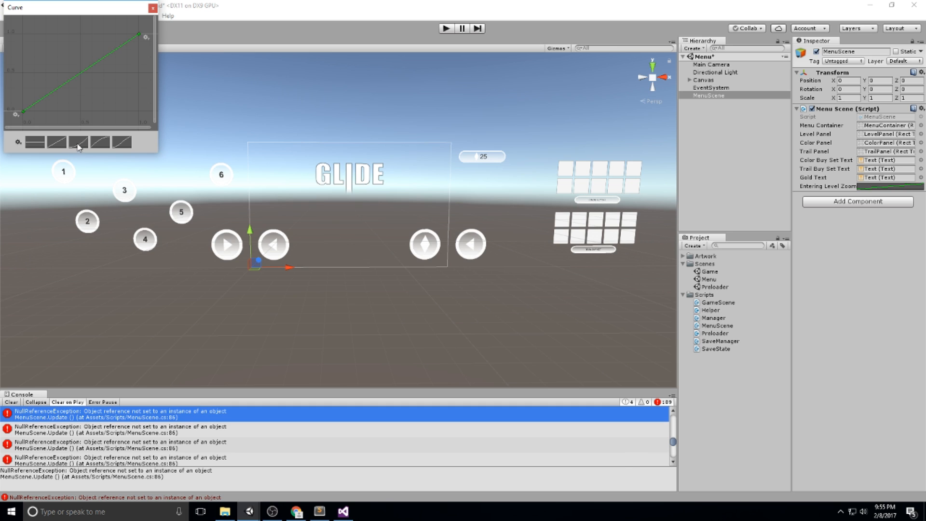
left_click(77, 142)
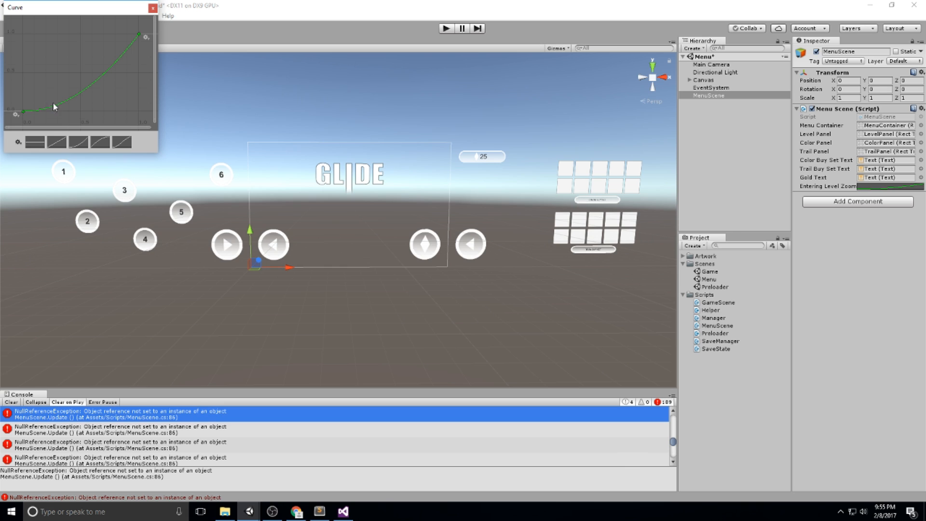
mouse_move(55, 112)
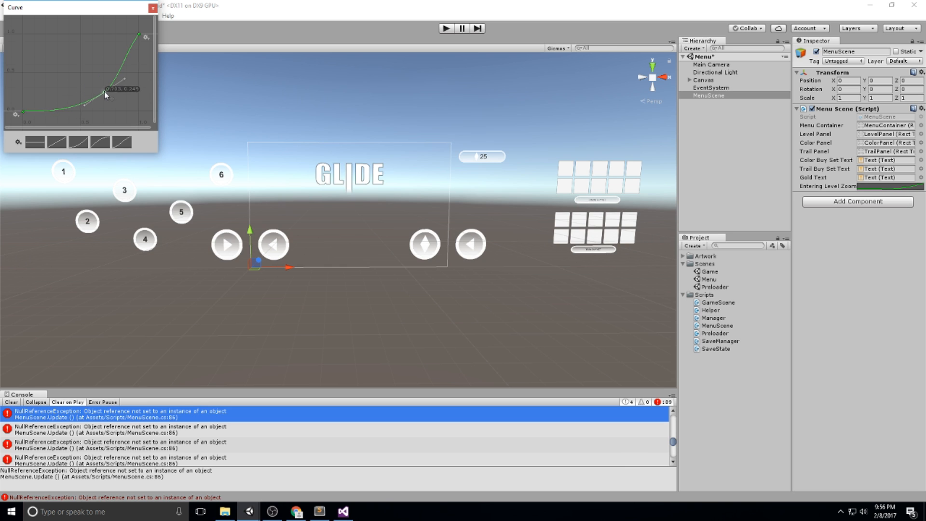
left_click(153, 8)
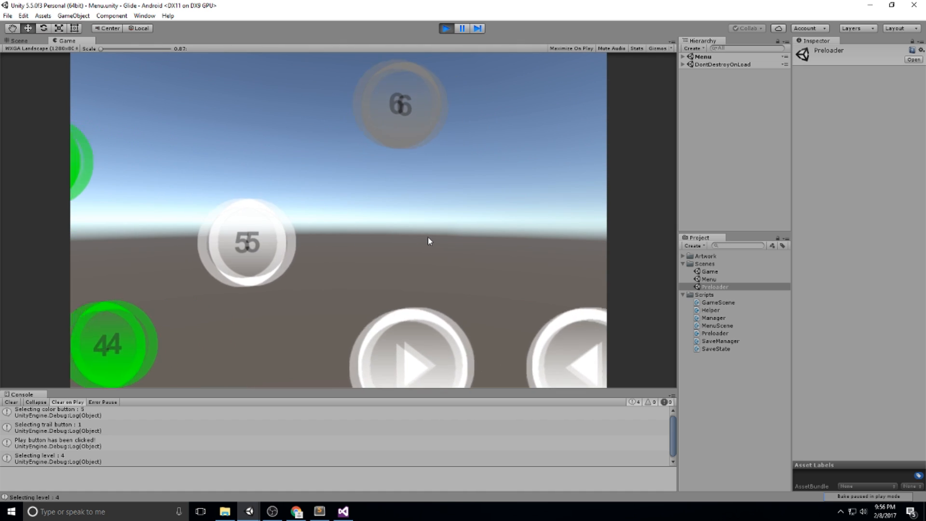
- Exit Play mode and return to the MenuScene script
left_click(446, 28)
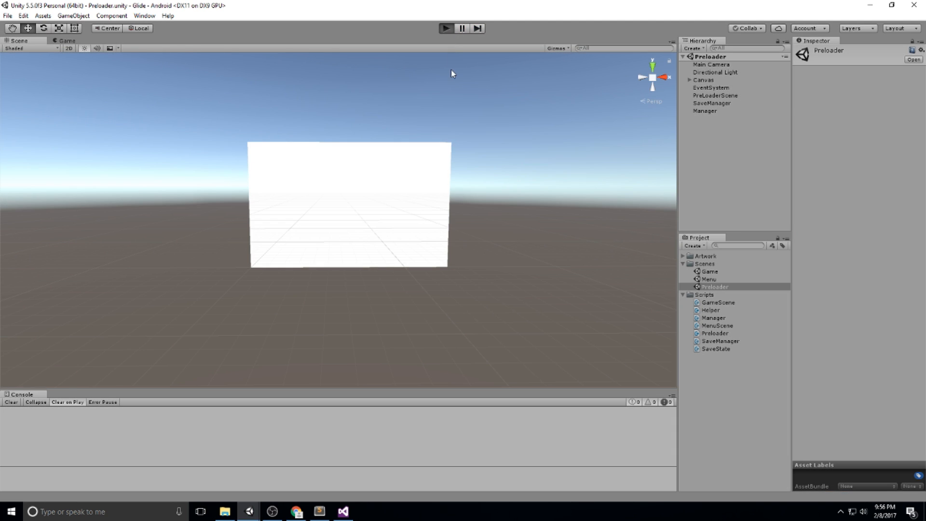
left_click(446, 28)
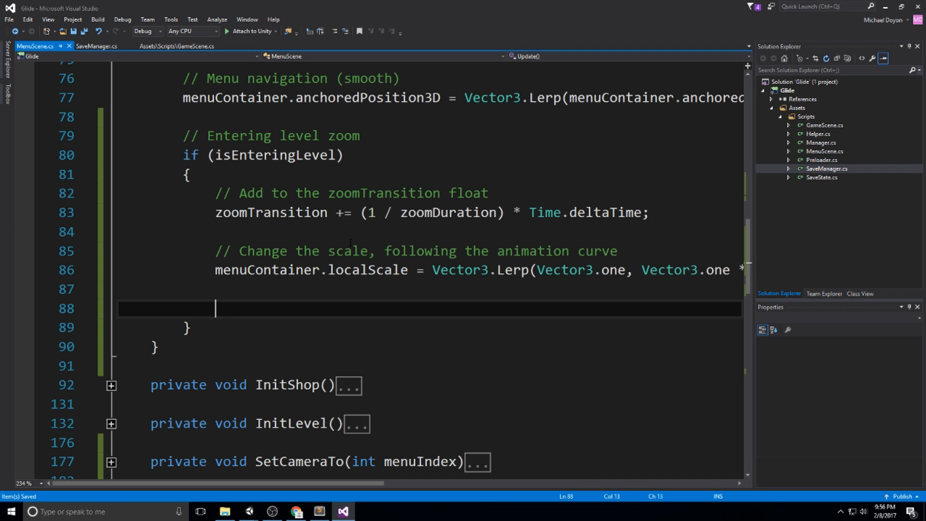
- Add comments under the localScale line explaining the canvas zoom
type("// Change the")
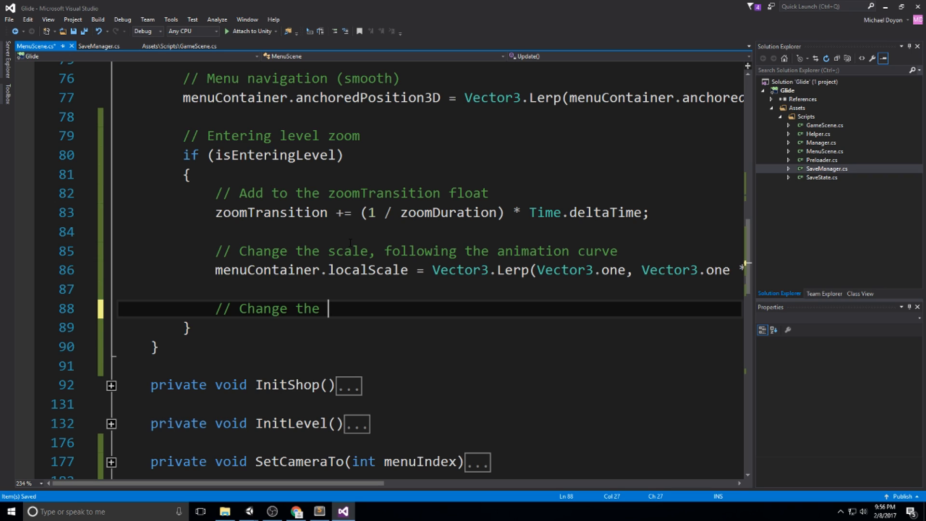
type("desired position o")
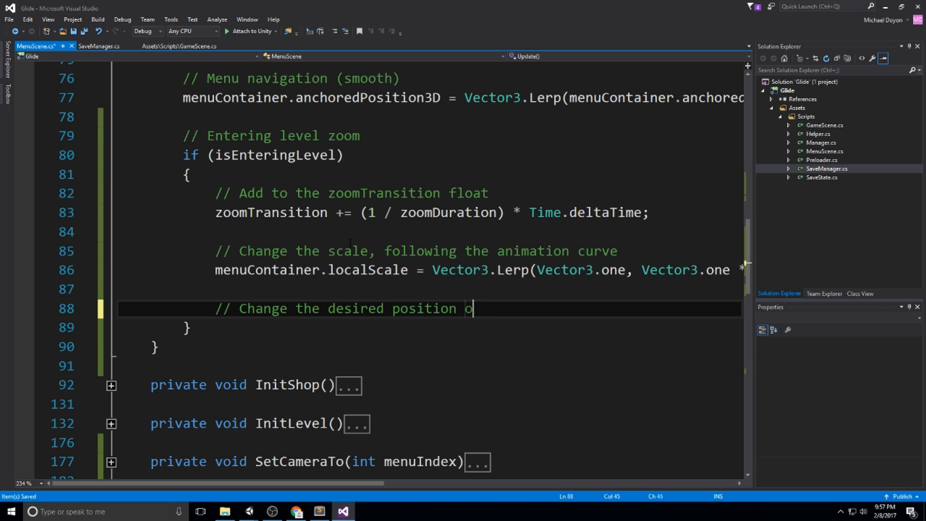
type("f the canvas")
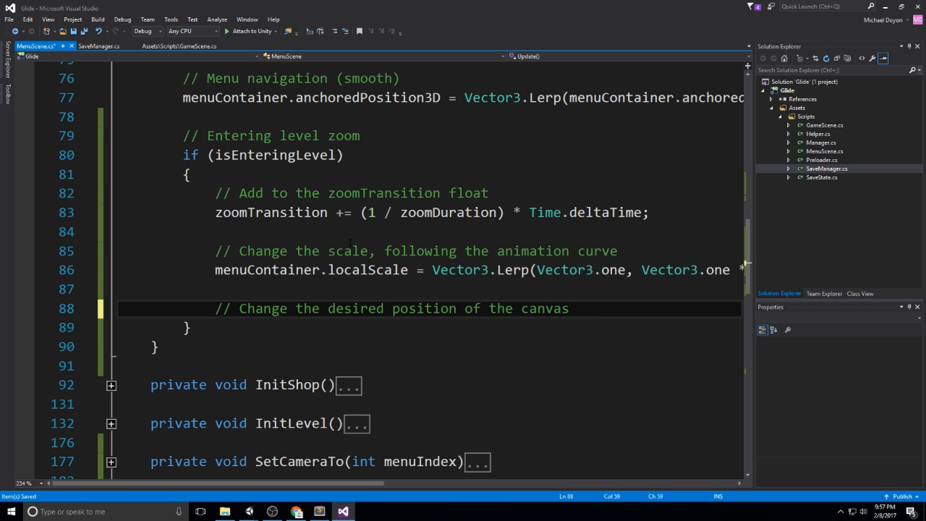
type(", so it can")
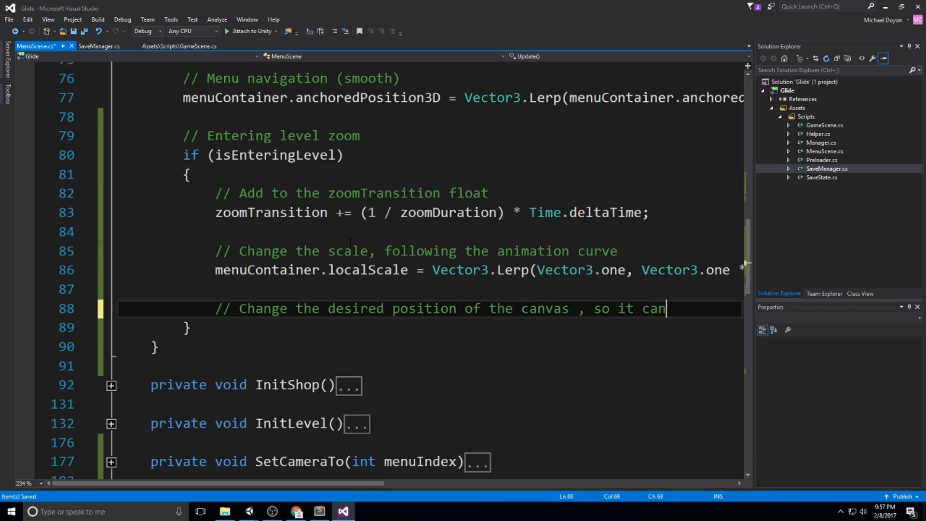
type("follow the")
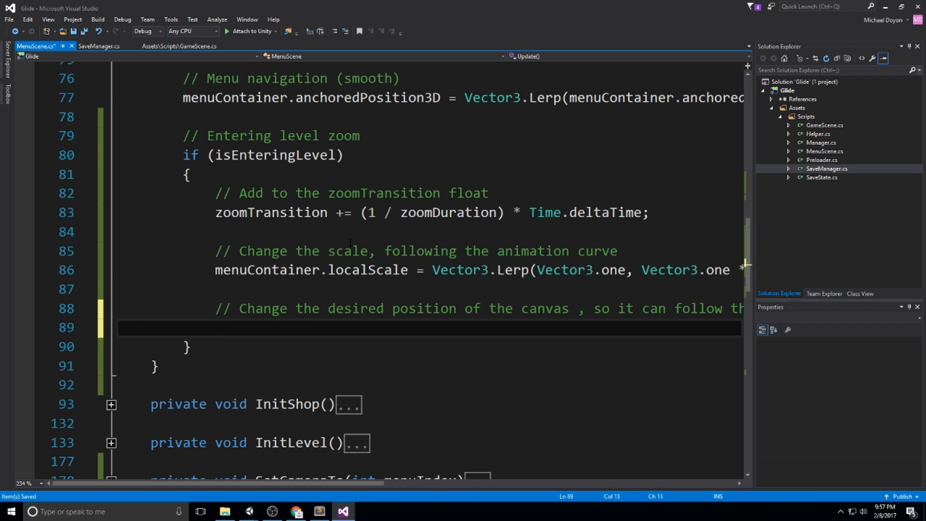
type("// This i")
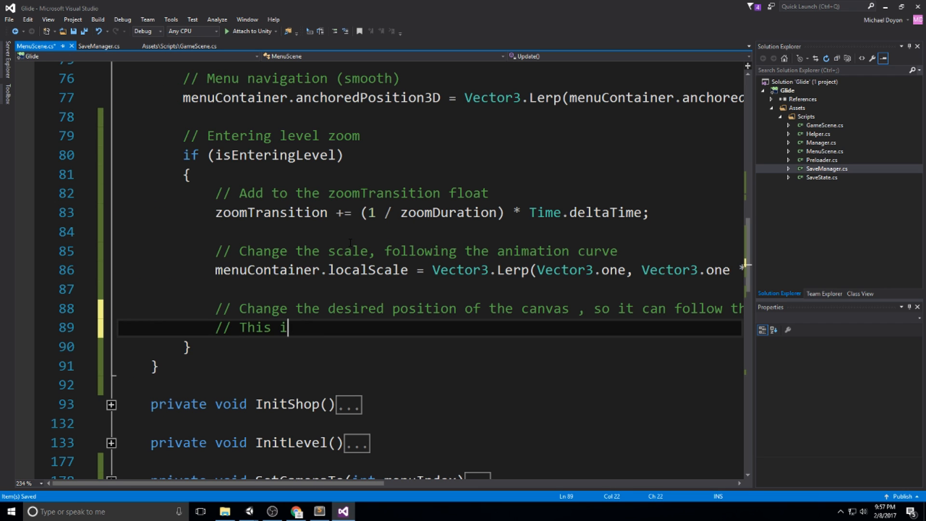
type("zooms in the center")
type("Vec")
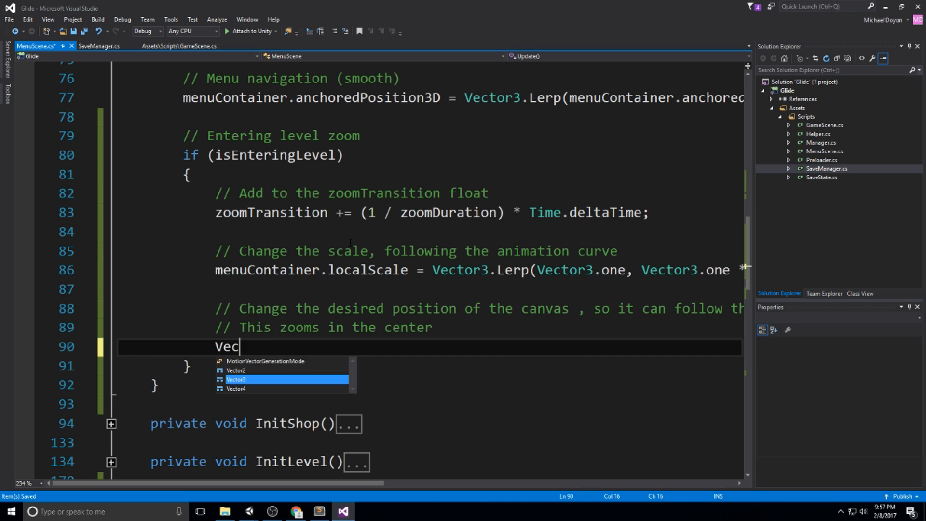
- Declare Vector3 newDesiredPosition = desiredMenuPosition * 5; and start a new line
type("tor3 newD")
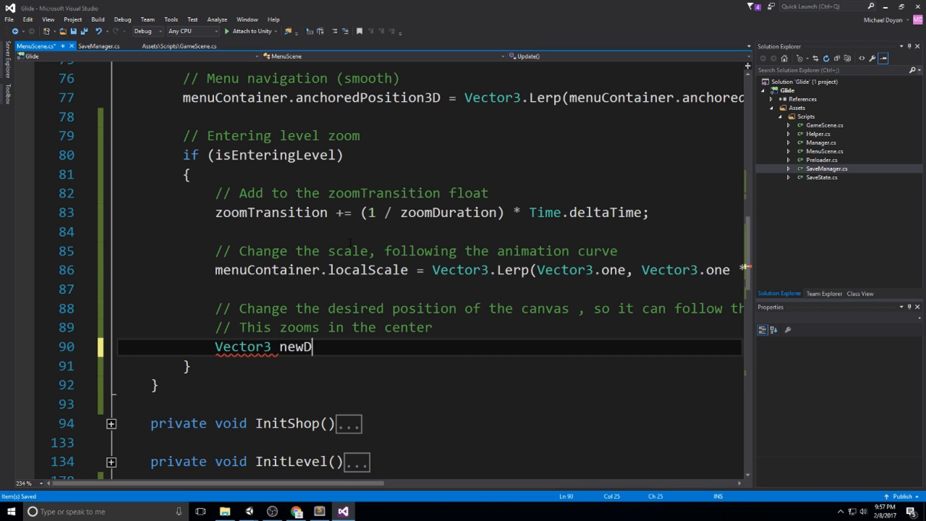
type("esired")
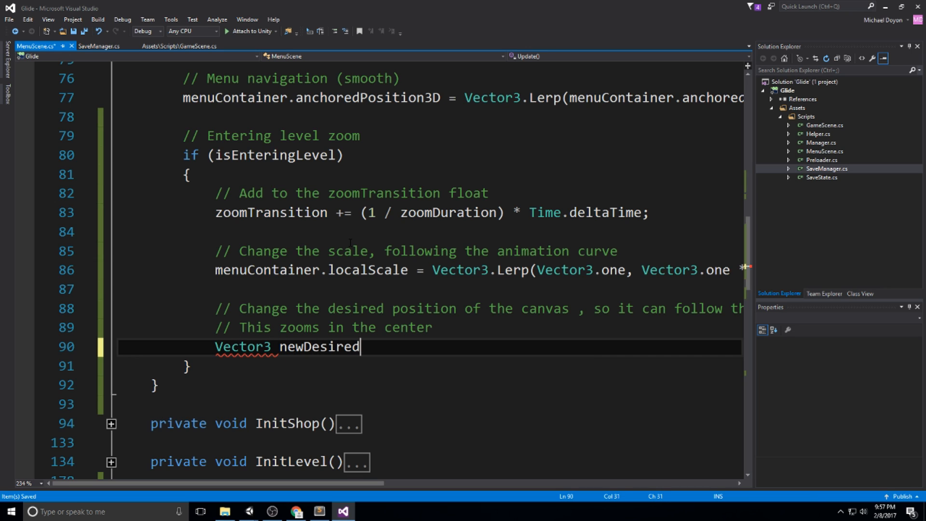
type("Position = desire")
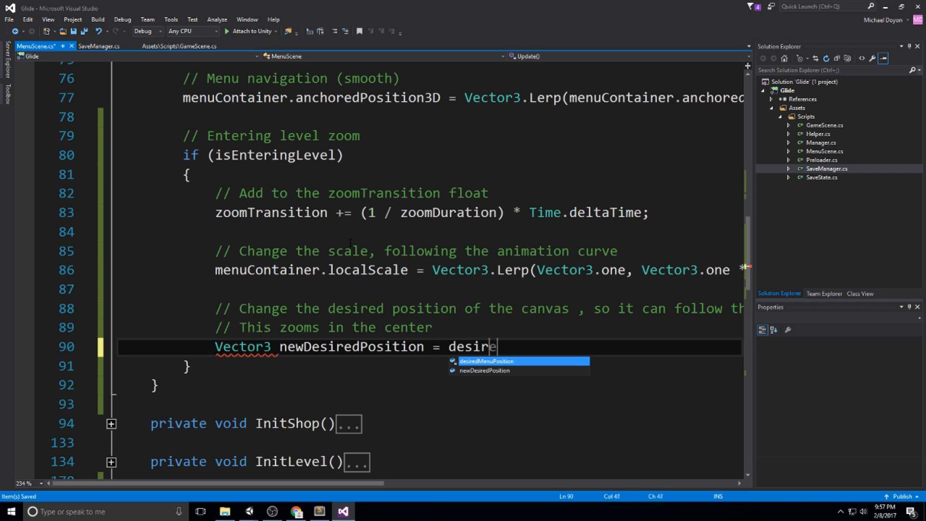
type("d")
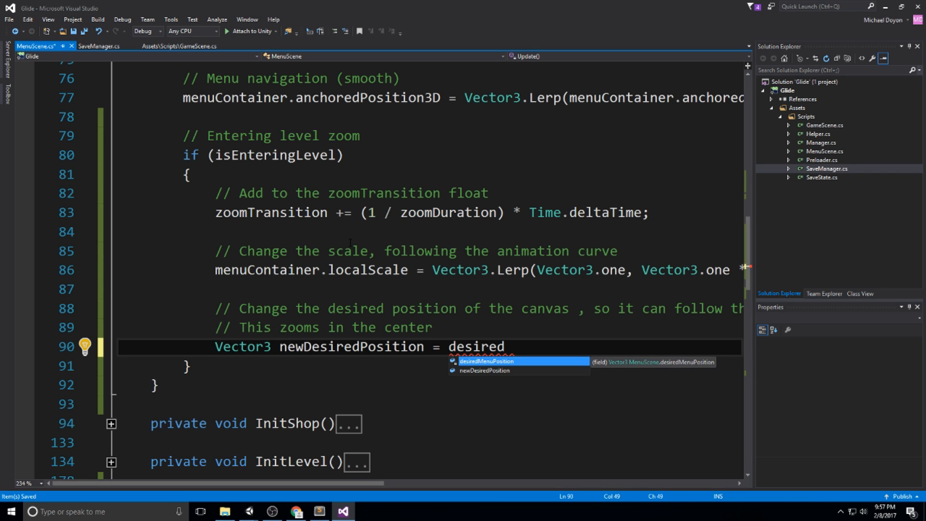
type("MenuPosition * 5;")
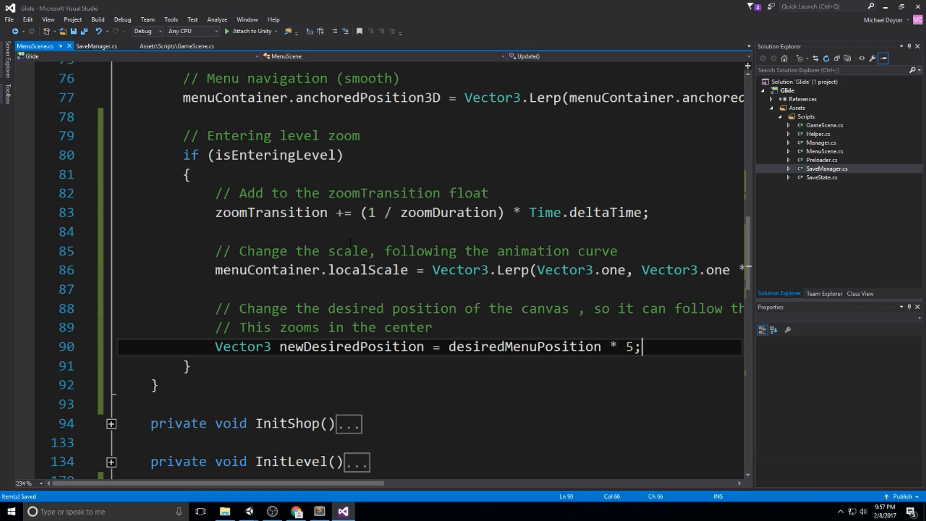
key("enter")
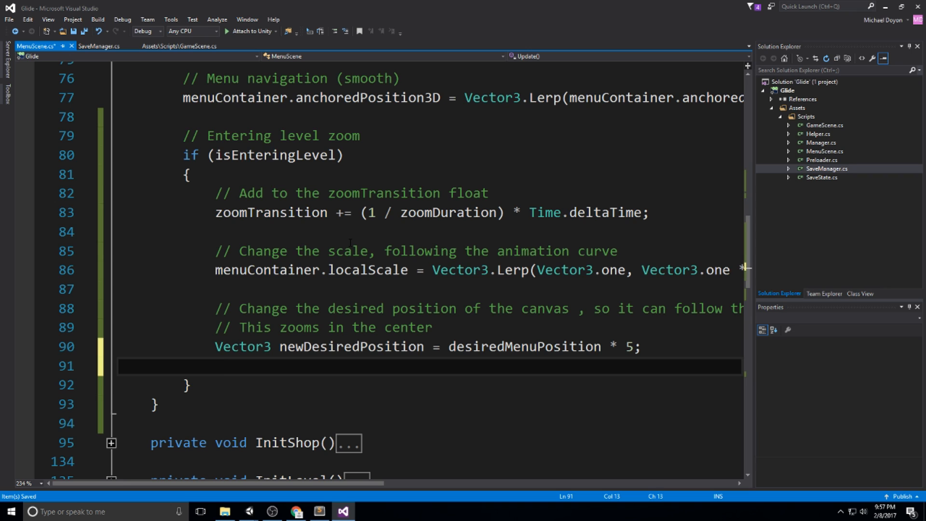
- Add a comment about the level's specific position on the canvas
type("// This adds to the speci")
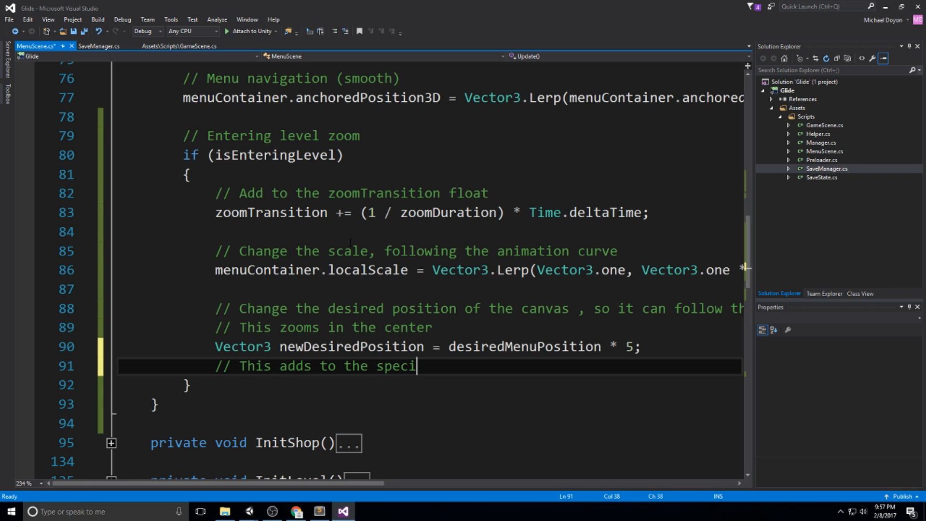
type("fic position")
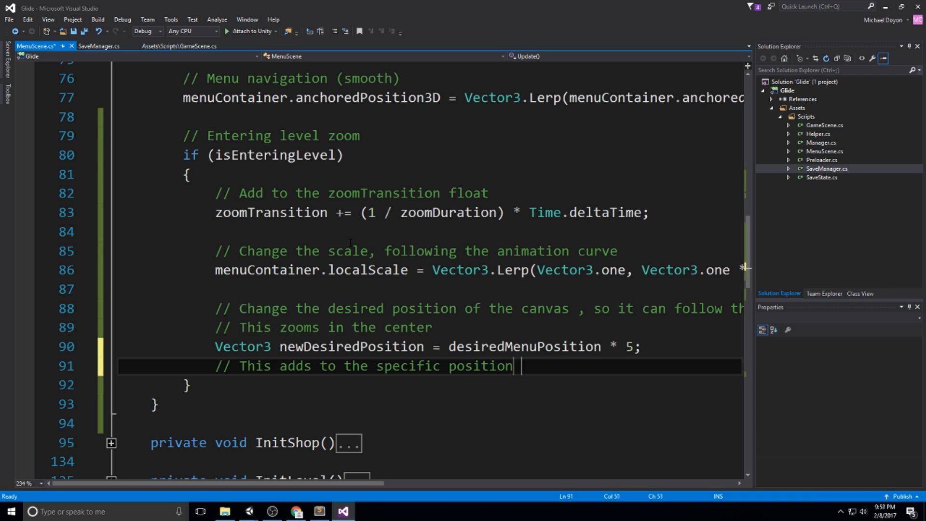
type("of the level on the can")
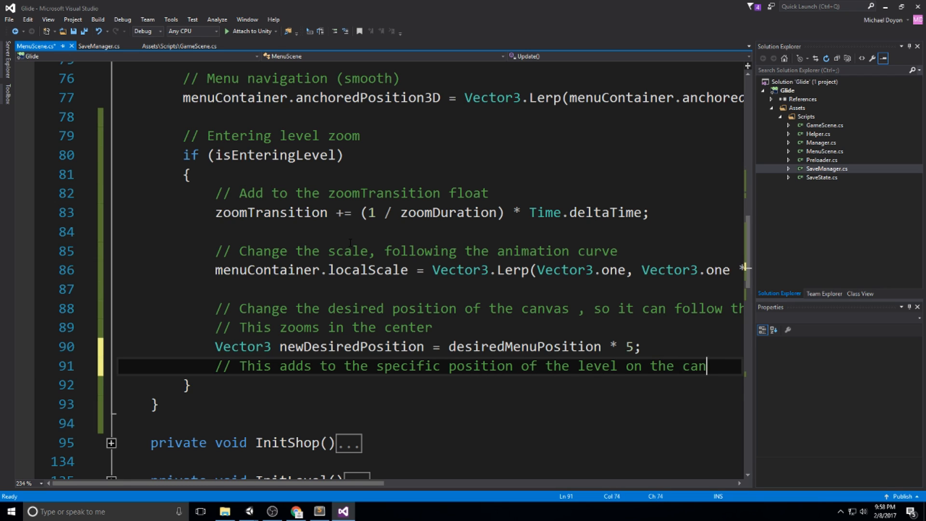
- Declare RectTransform rt = levelPanel.GetChild(Manager.Instance.currentLevel)
type("new")
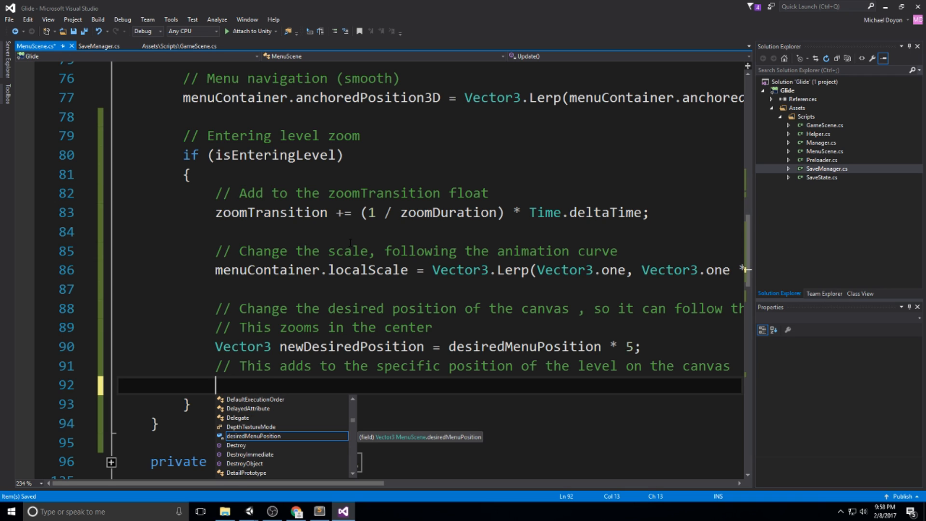
type("Rectra")
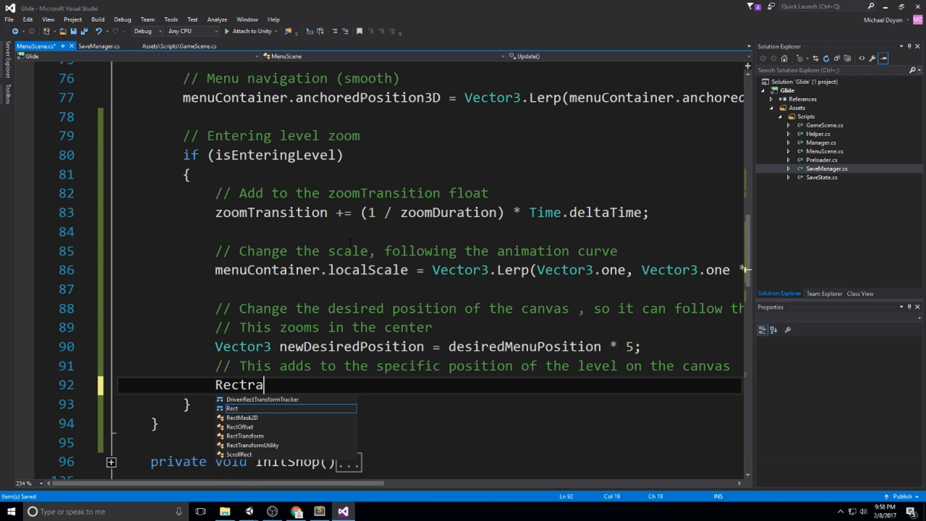
key("Backspace")
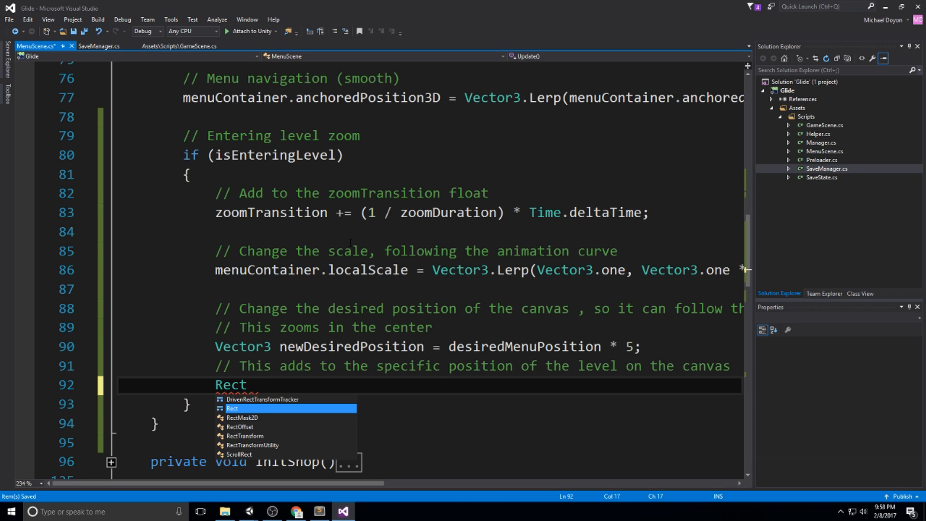
type("Transform")
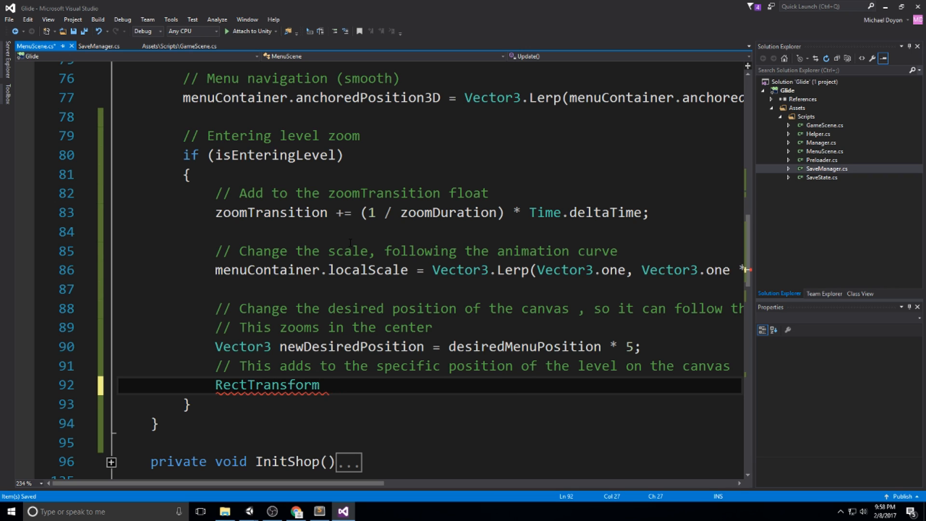
type("ptr")
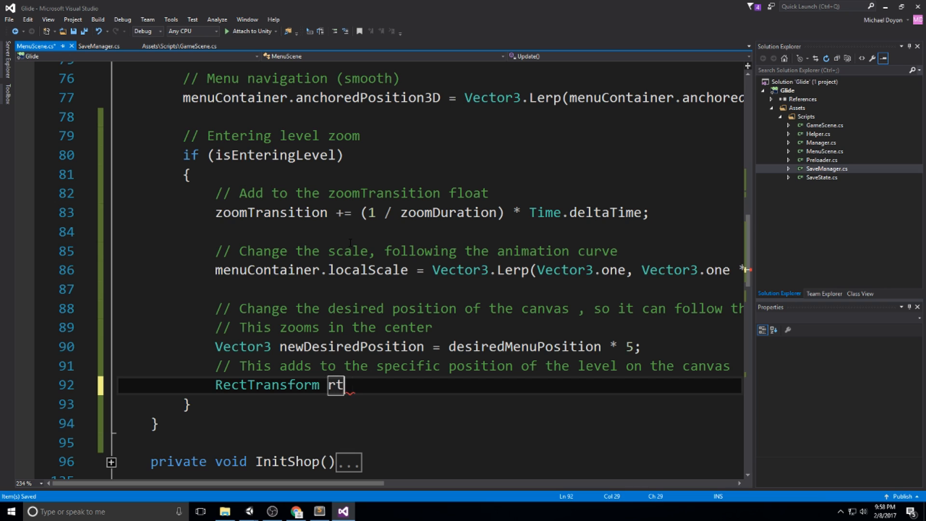
type("= levelPanel")
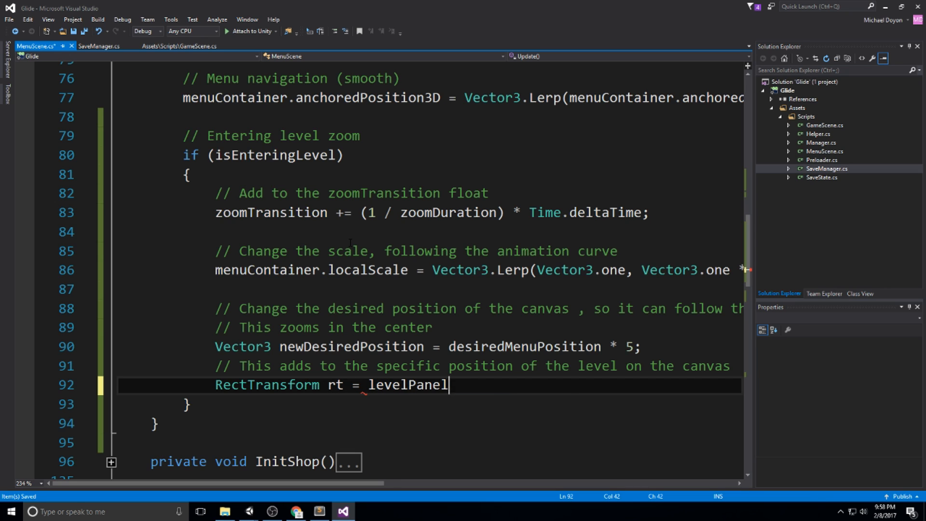
type(".GetChild()")
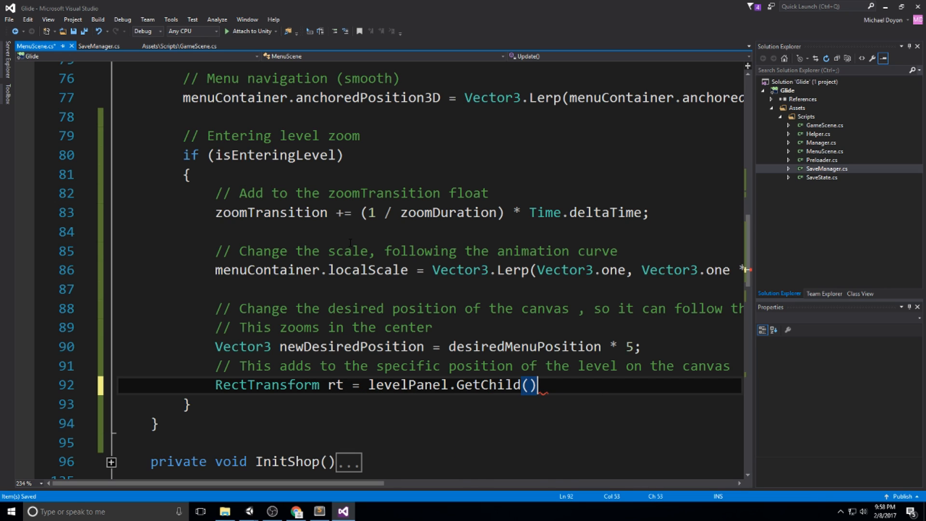
type("Manager.instance.currentLevel")
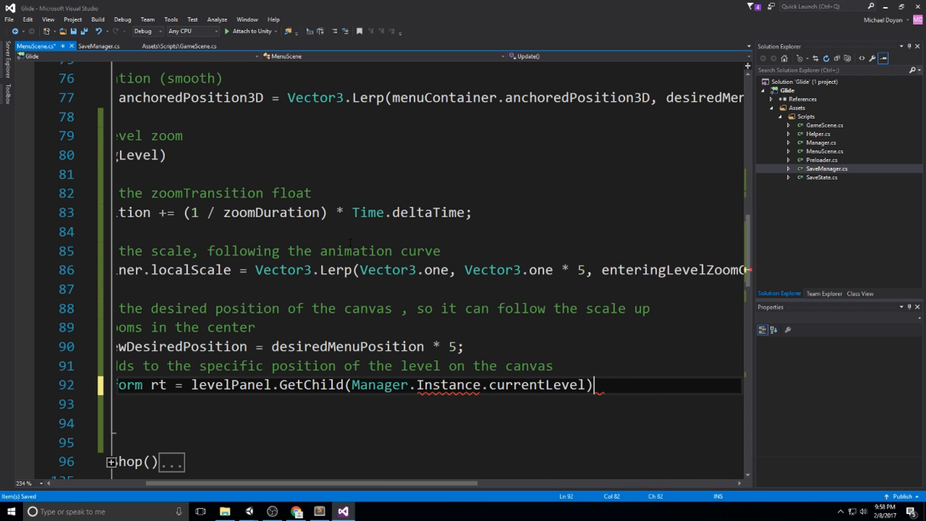
type(".GetC")
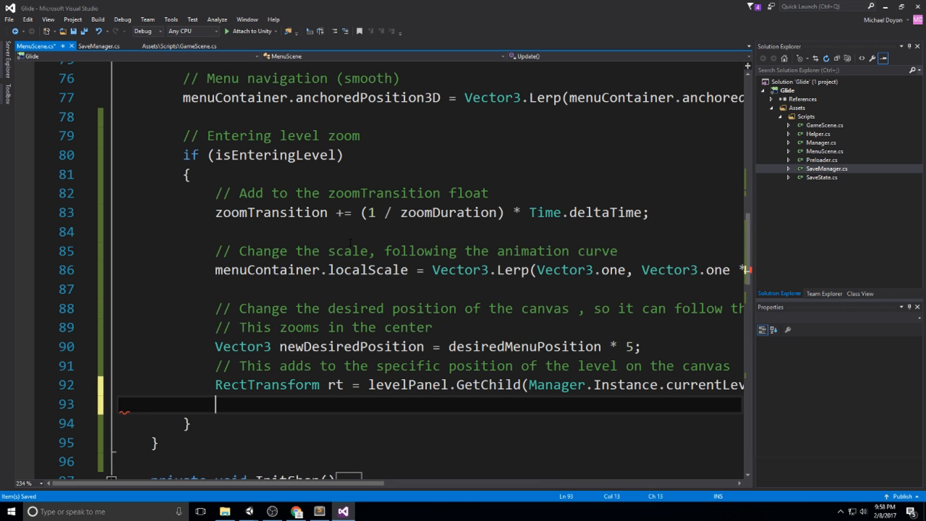
- Write newDesiredPosition -= rt.anchoredPosition3D * 5; on line 93
type("newDesiredPosition")
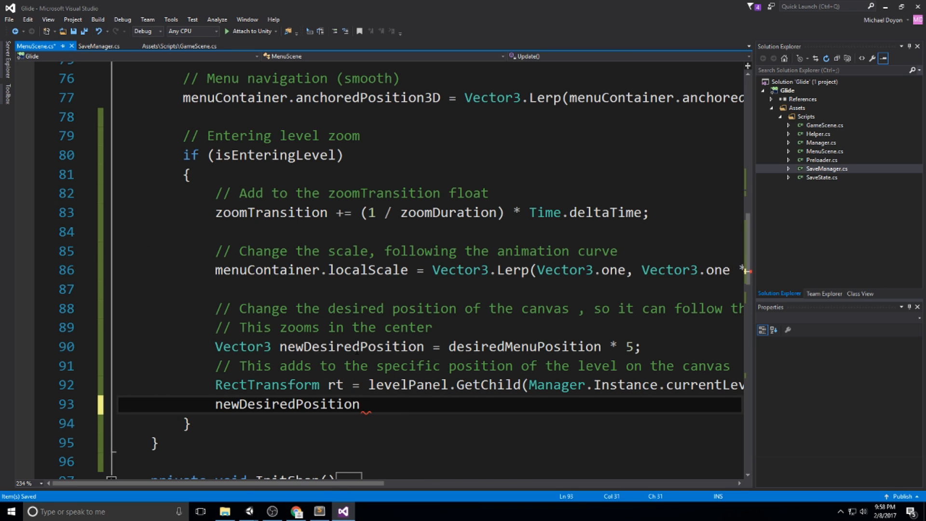
double_click(286, 404)
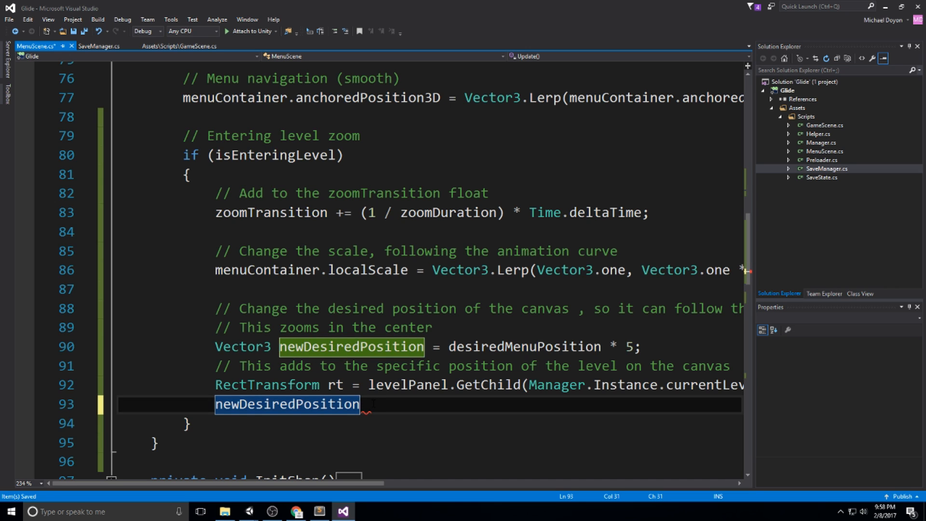
type("-= RT")
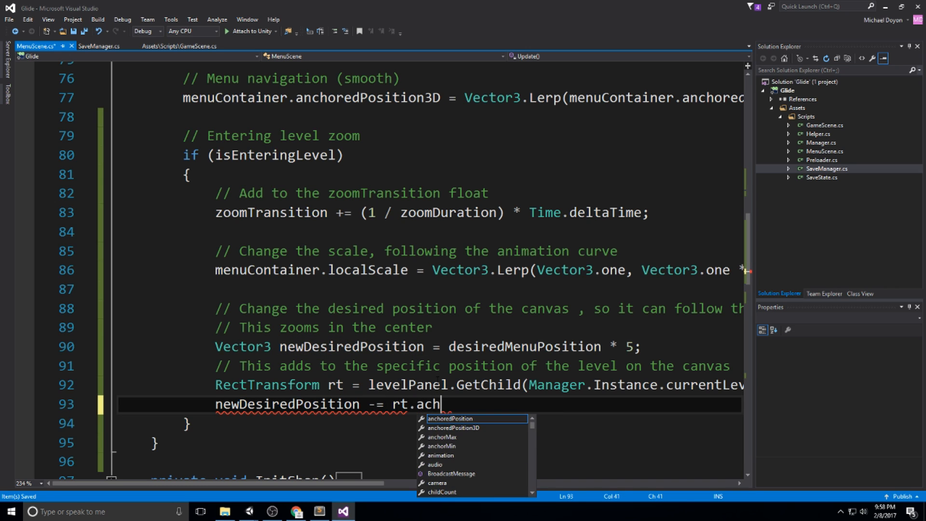
type("anchoredPosition3D")
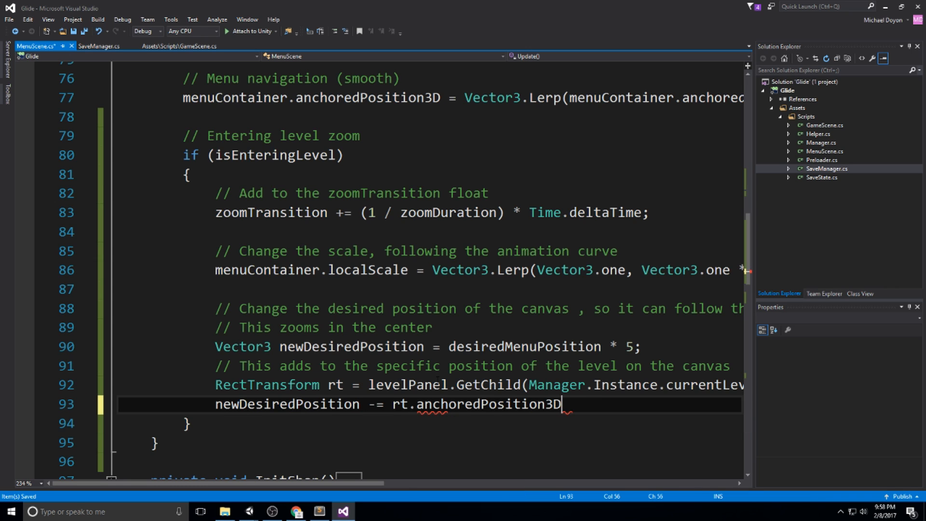
type("* 5;")
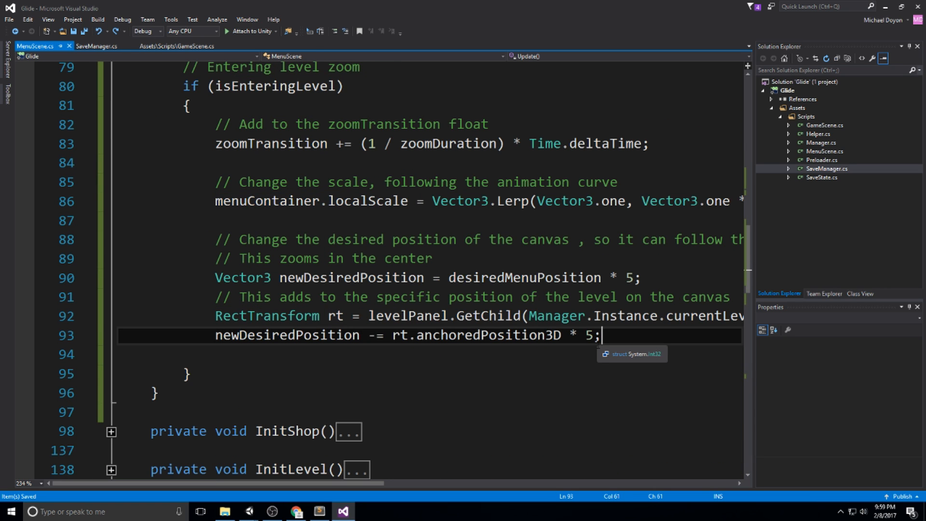
- Add the comment '// This line will override the previous position update'
key("enter")
type("// This line will overid")
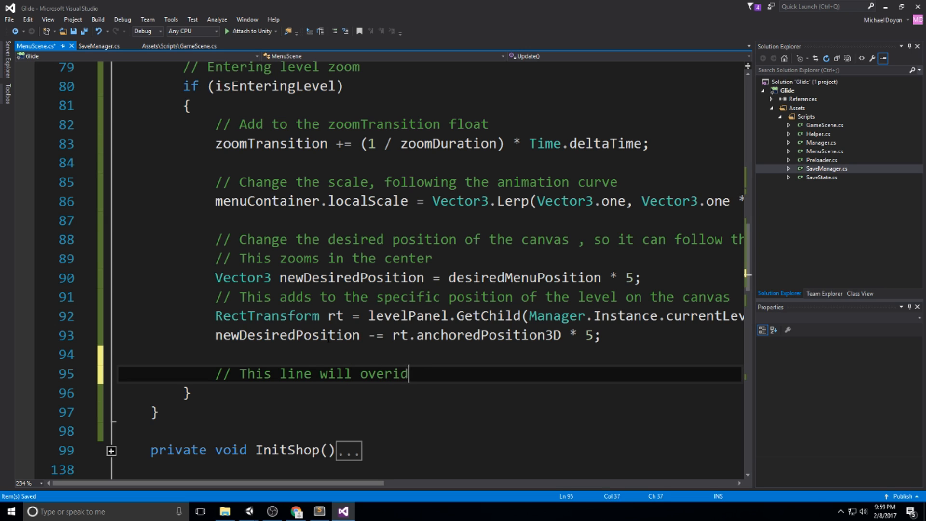
key("BackSpace")
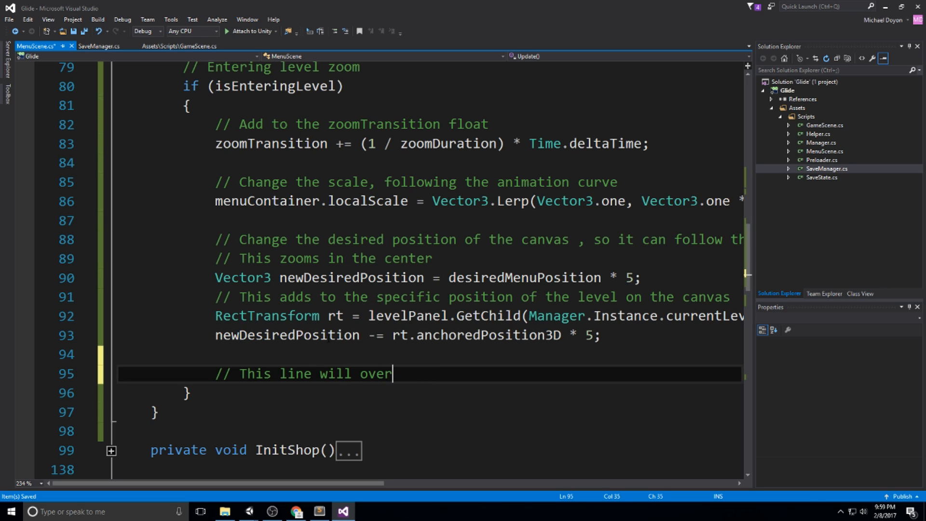
type("ride the previous position update")
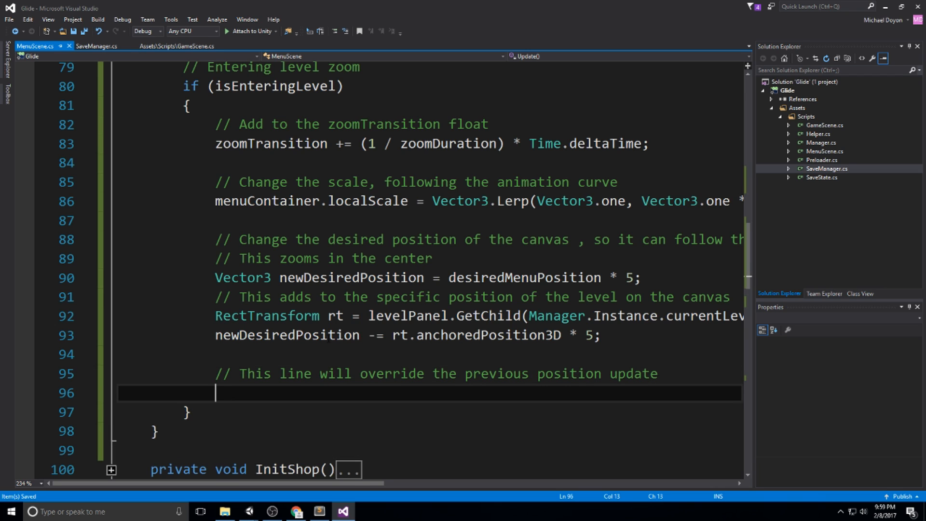
- Set menuContainer.anchoredPosition3D to Vector3.Lerp(desiredMenuPosition, newDesiredPosition, ...)
type("menuContainer")
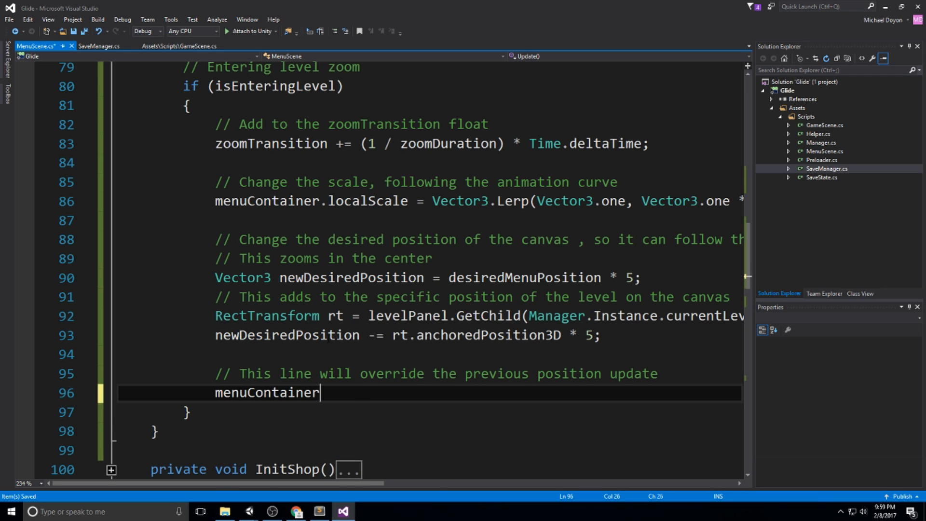
type(".anchoredPosition3D")
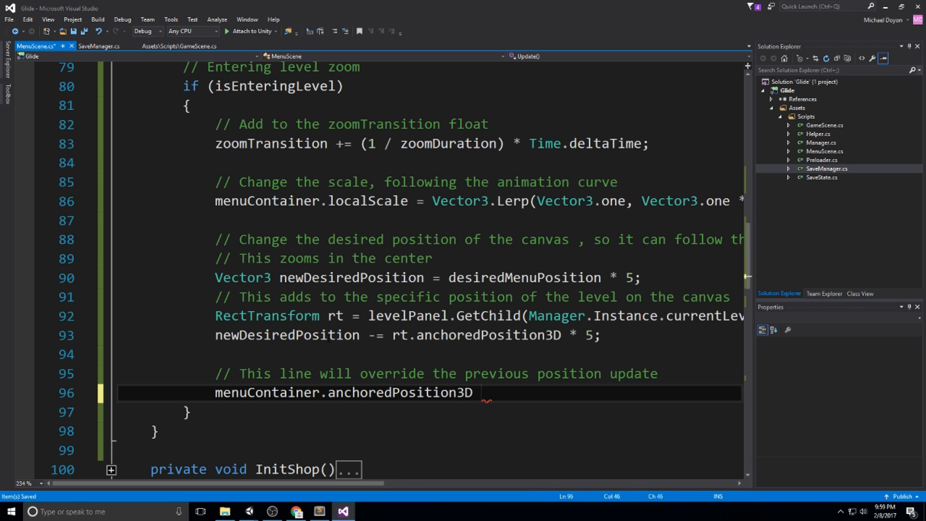
type("= Vector3.")
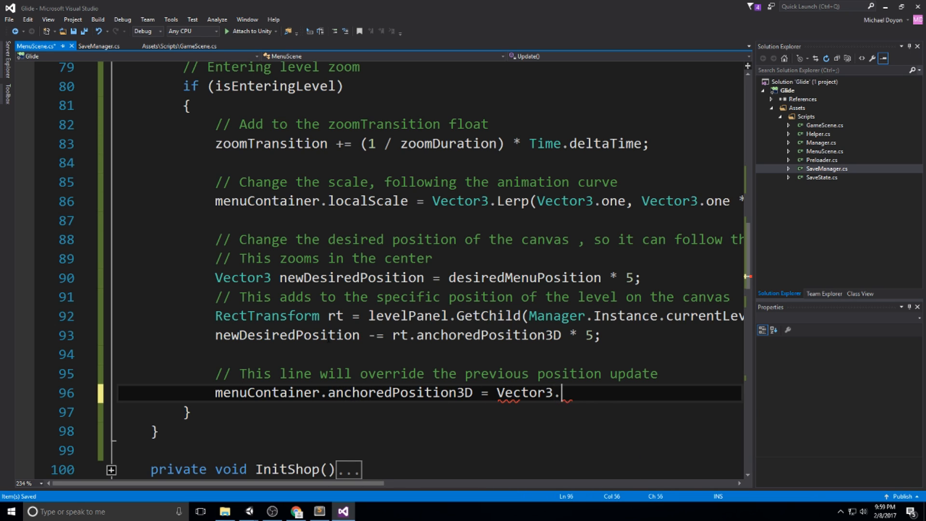
type("Lerp(desiredMenuPosition,")
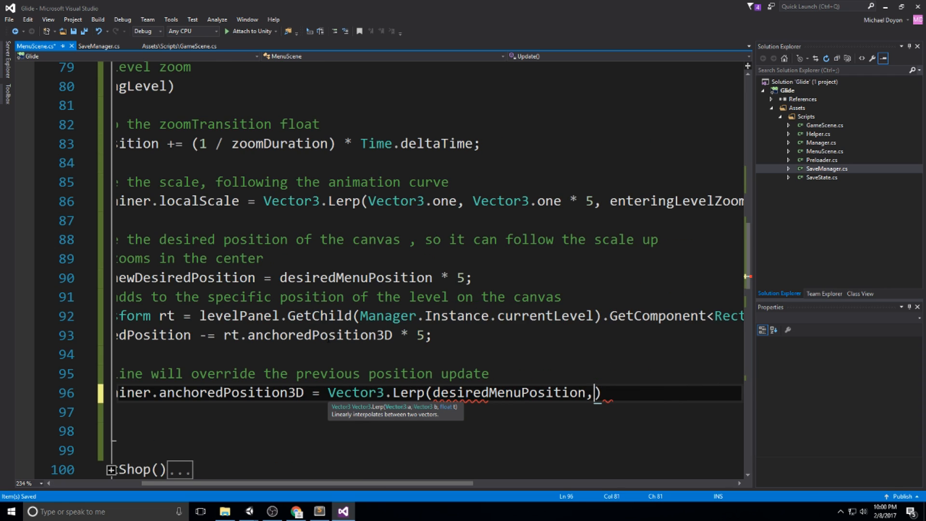
type("newDesiredPosition")
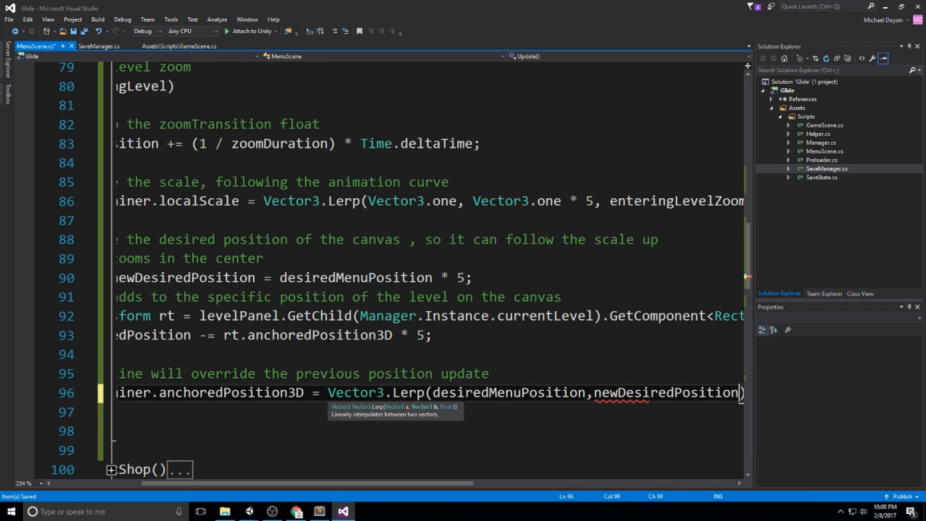
type(",")
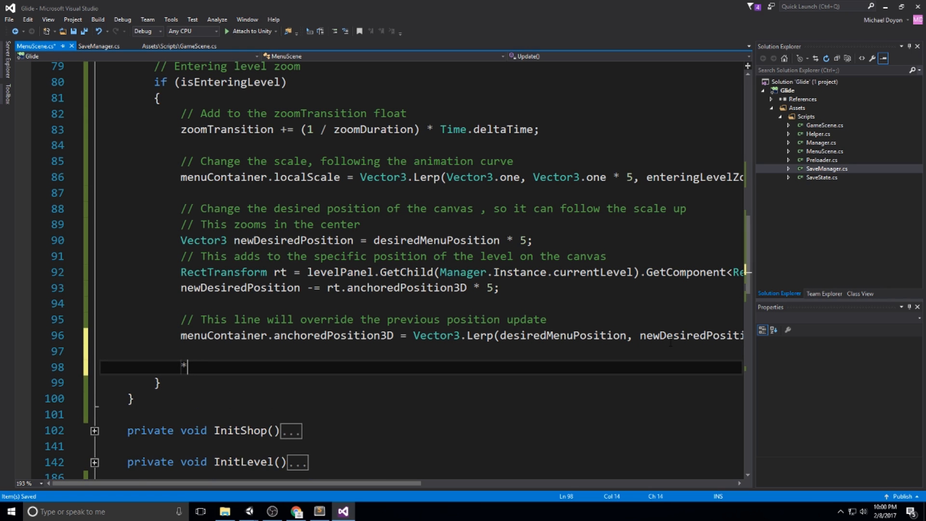
- Add a fade-to-white comment and set fadeGroup.alpha = zoomTransition
type("// Fade to w")
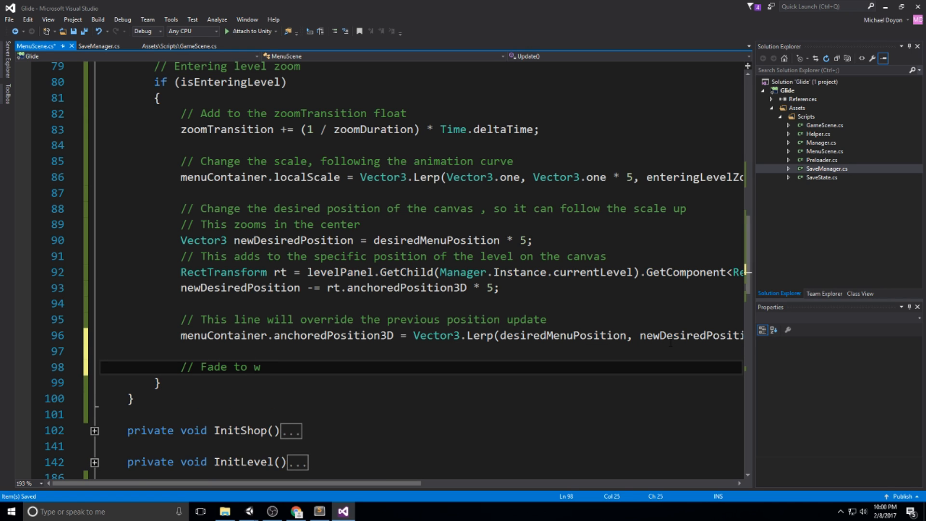
type("hite screen, this")
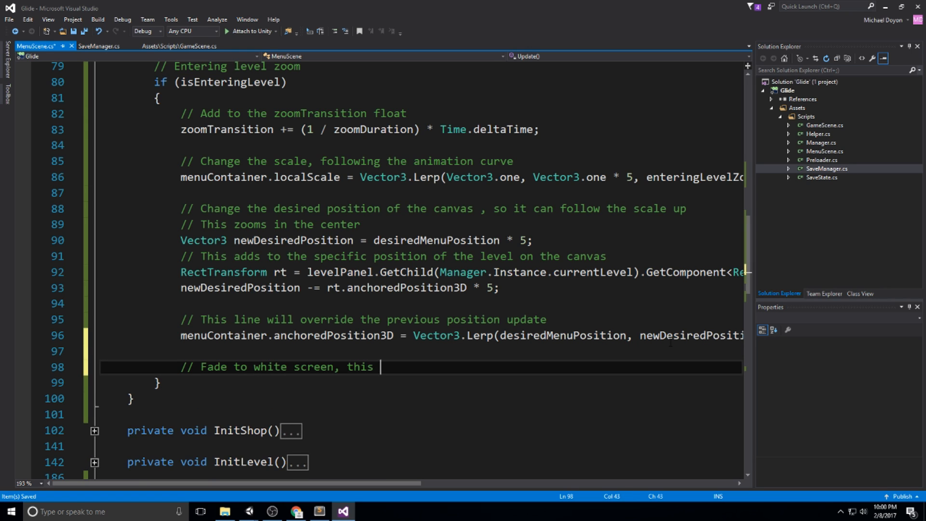
type("will overr")
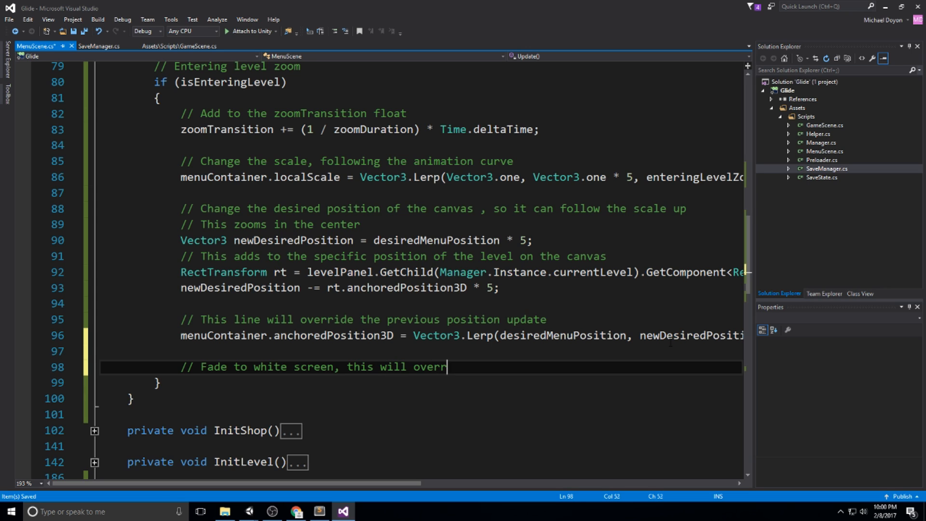
type("wr")
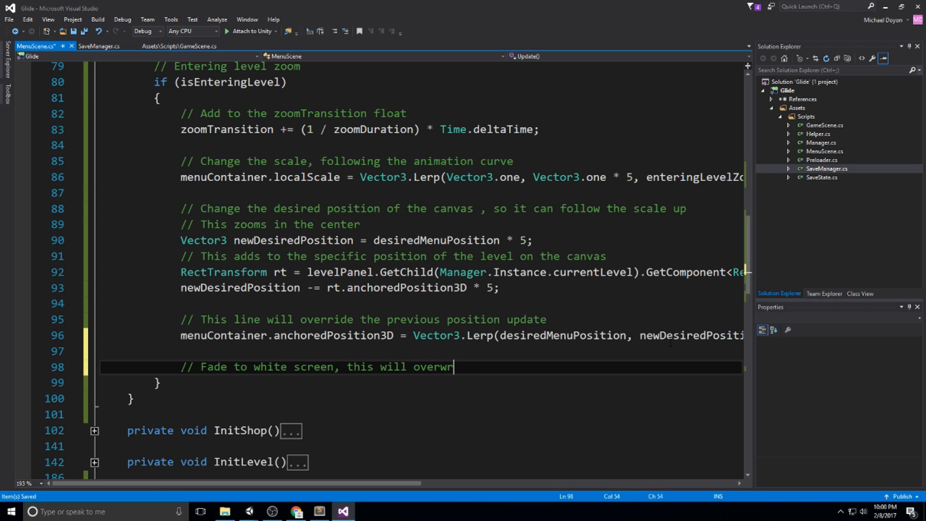
type("ide")
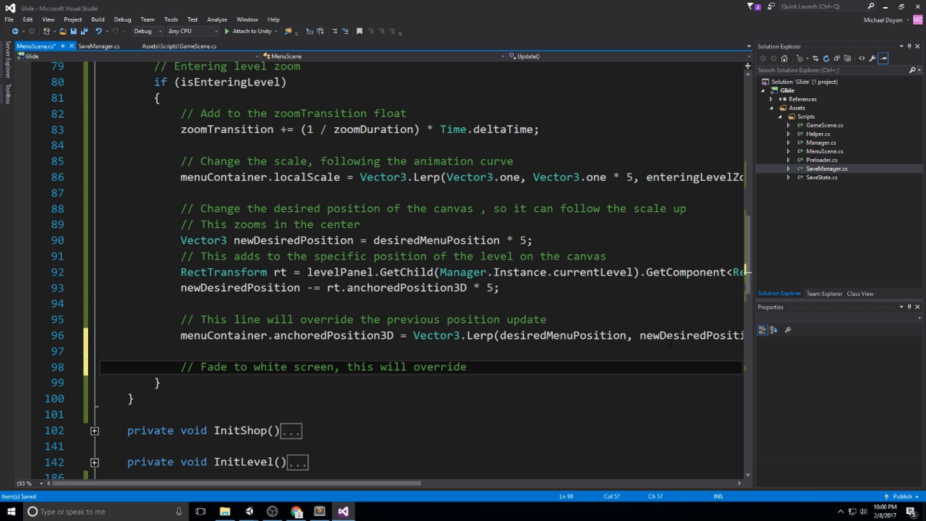
type("the first line of th")
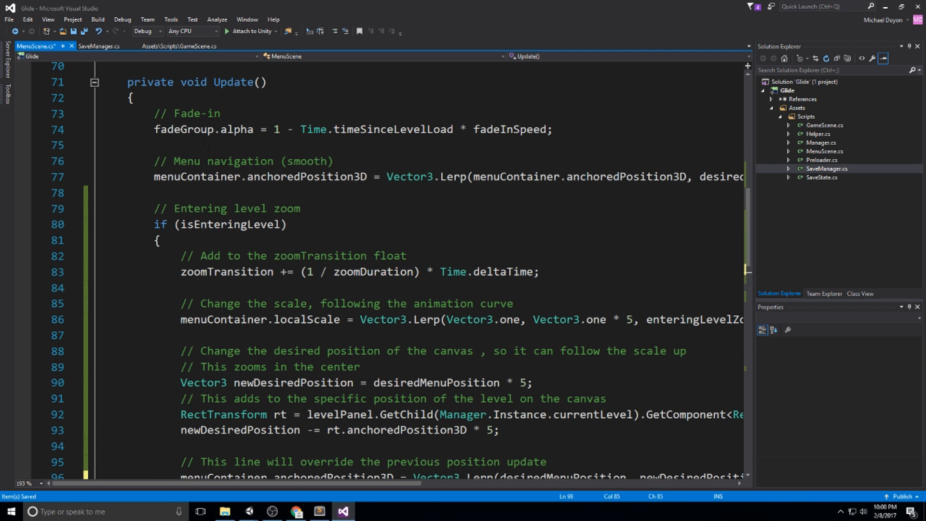
scroll("down", 3)
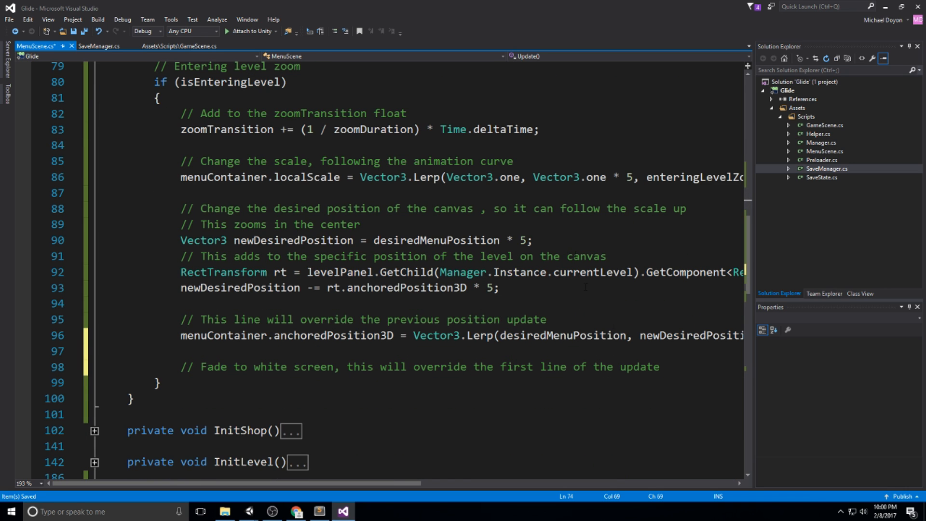
left_click(419, 367)
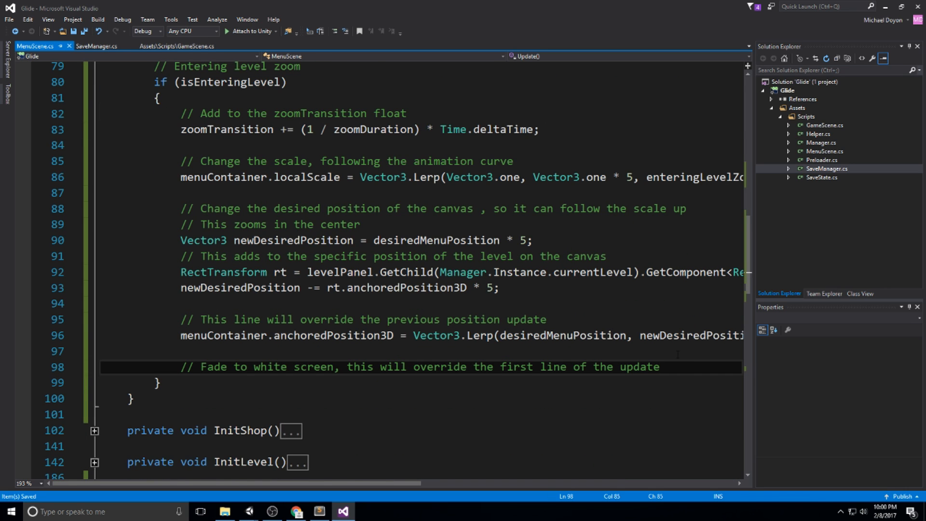
type("fadeGroup.")
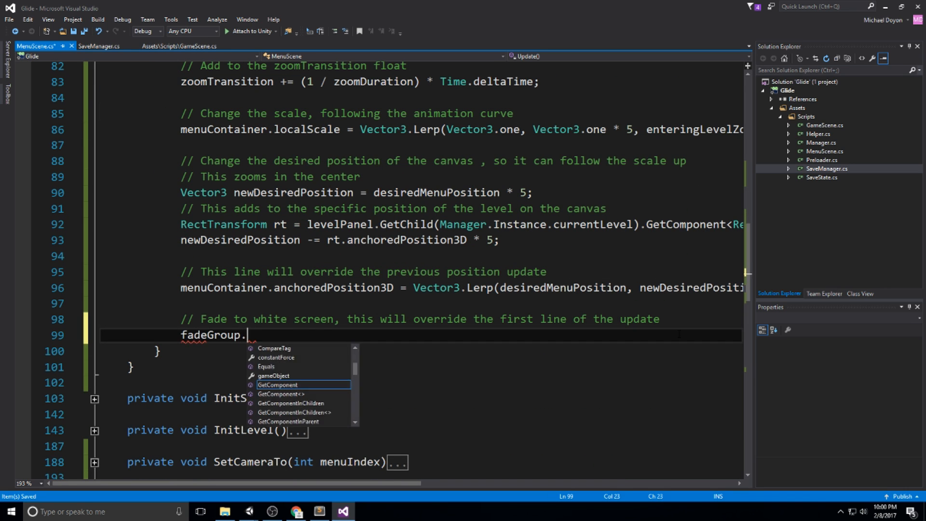
type("alpha = zoomTransition;")
type("if(")
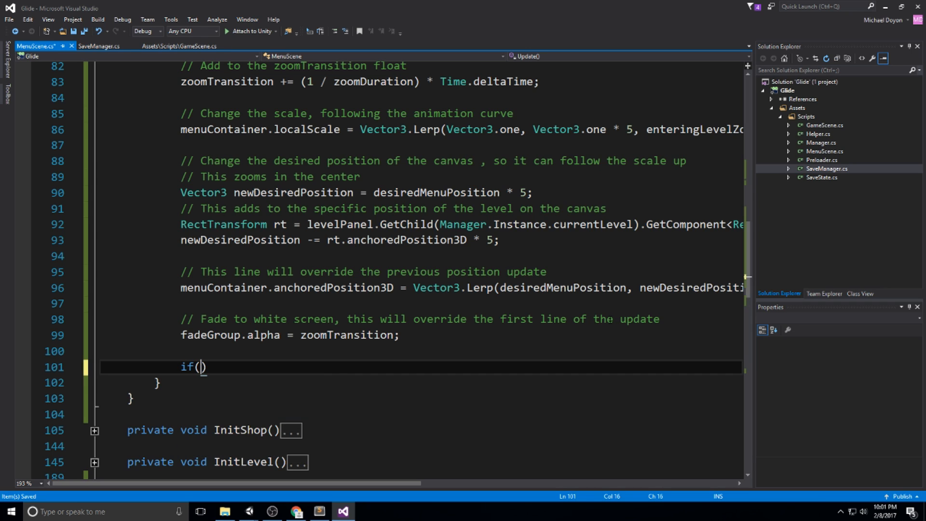
- Load the "Game" scene, with a comment, once zoomTransition >= 1
type("zoomTransition")
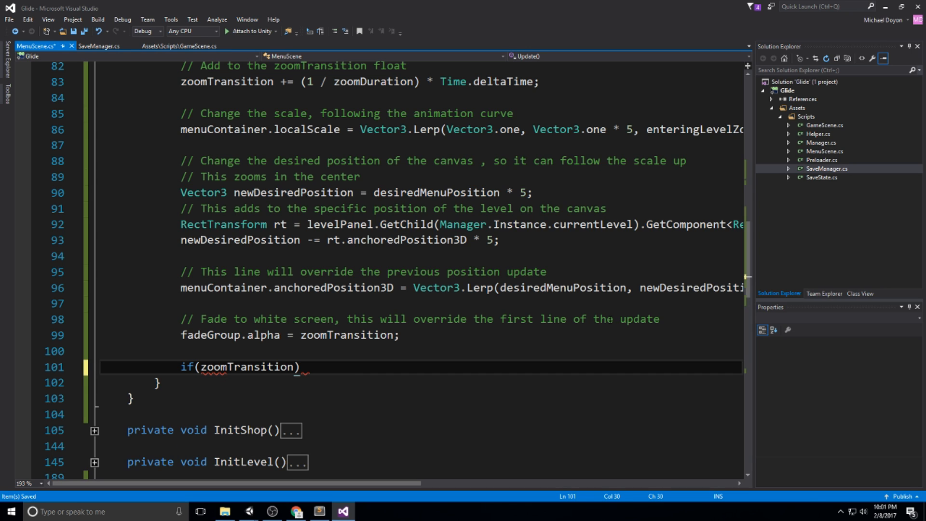
type(">= 1")
type("{")
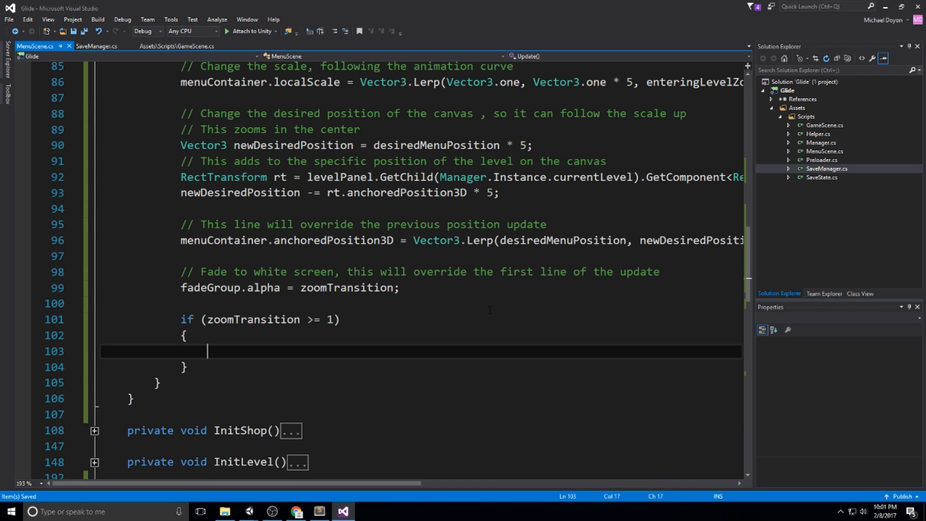
type("// An")
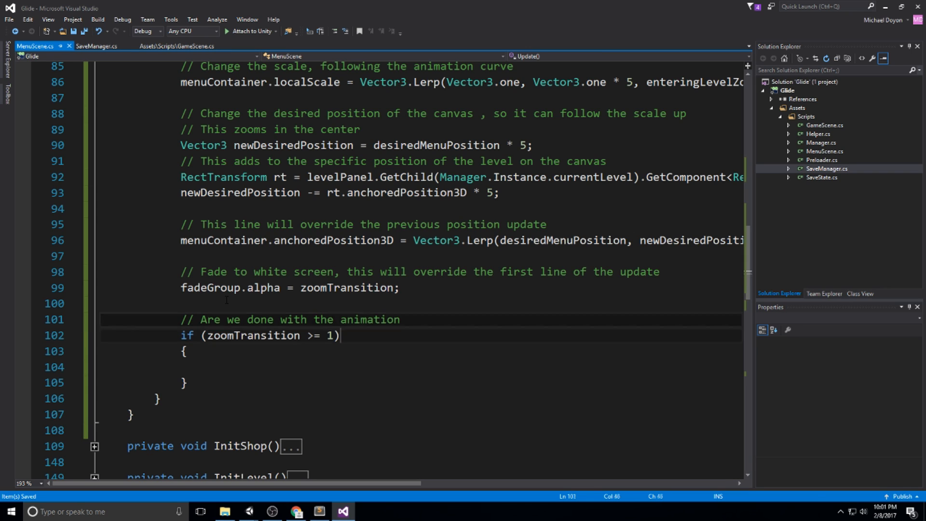
key("enter")
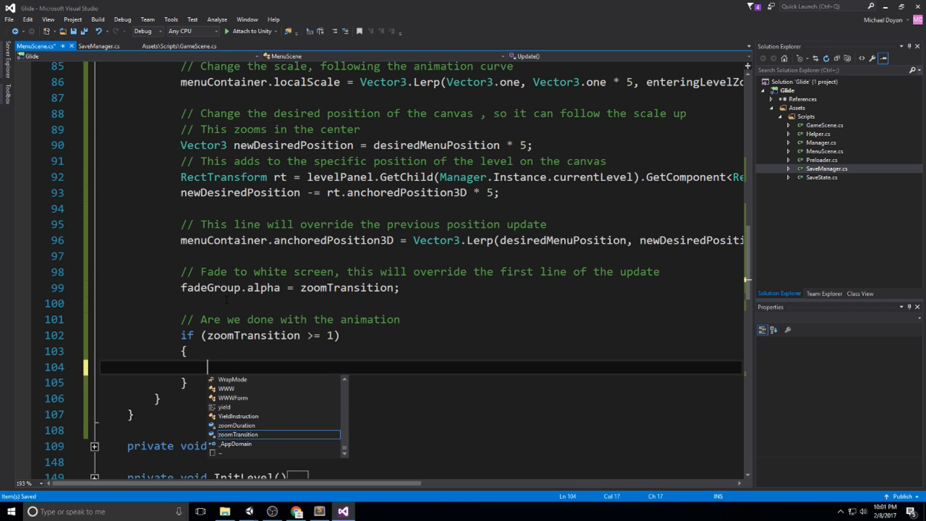
type("// Enter the level")
type("SceneManager.LoadScene(")
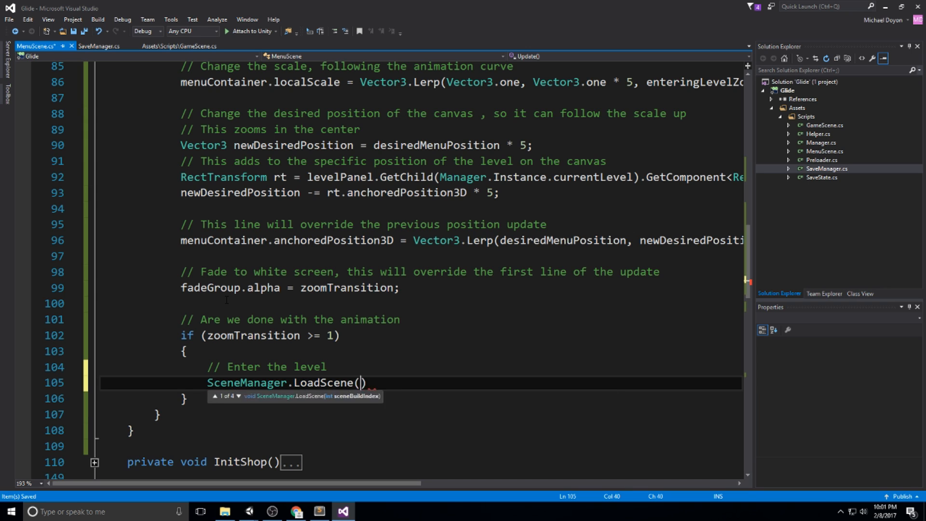
type("\"Game\"")
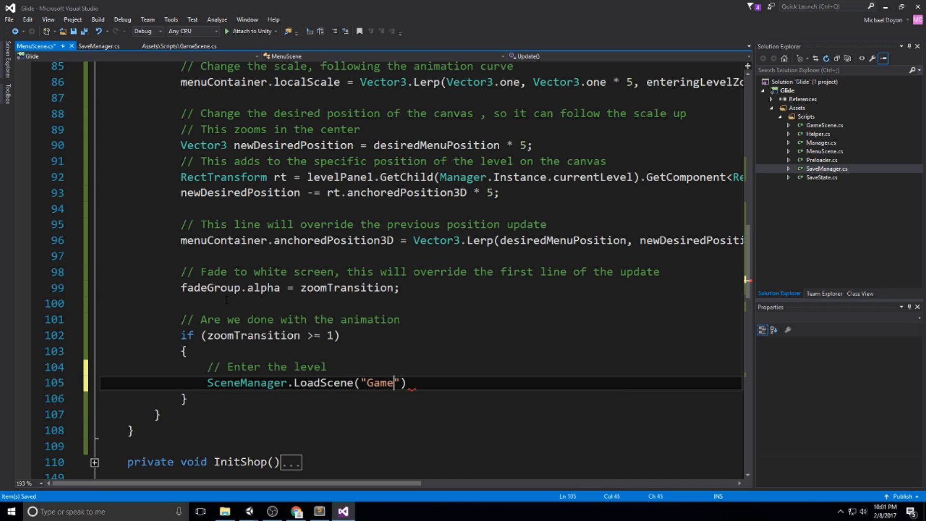
type(";")
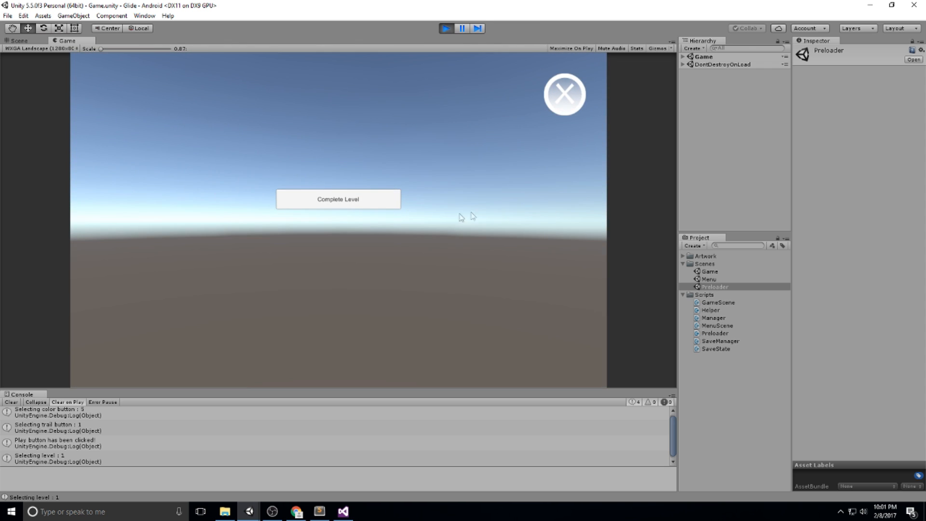
mouse_move(482, 175)
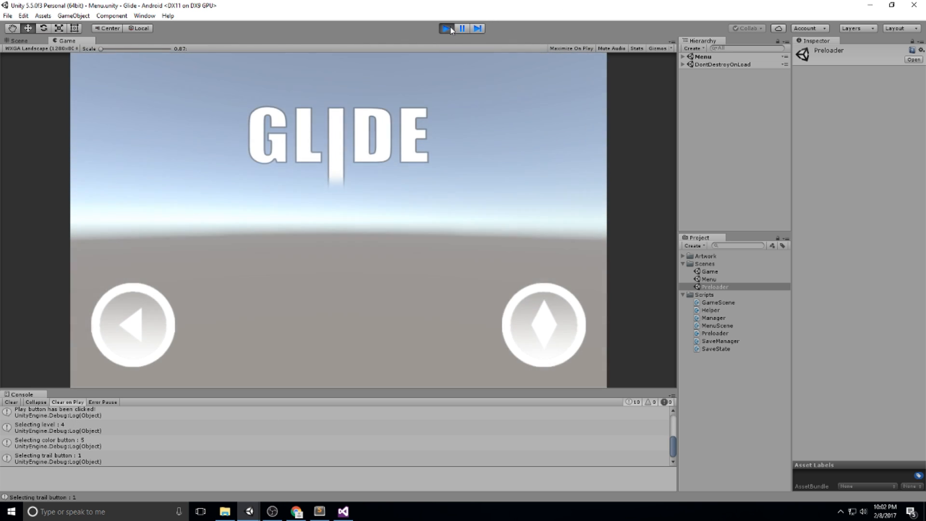
- Stop the running game after confirming the Game scene loads
left_click(445, 28)
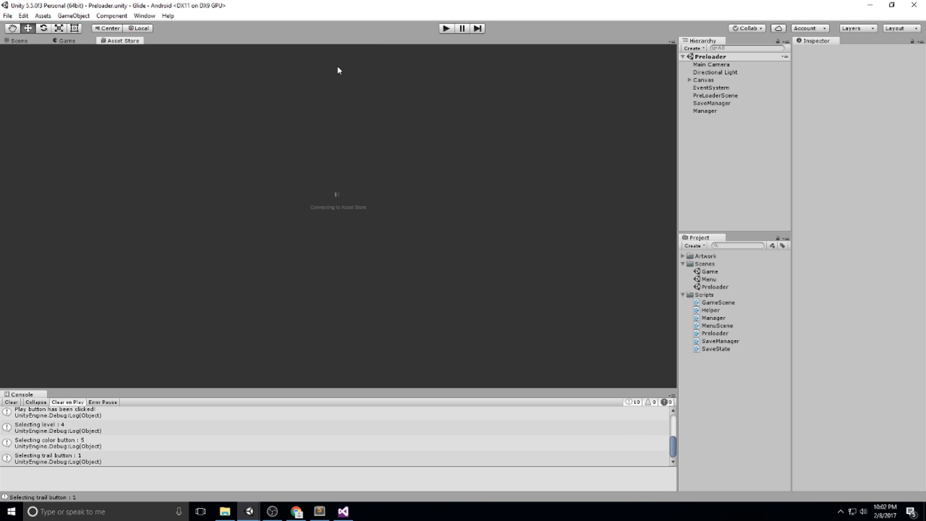
mouse_move(234, 81)
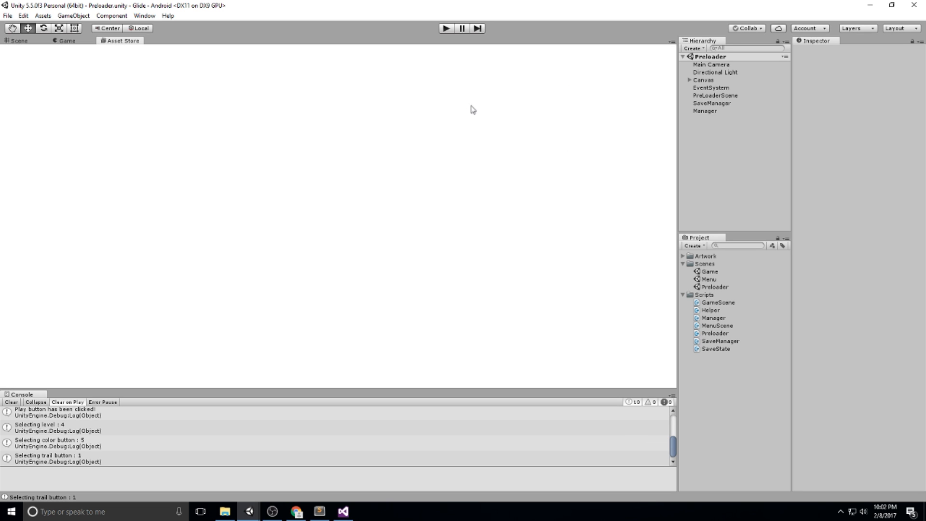
mouse_move(421, 125)
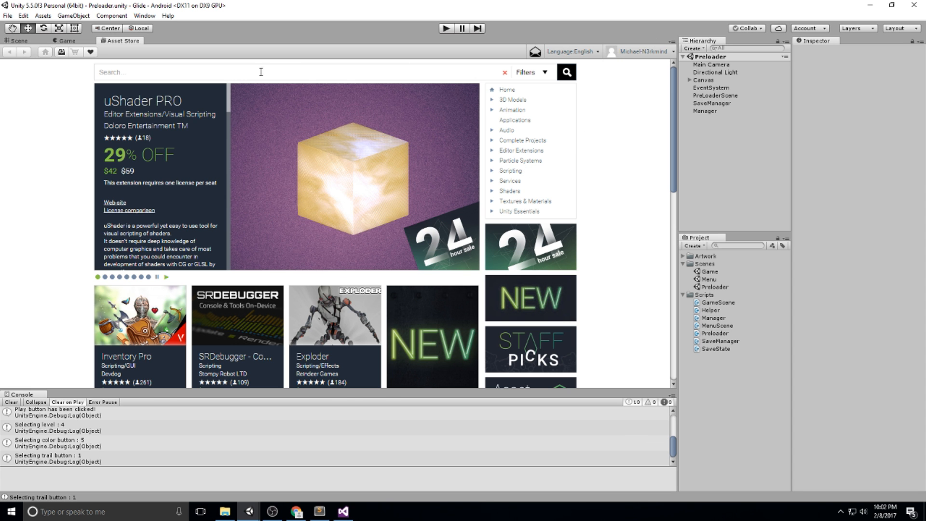
- Search the Asset Store for "Free sky"
type("Free sky")
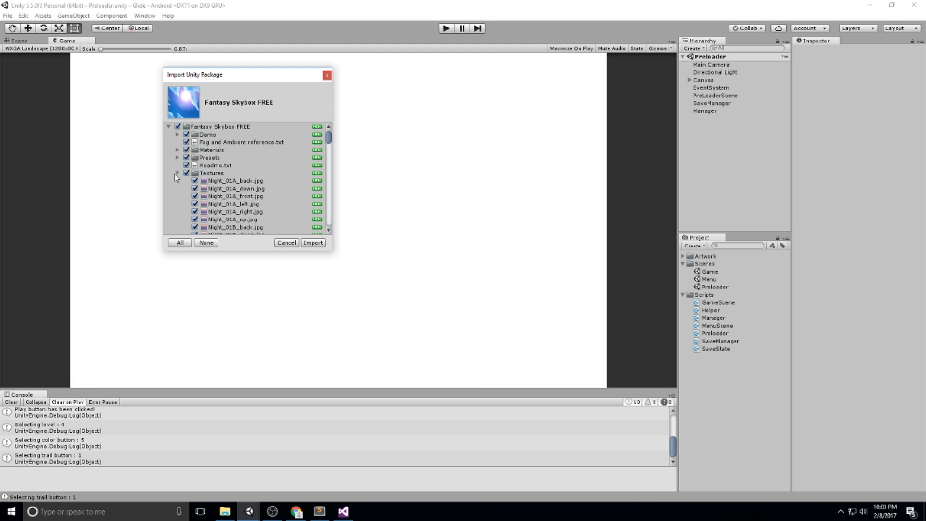
- Import Fantasy Skybox FREE with only its Materials and Textures, excluding Demo, Readme and Presets
left_click(177, 173)
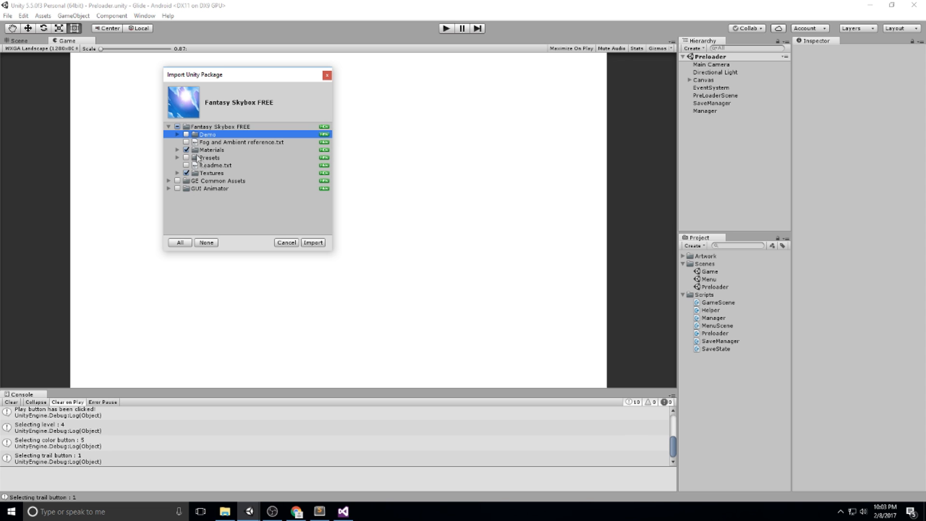
left_click(313, 242)
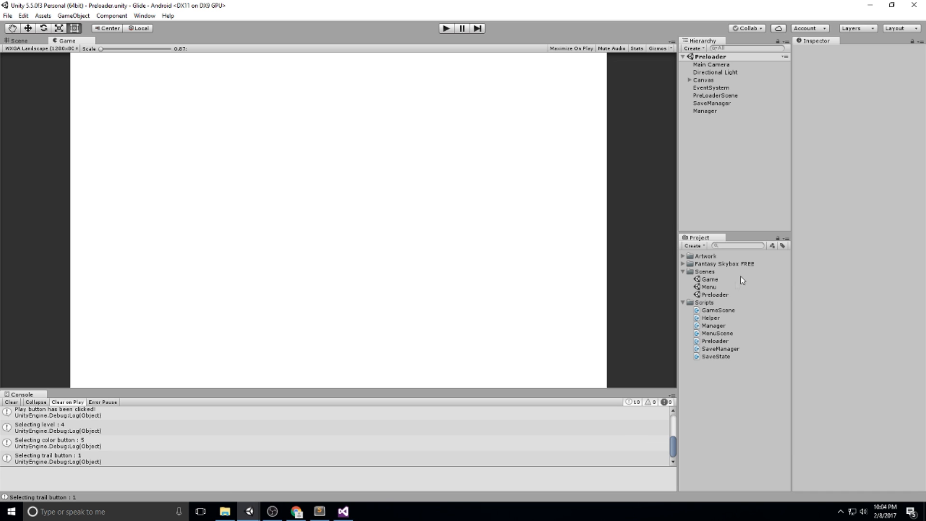
- Move the Fantasy Skybox FREE folder into Artwork and reveal its skybox materials
left_click(715, 294)
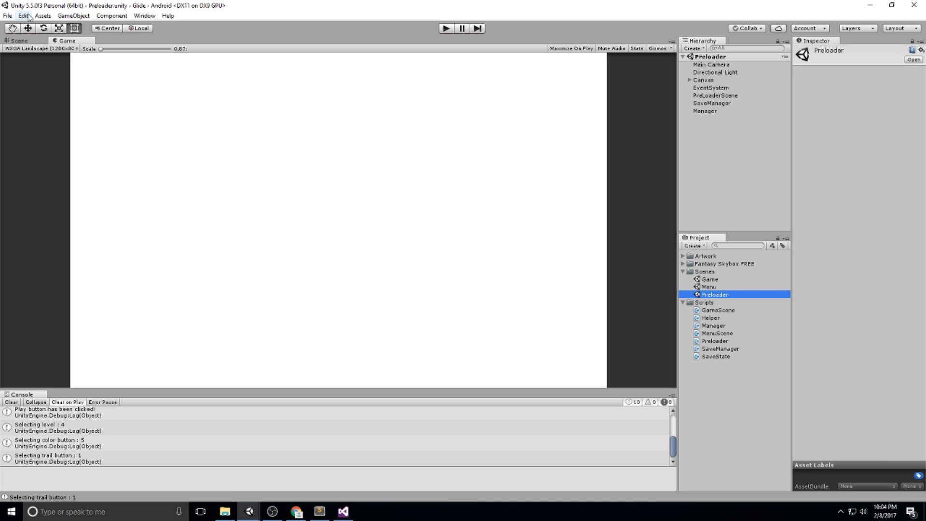
left_click(19, 40)
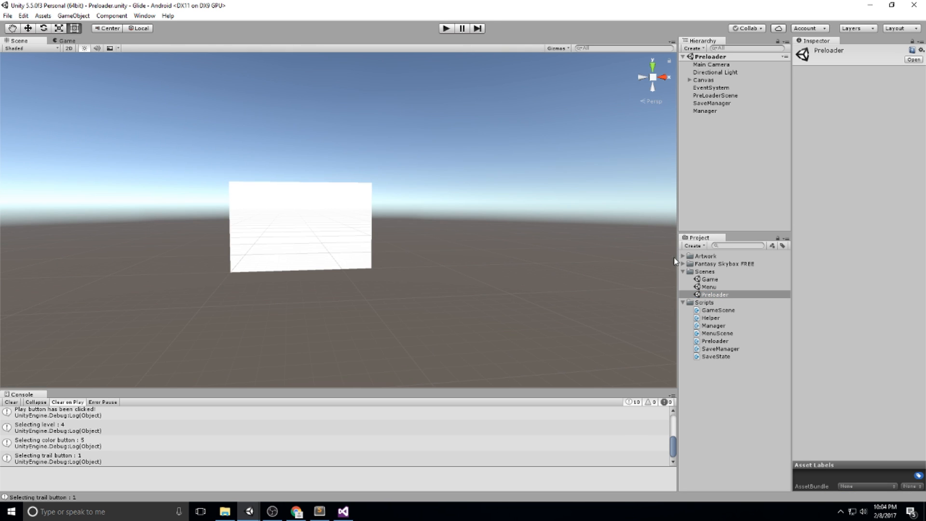
left_click(724, 264)
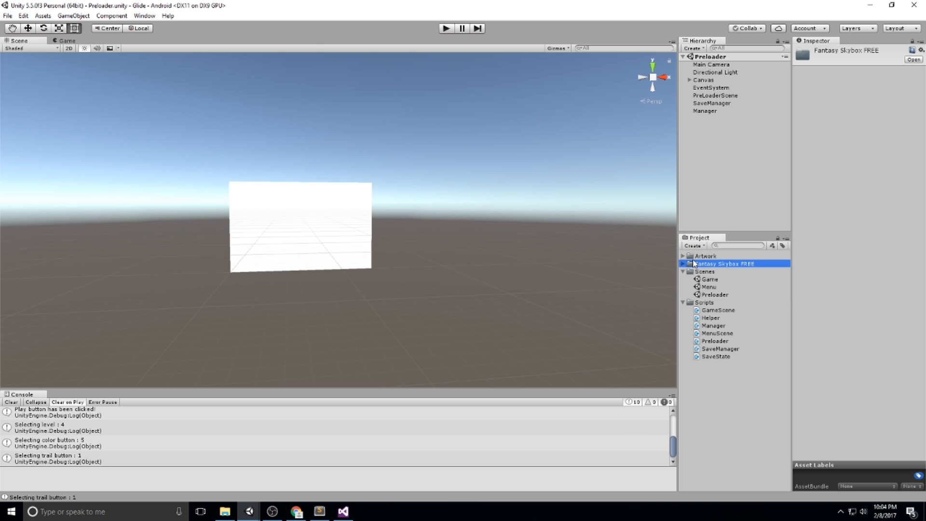
left_click(705, 255)
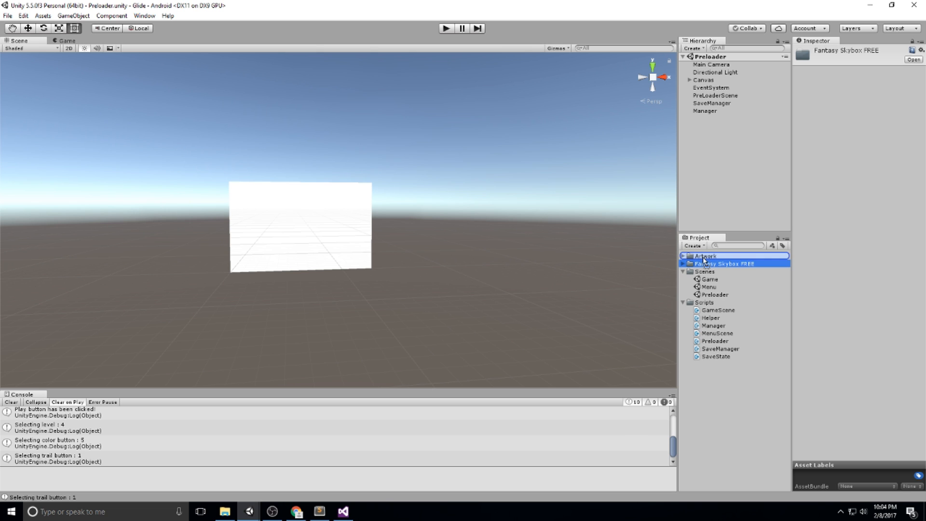
left_click(689, 263)
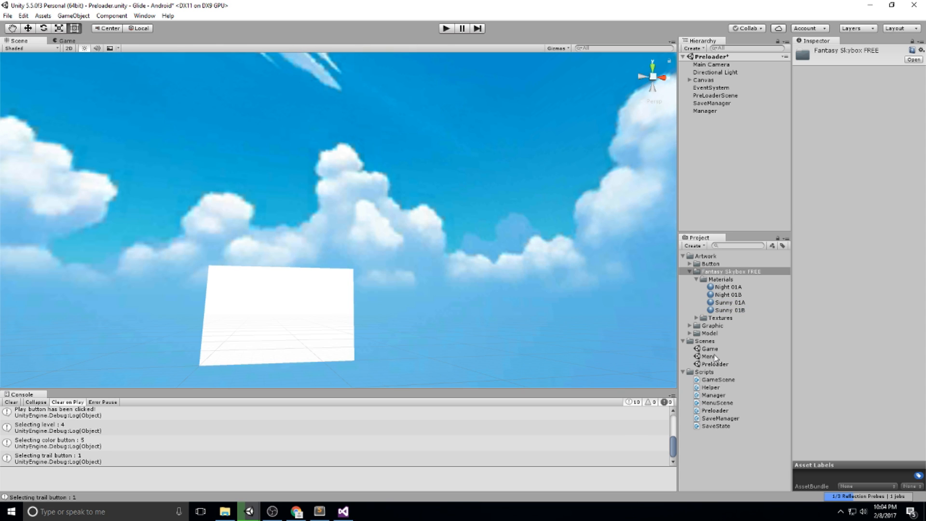
- Apply the Sunny skybox to the Menu scene, saving it when switching to the Game scene
double_click(709, 356)
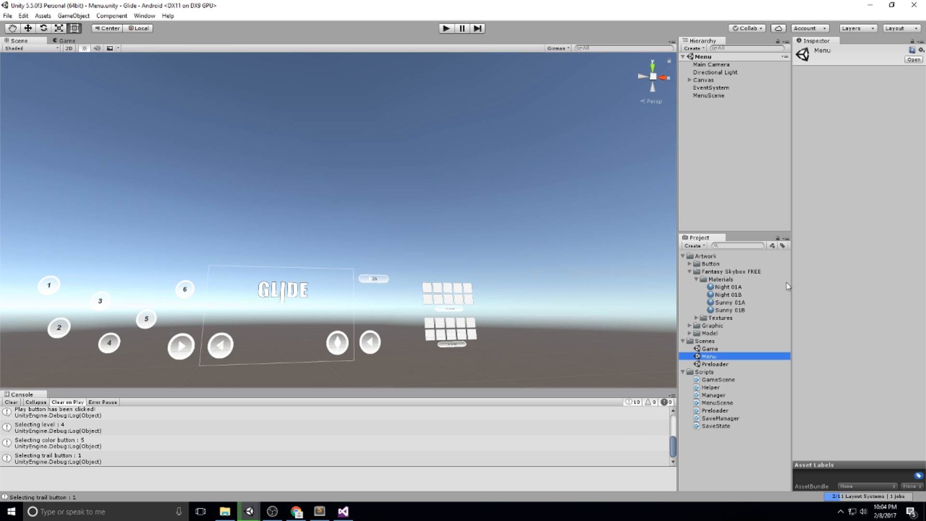
left_click(720, 318)
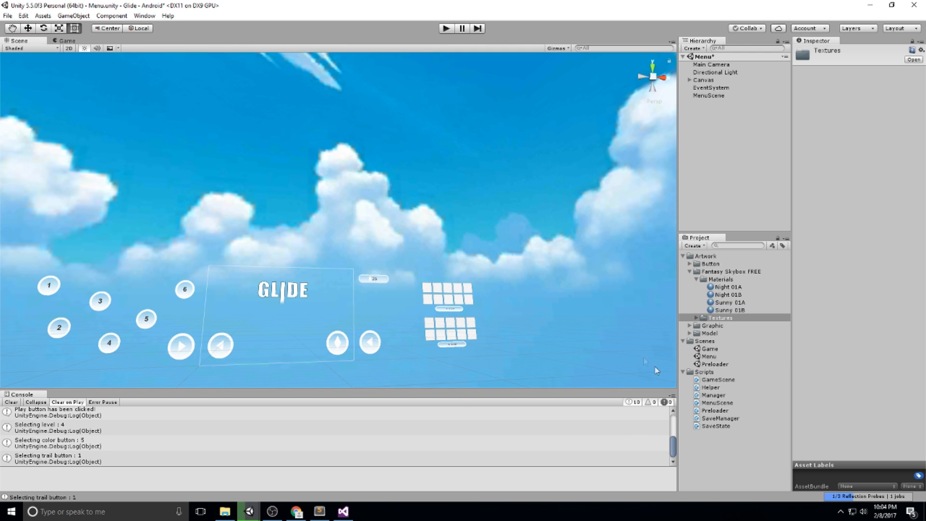
double_click(710, 349)
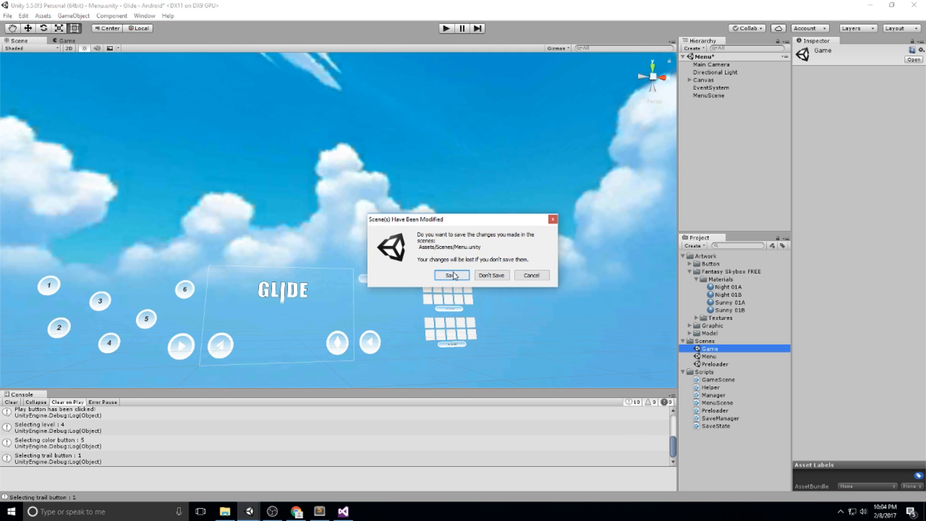
left_click(450, 275)
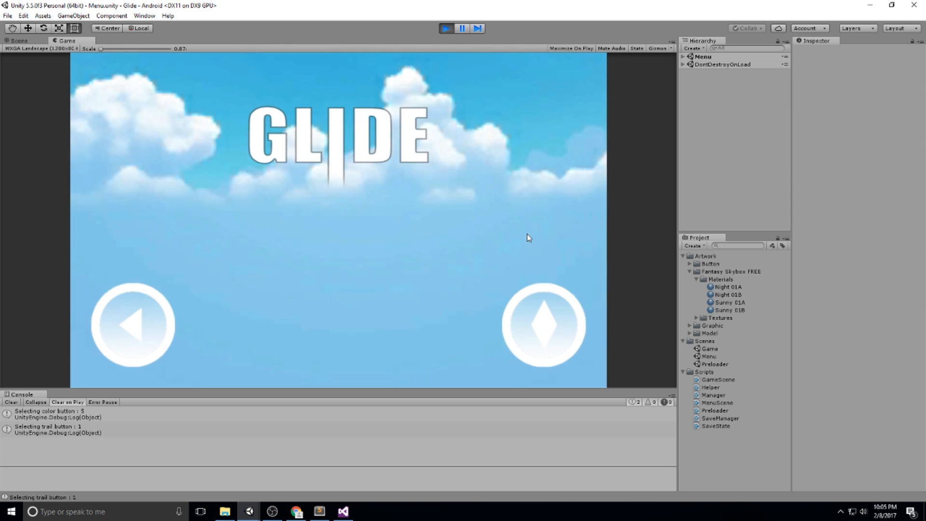
- Play from the main menu into a level, then close it back to level selection
left_click(543, 325)
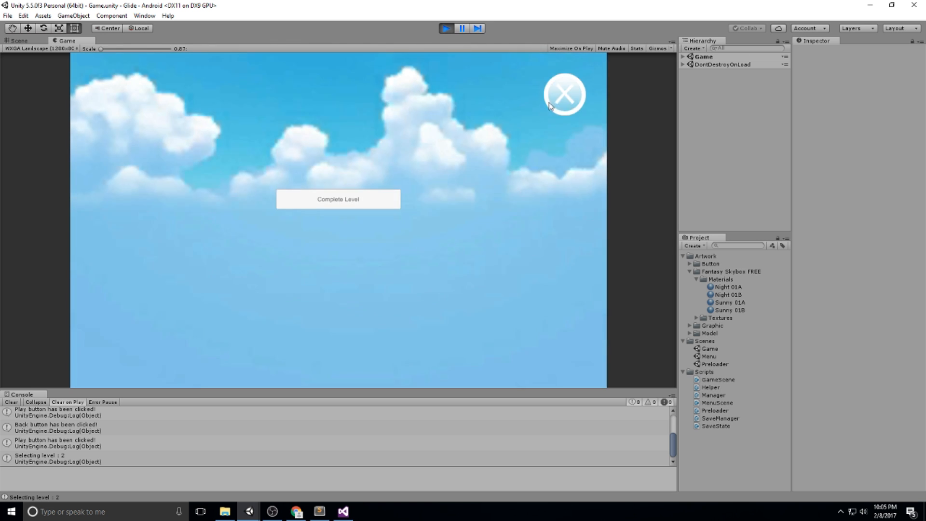
left_click(563, 93)
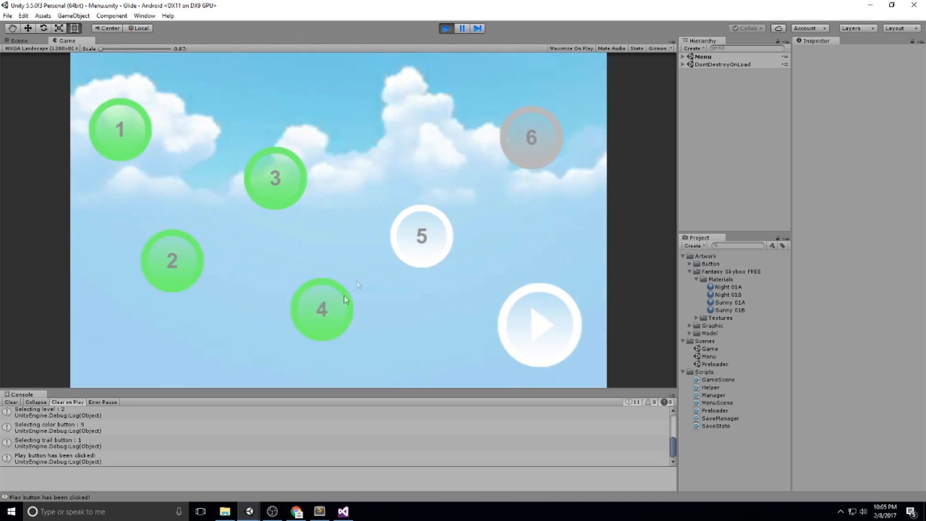